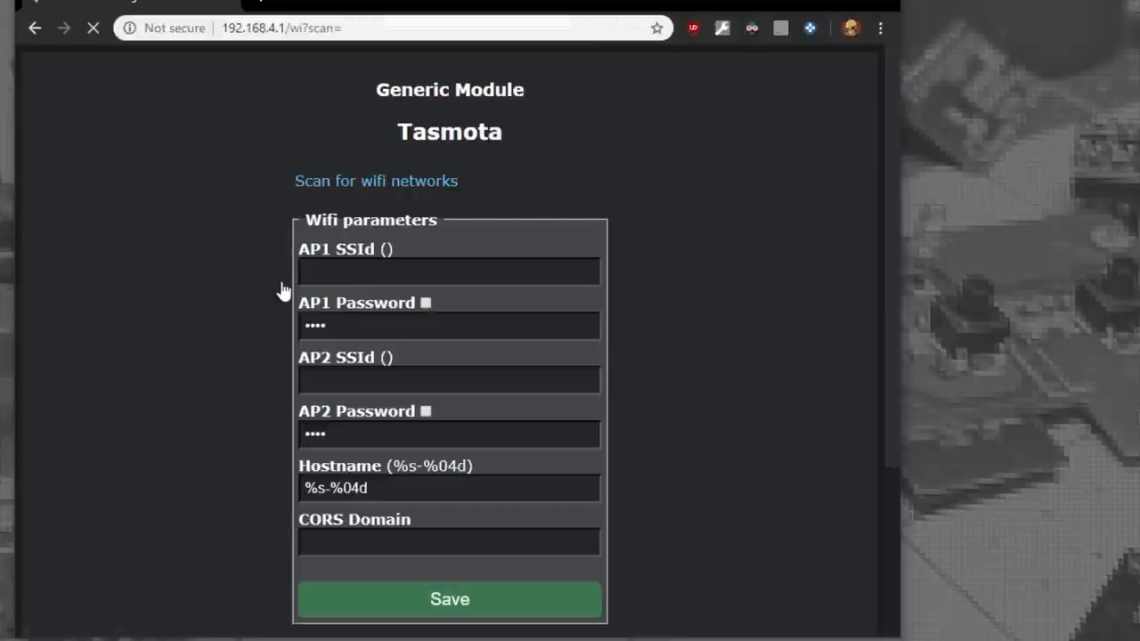
# View the console at the device's new address 10.10.1.229, then return to the main menu.
pyautogui.click(449, 599)
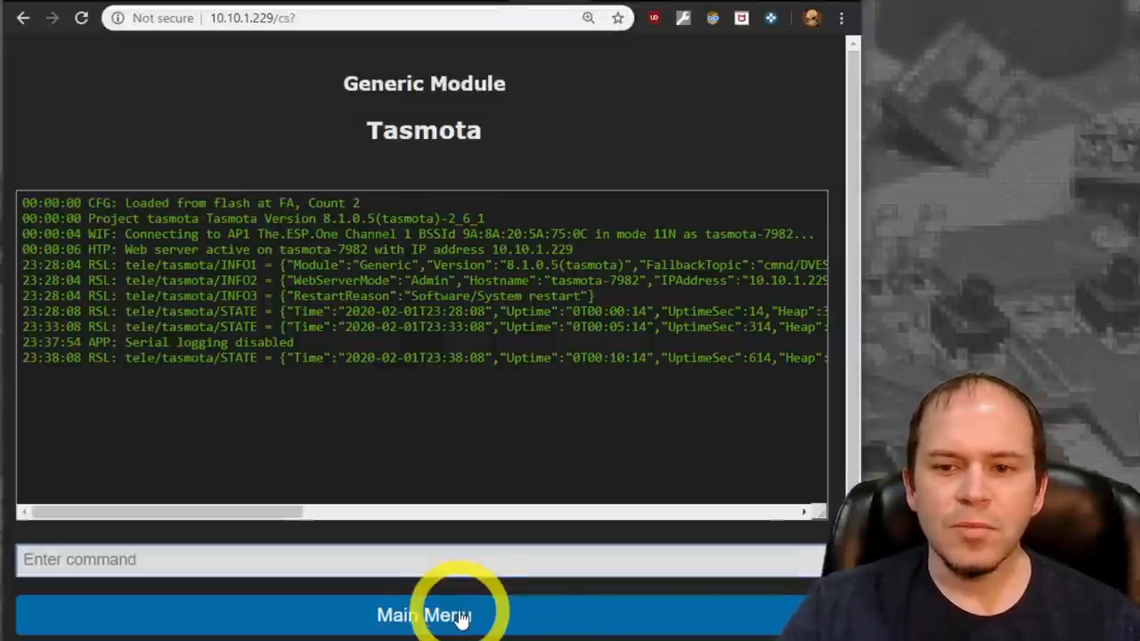
pyautogui.click(424, 614)
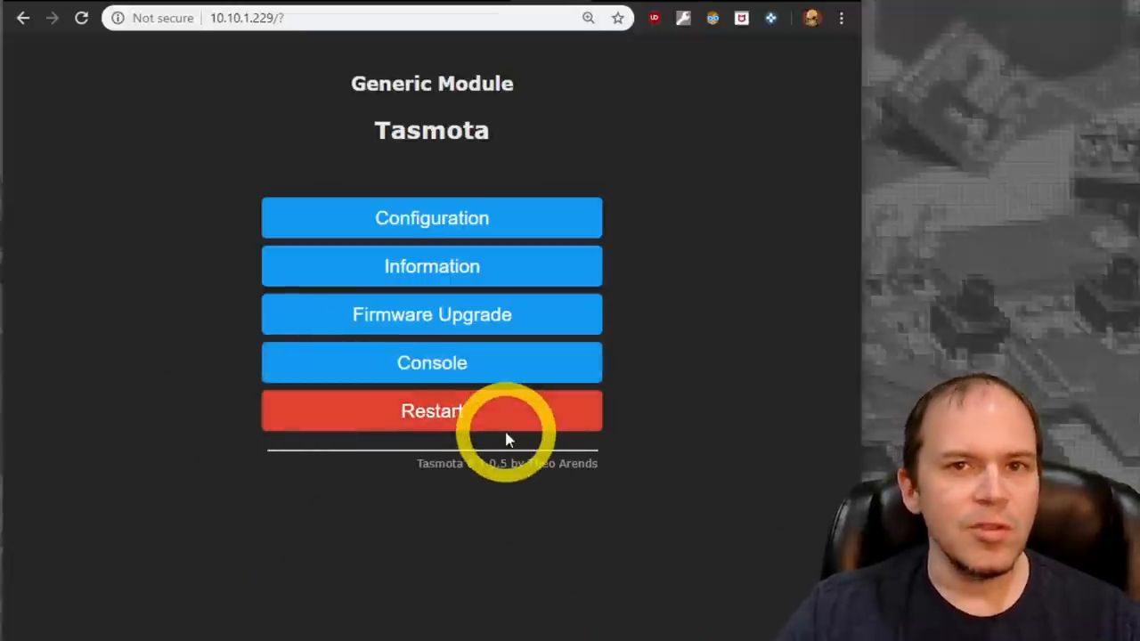
pyautogui.moveTo(556, 467)
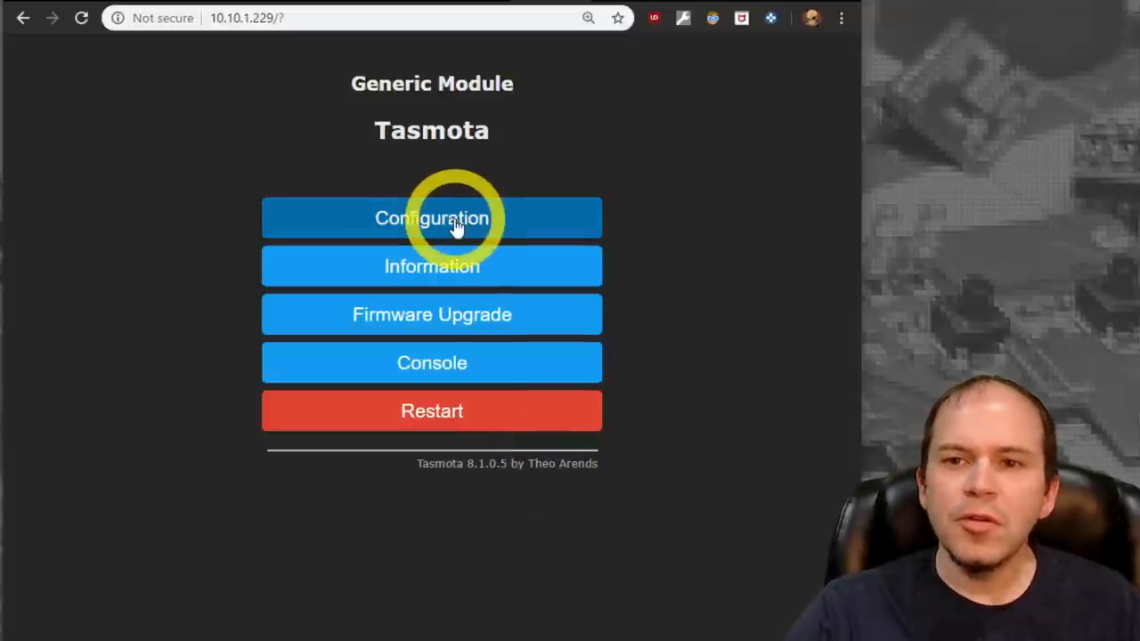
# Reach the Configure MQTT form from the Configuration menu.
pyautogui.click(431, 218)
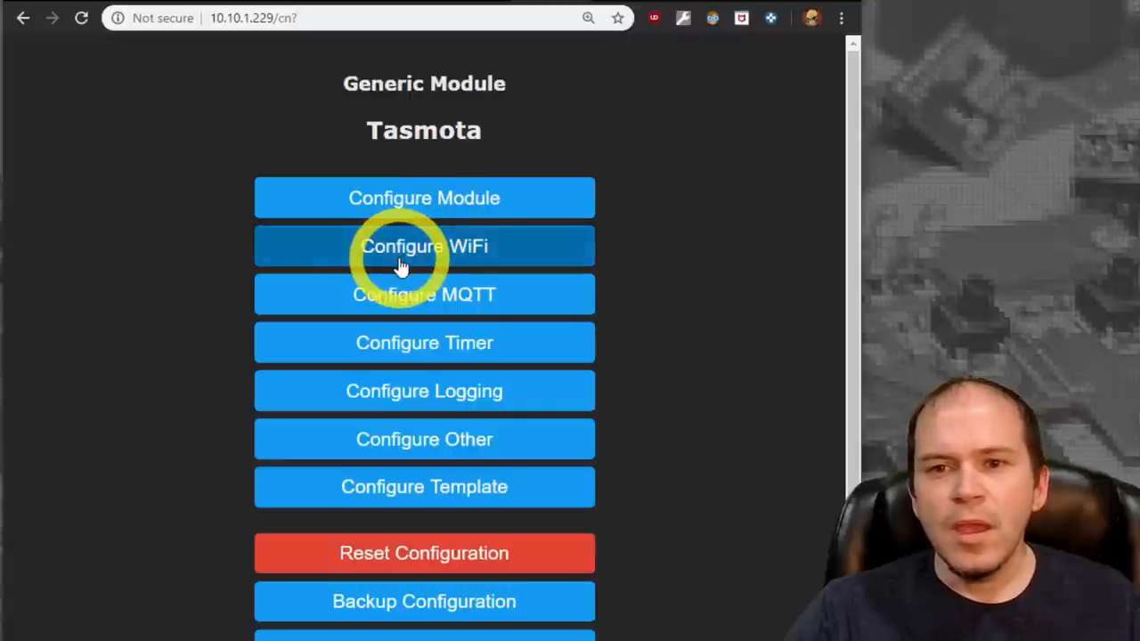
pyautogui.moveTo(402, 307)
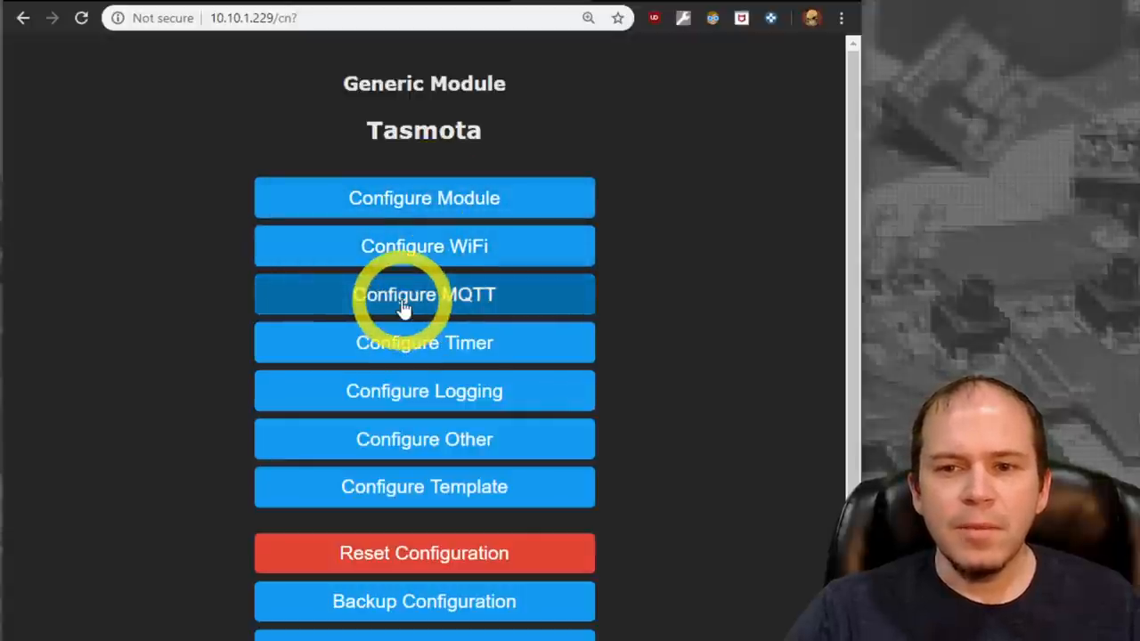
pyautogui.click(424, 296)
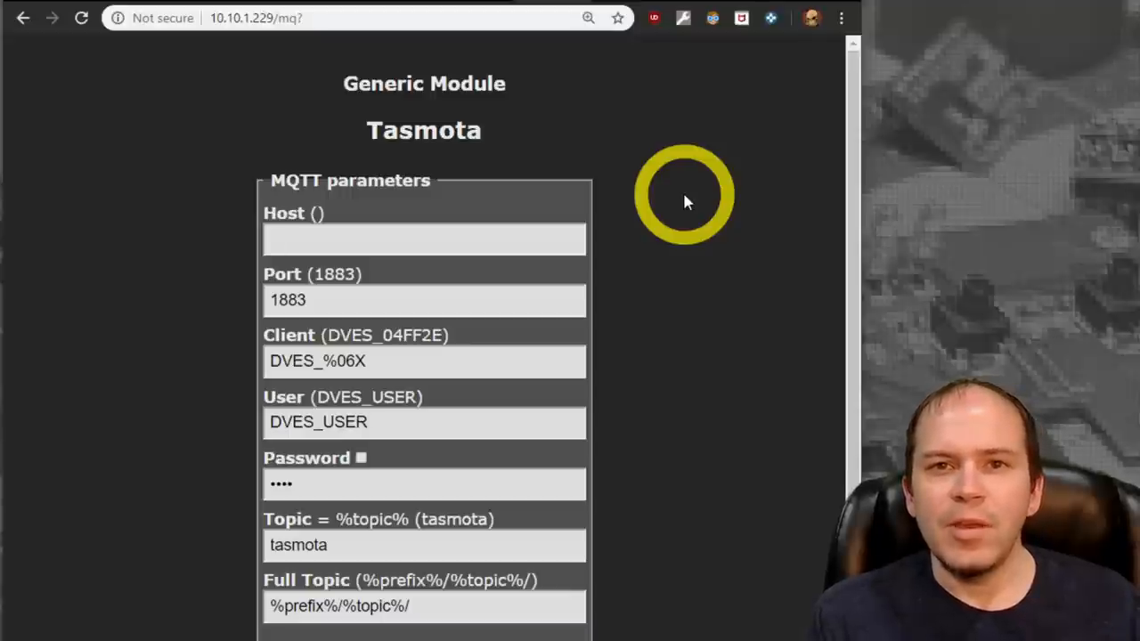
# Save MQTT settings with host 192.168.1.209, user diymqtt and topic sw_kitchenlight.
pyautogui.write('192.168.1.209')
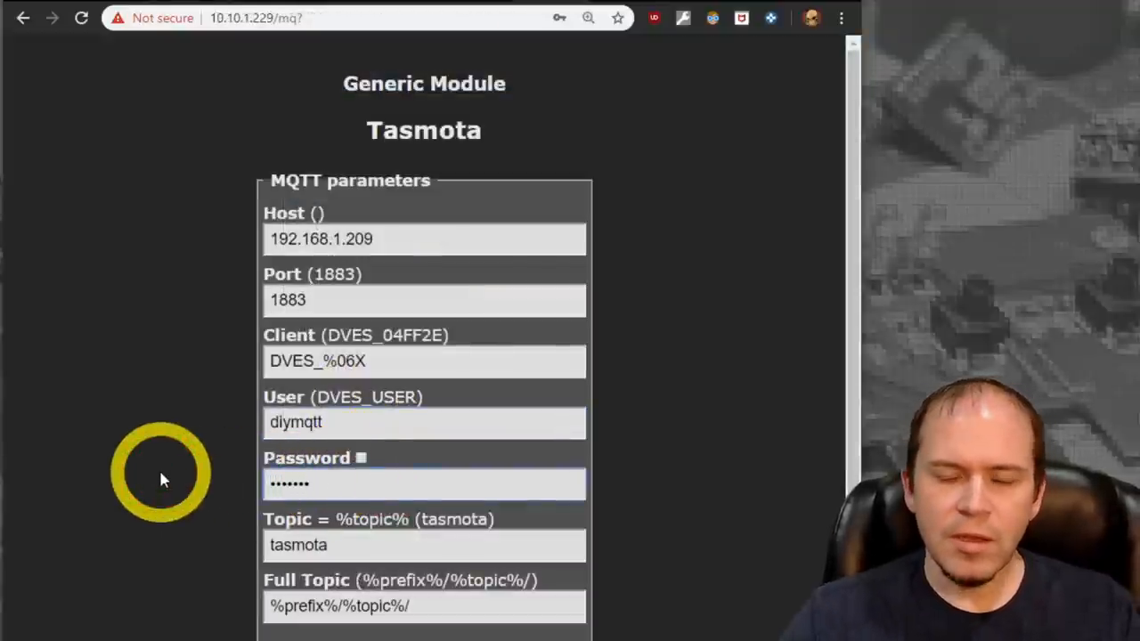
pyautogui.click(361, 456)
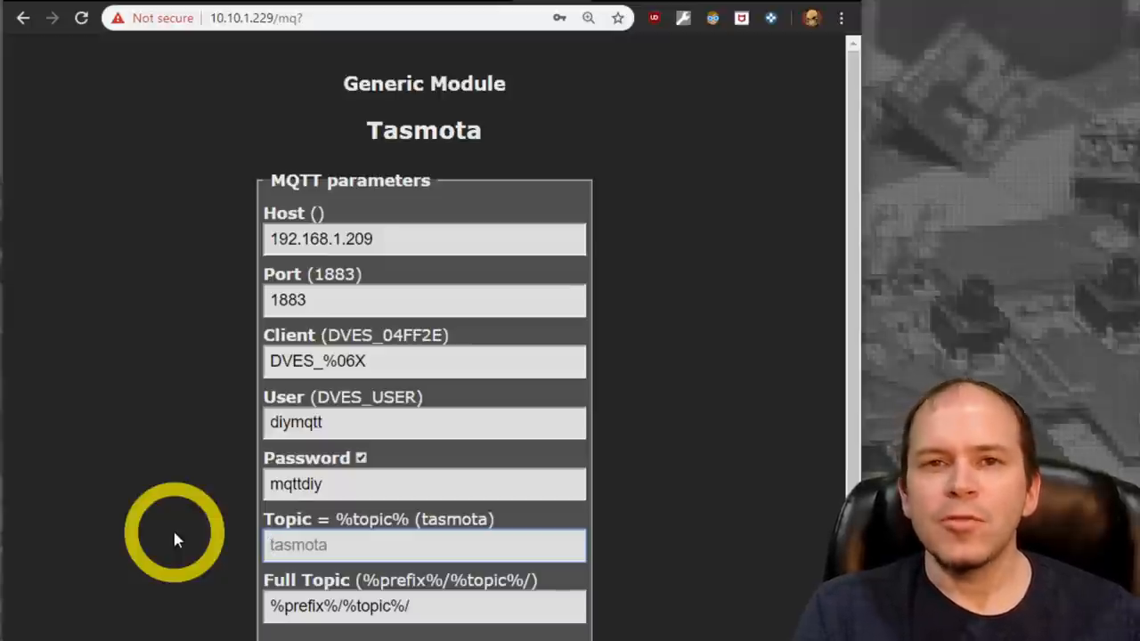
pyautogui.write('sw_kitchenlight')
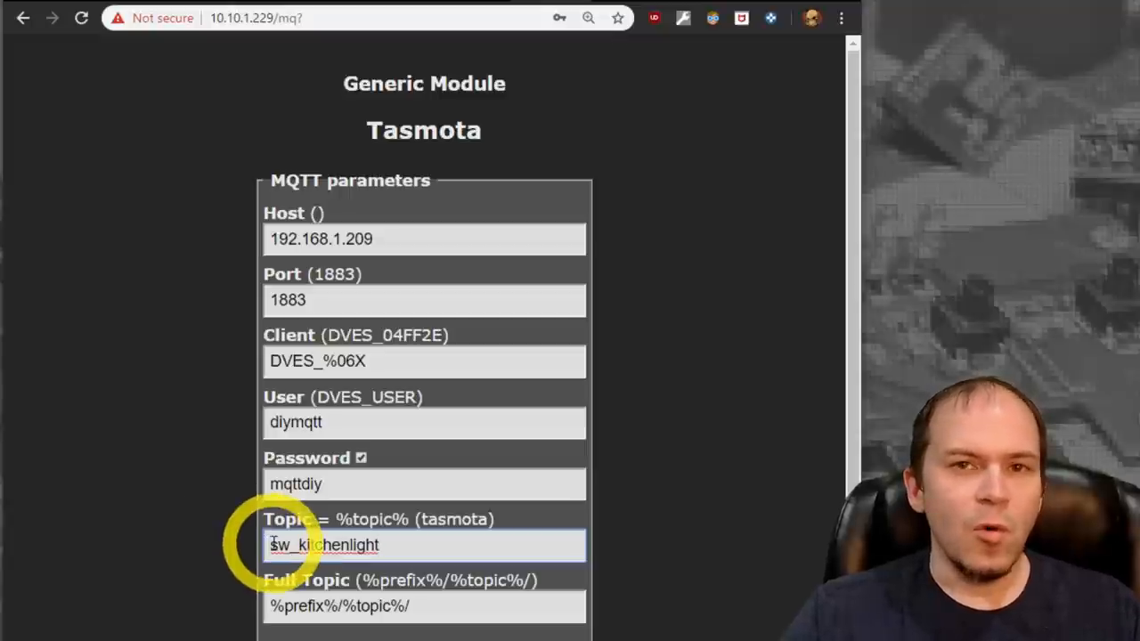
pyautogui.write('sw_kitchenlight')
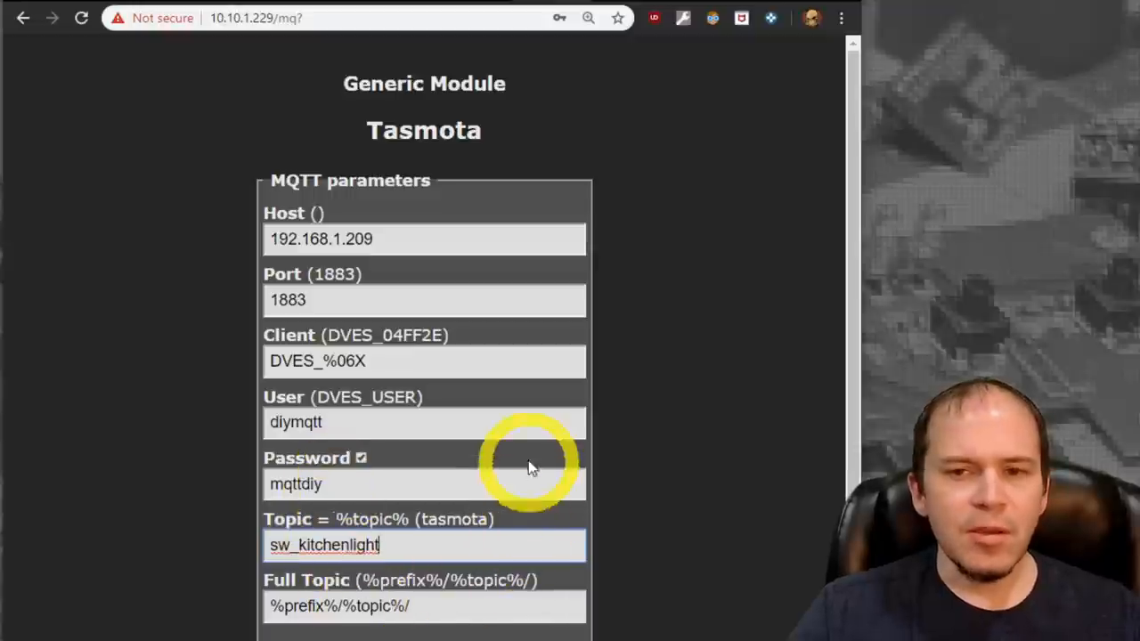
pyautogui.scroll(-3)
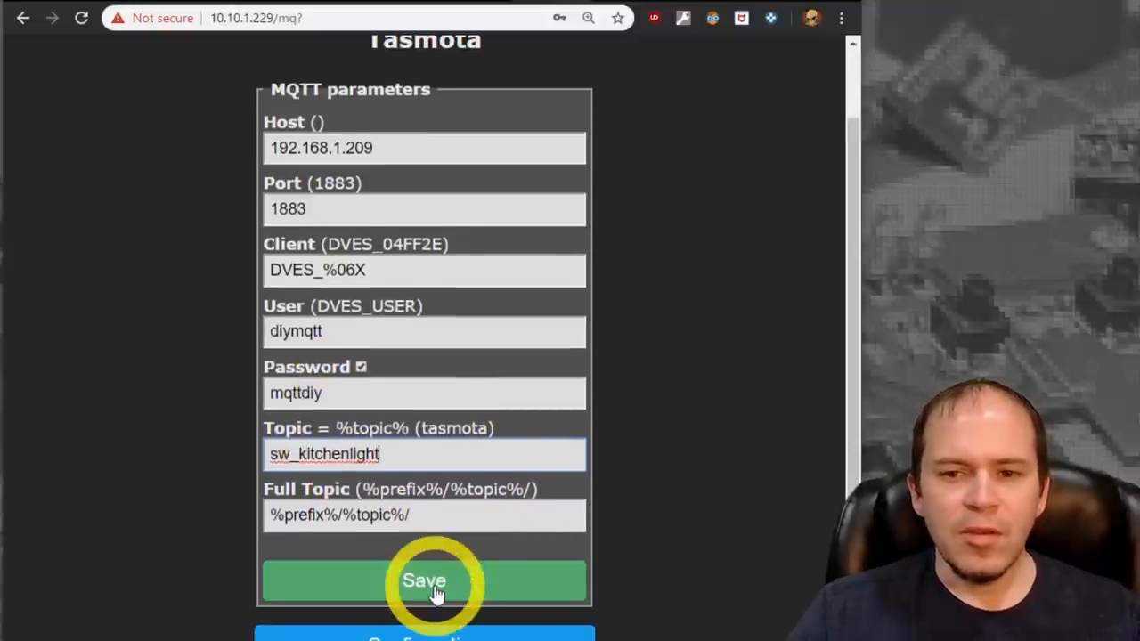
pyautogui.click(424, 581)
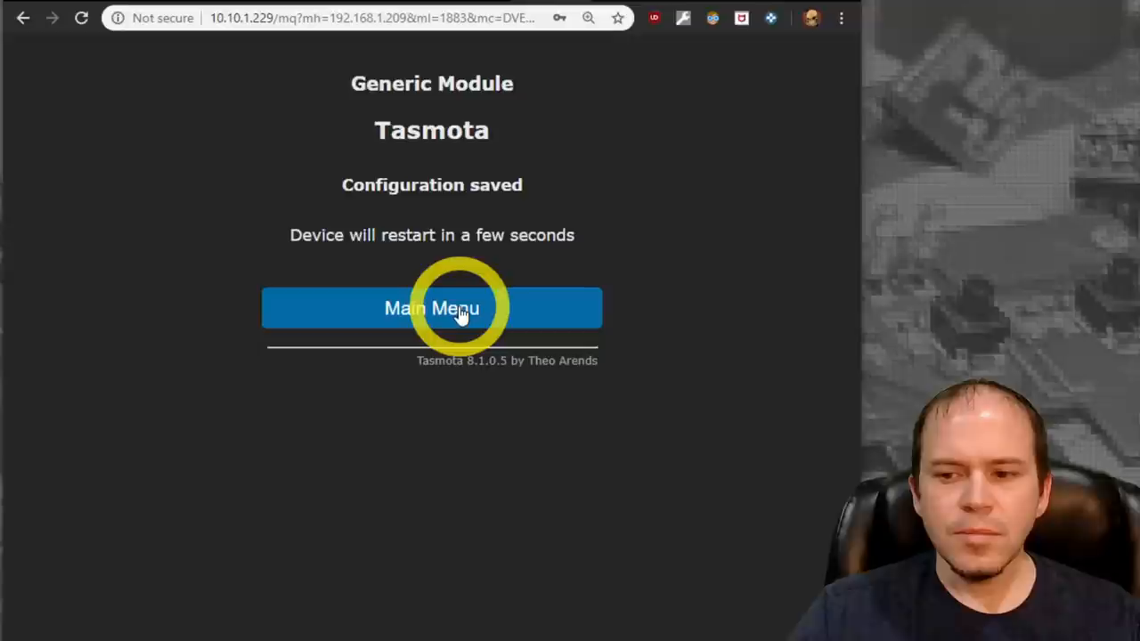
# Check the console log for the MQT Connected lines under sw_kitchenlight.
pyautogui.click(432, 306)
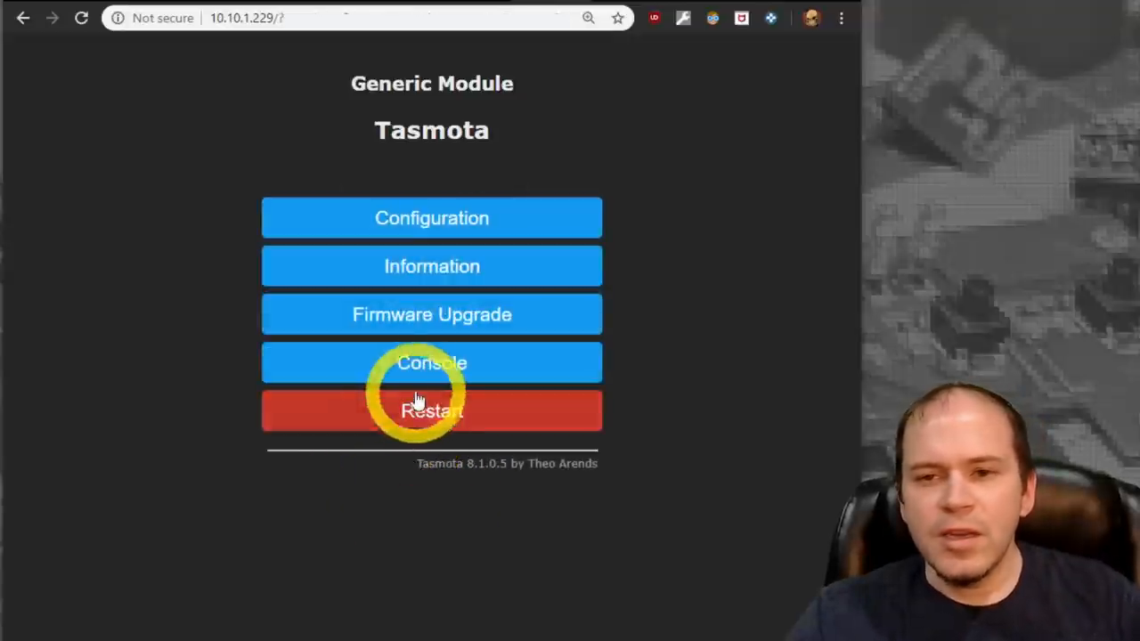
pyautogui.click(432, 363)
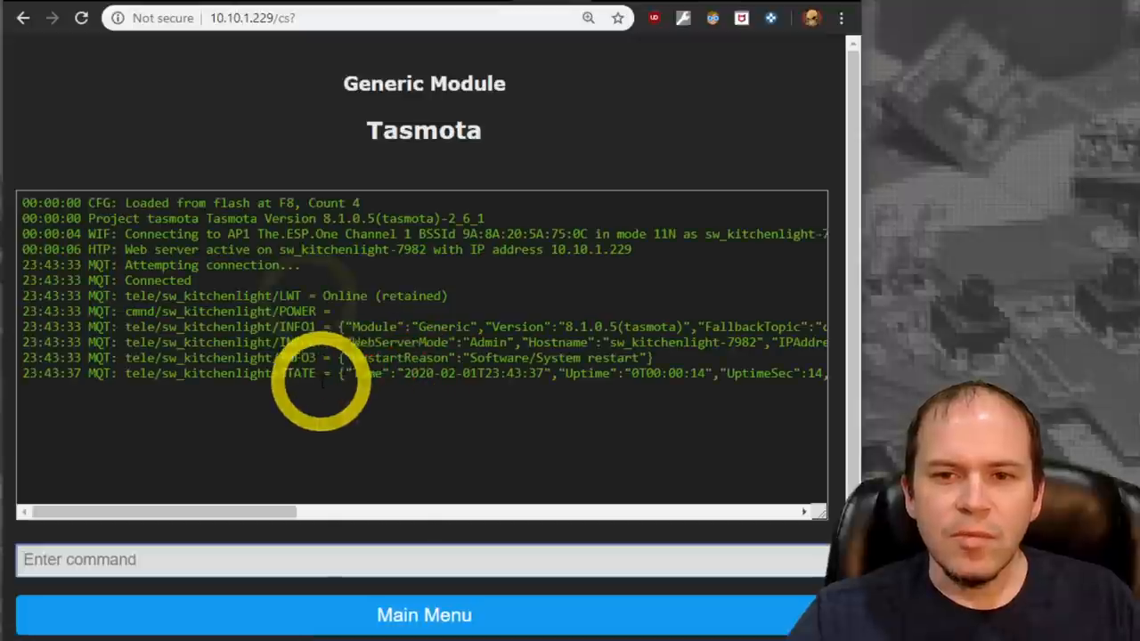
pyautogui.doubleClick(156, 279)
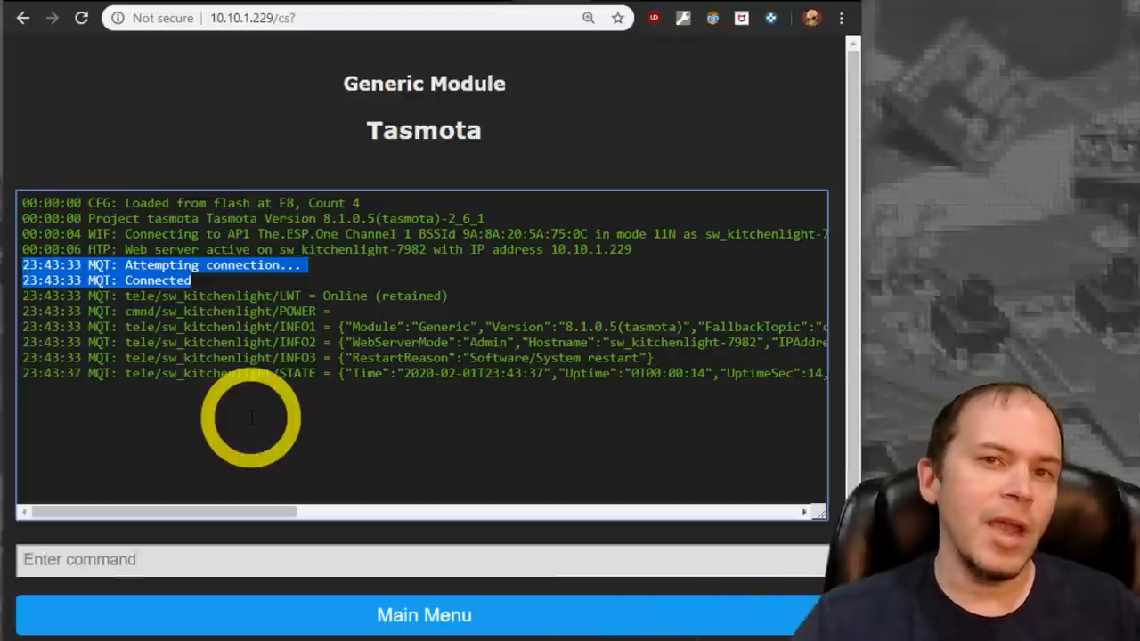
pyautogui.click(424, 614)
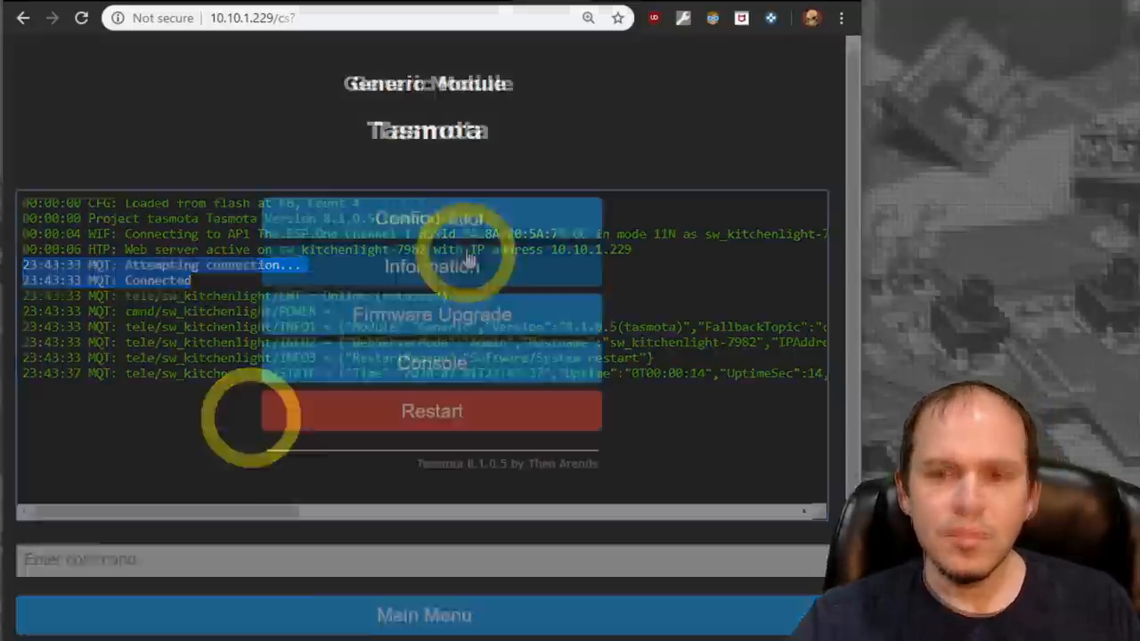
# Copy the Martin Jerry ST01 3 Way switch template from templates.blakadder.com.
pyautogui.click(424, 616)
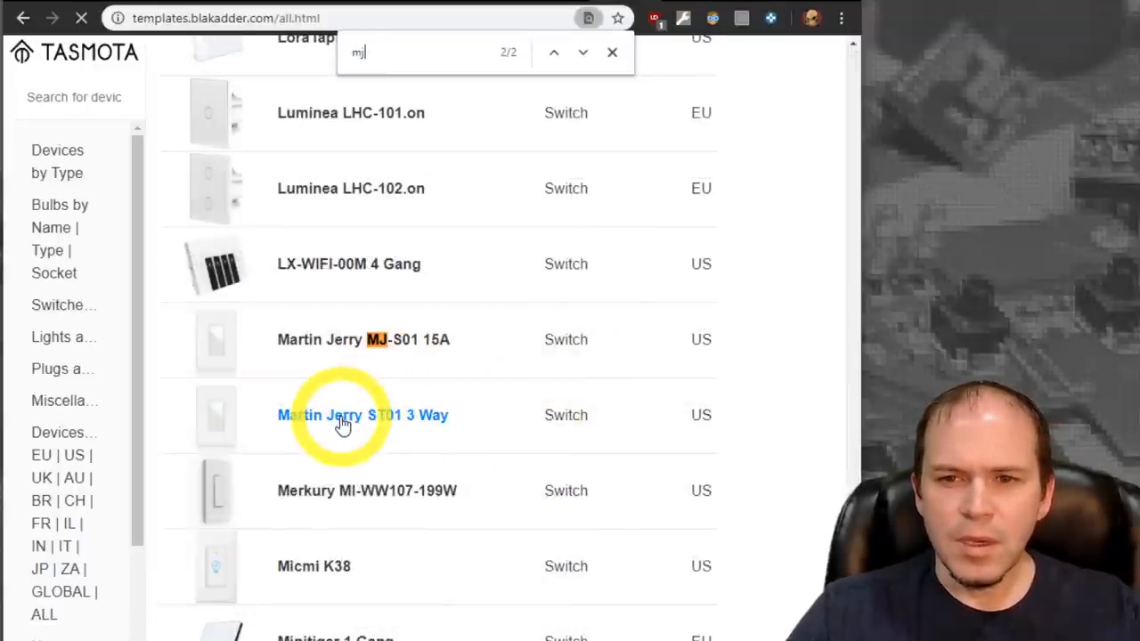
pyautogui.click(364, 415)
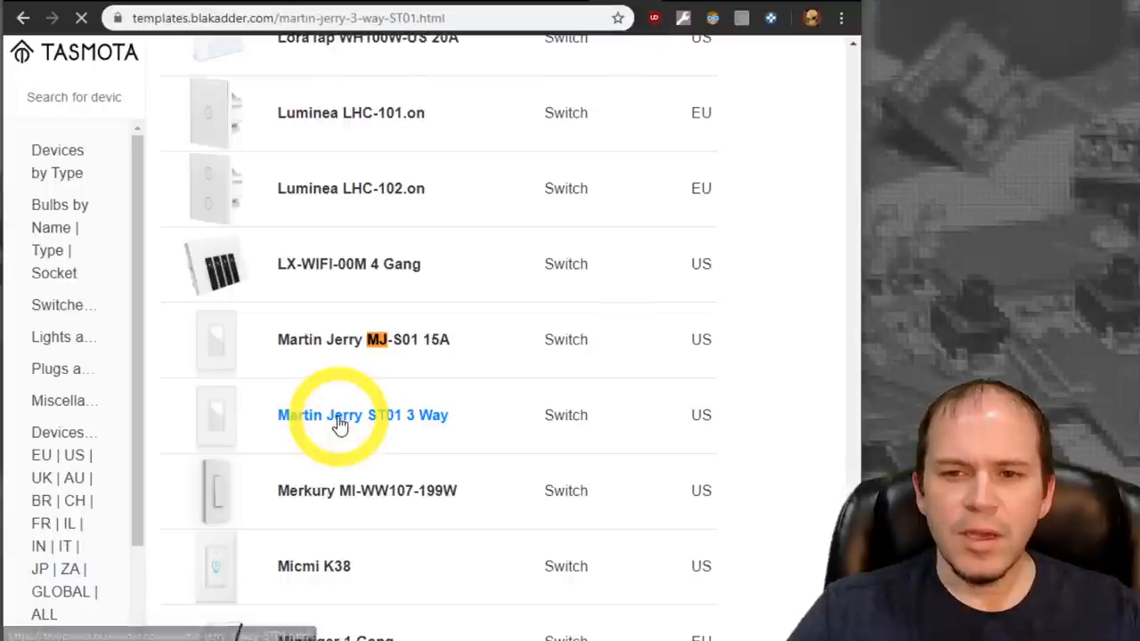
pyautogui.click(363, 415)
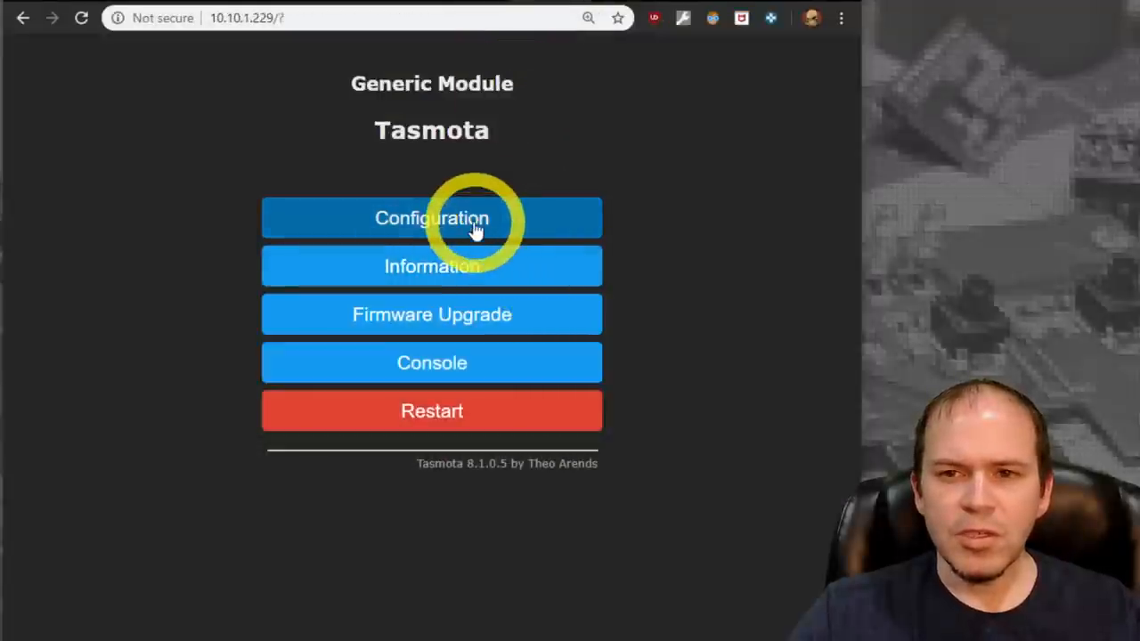
# Save the pasted template in Configure Other, activated, with friendly name Kitchen Light.
pyautogui.click(431, 218)
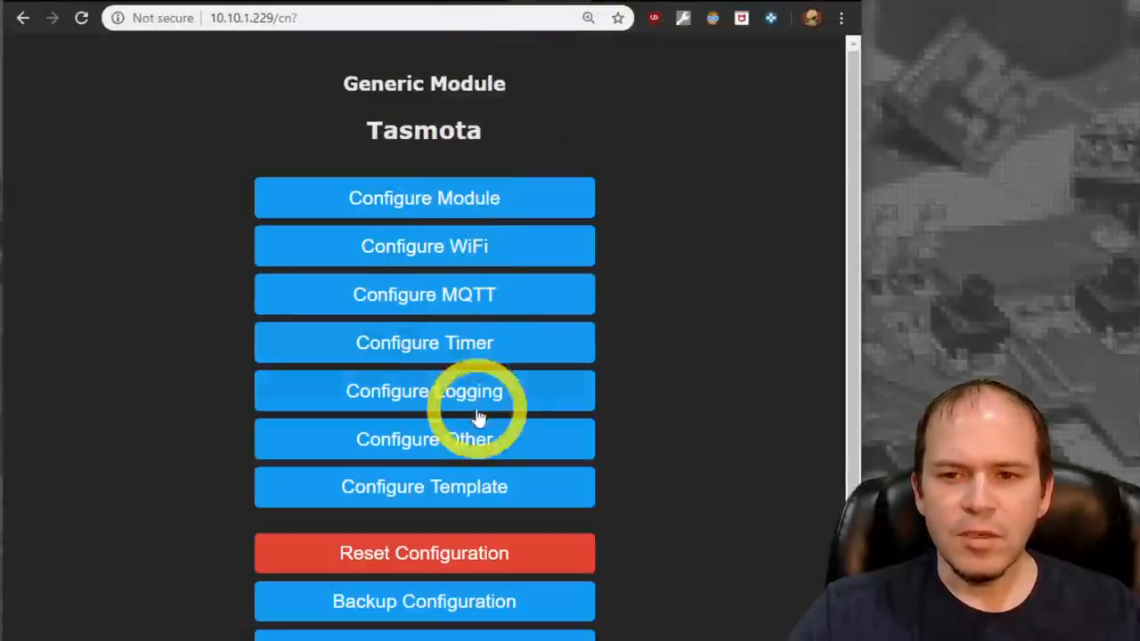
pyautogui.moveTo(467, 446)
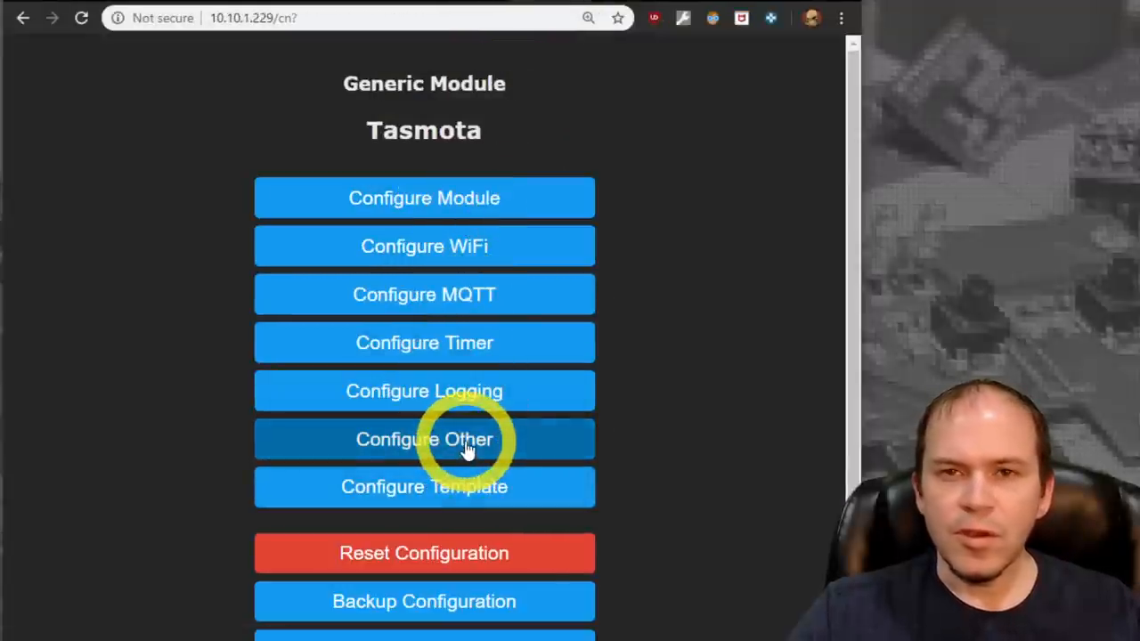
pyautogui.click(424, 439)
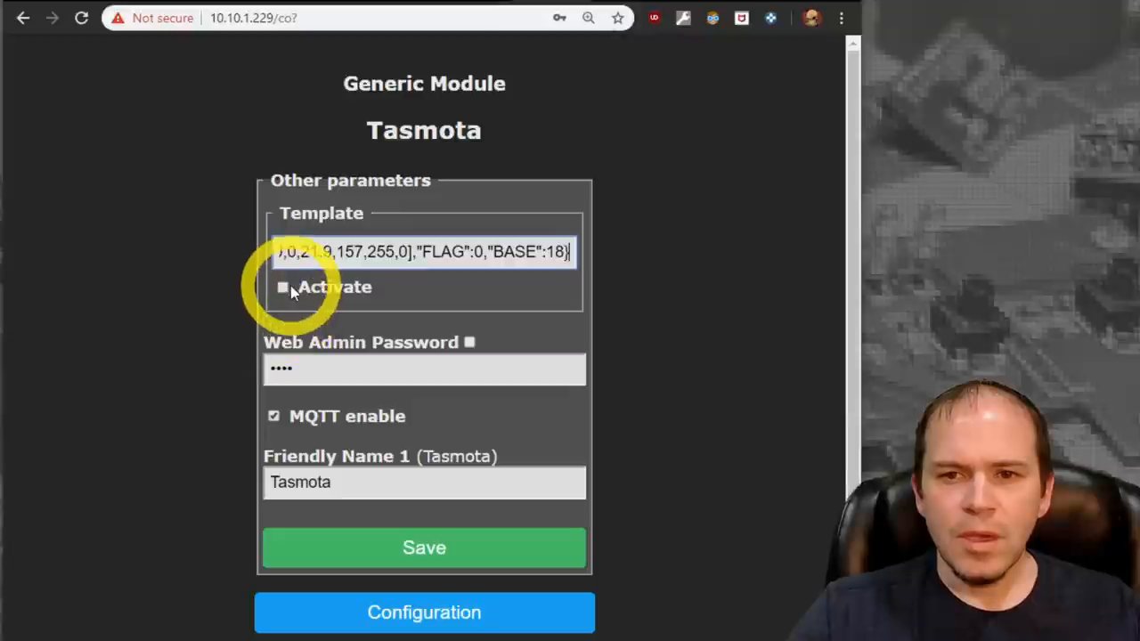
pyautogui.click(283, 285)
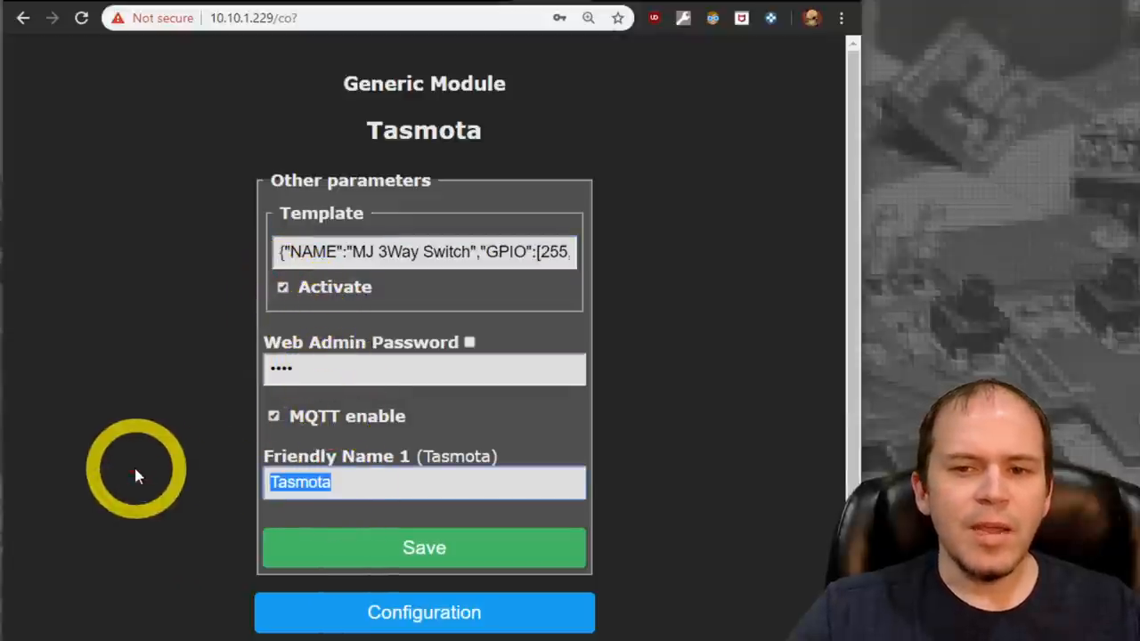
pyautogui.moveTo(139, 470)
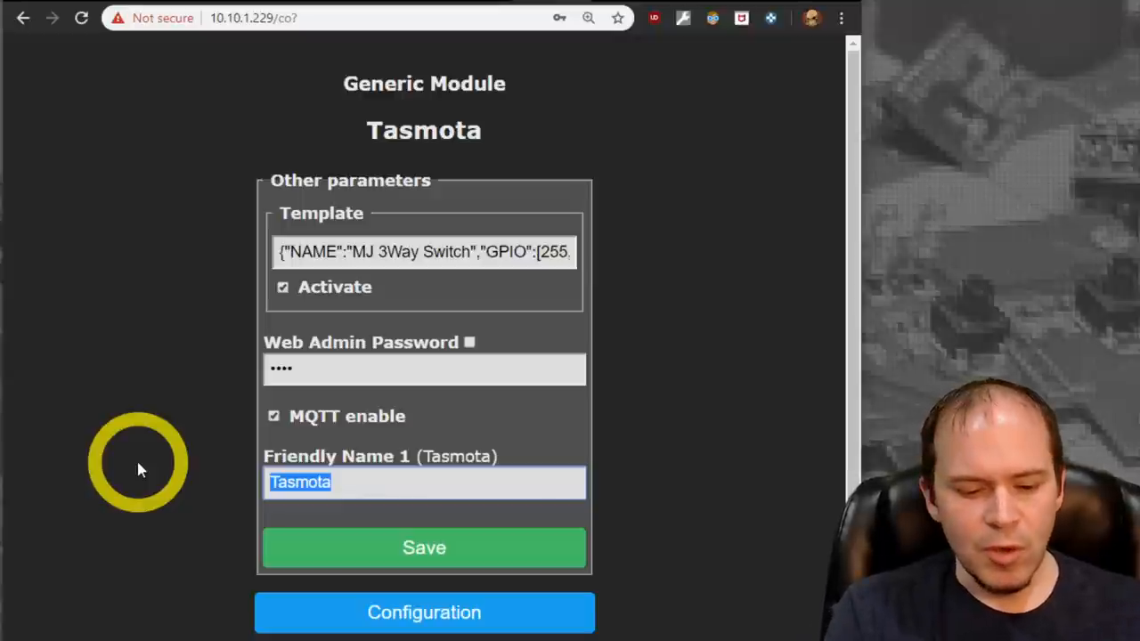
pyautogui.write('Ki')
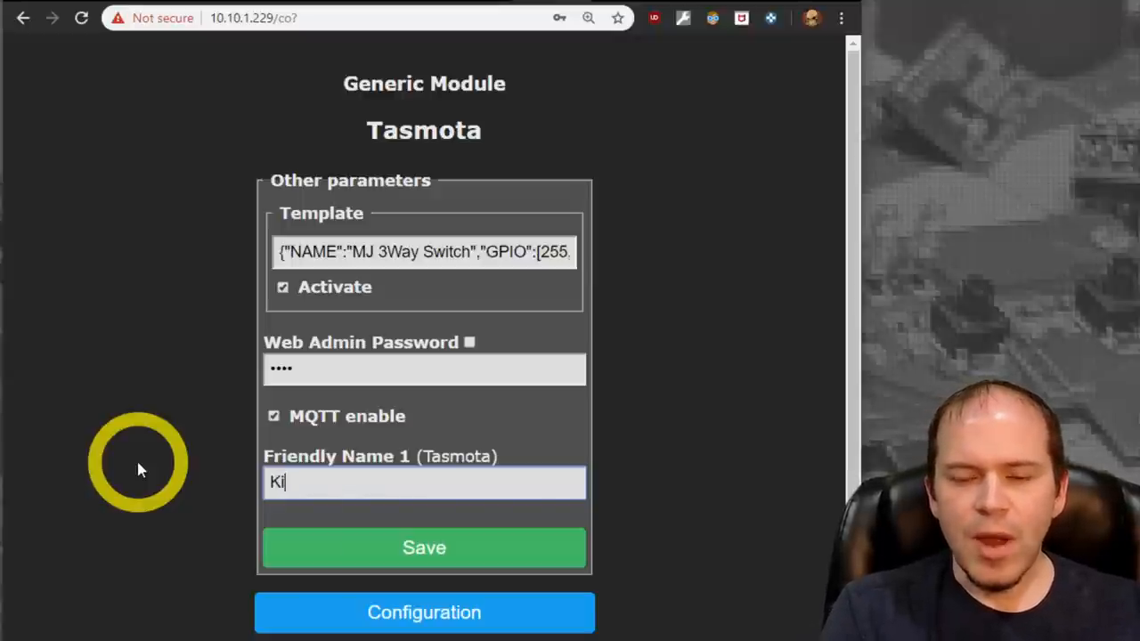
pyautogui.write('tchen Light')
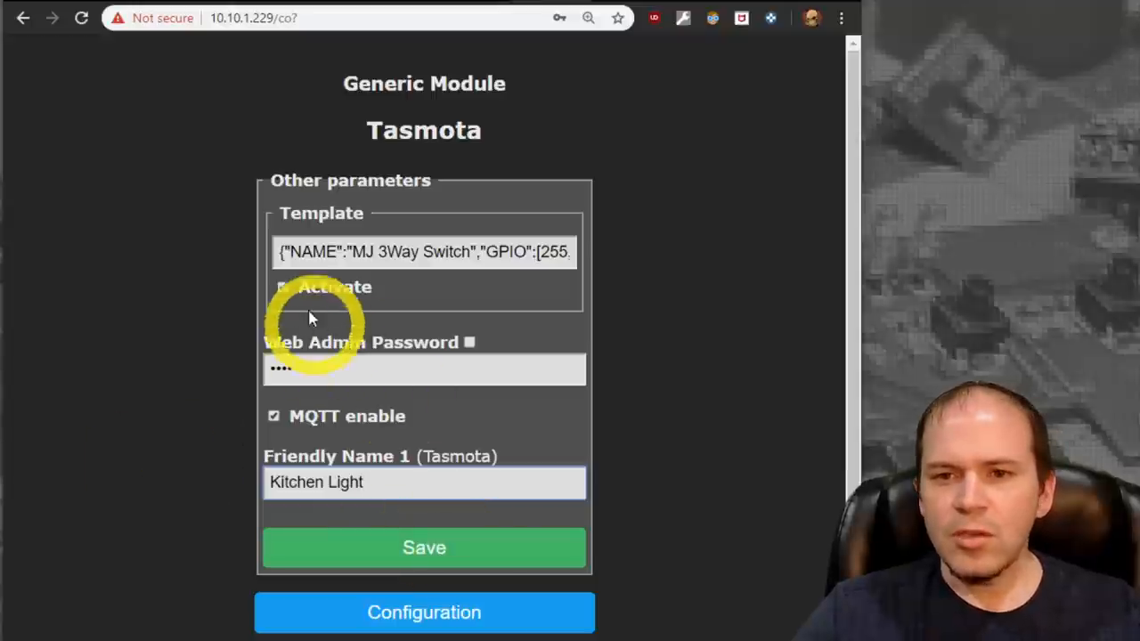
pyautogui.click(281, 285)
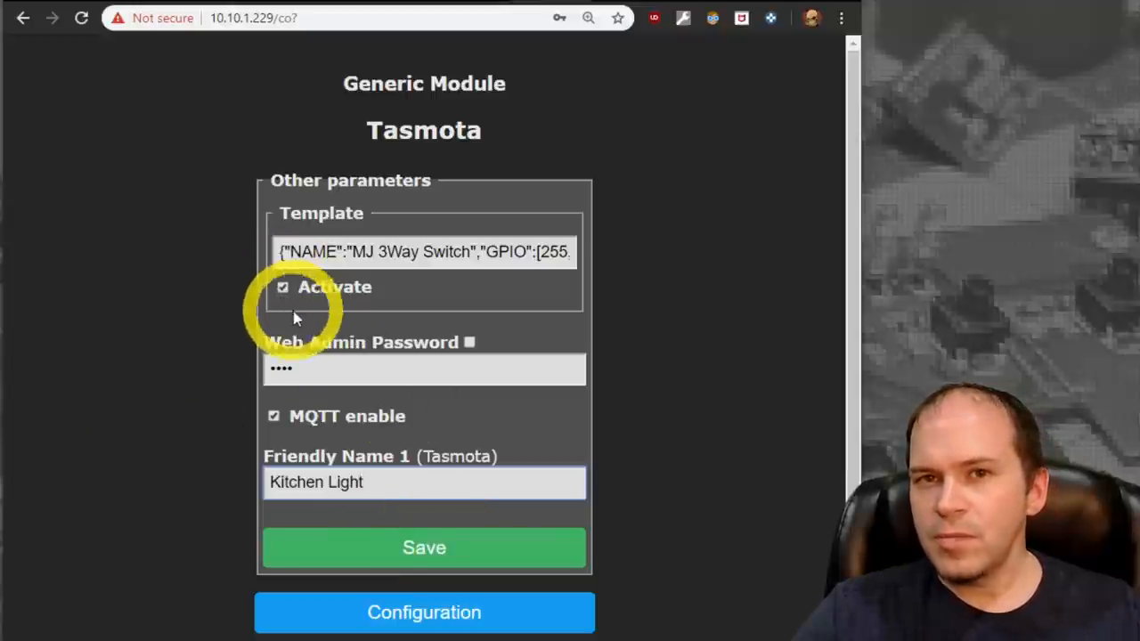
pyautogui.click(424, 549)
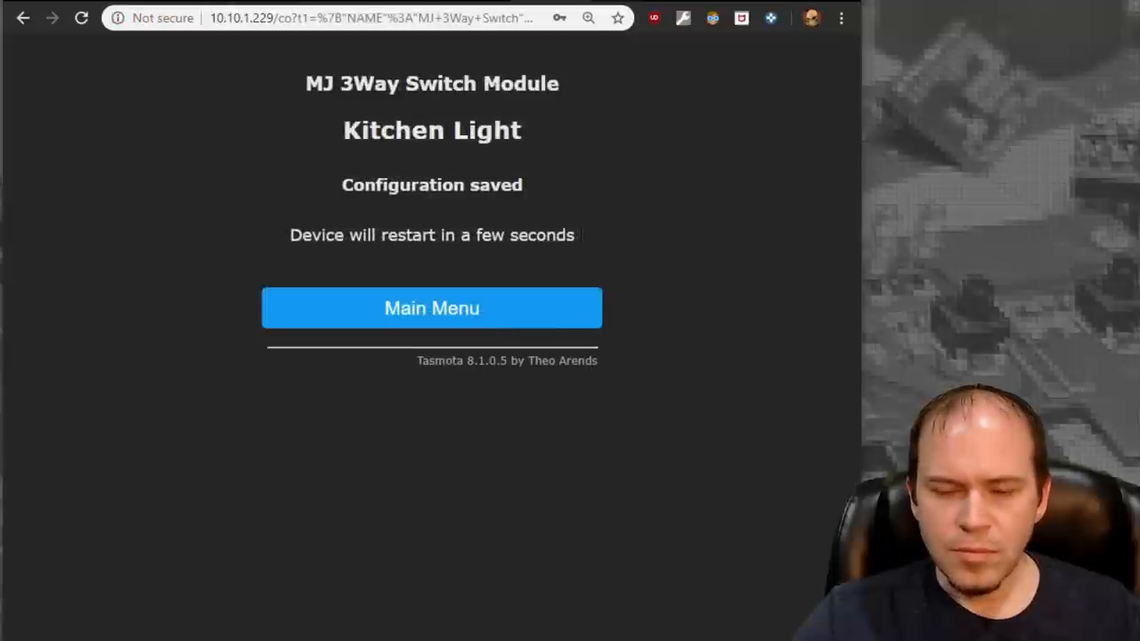
# Return to the restarted Kitchen Light main page and toggle its relay.
pyautogui.click(431, 308)
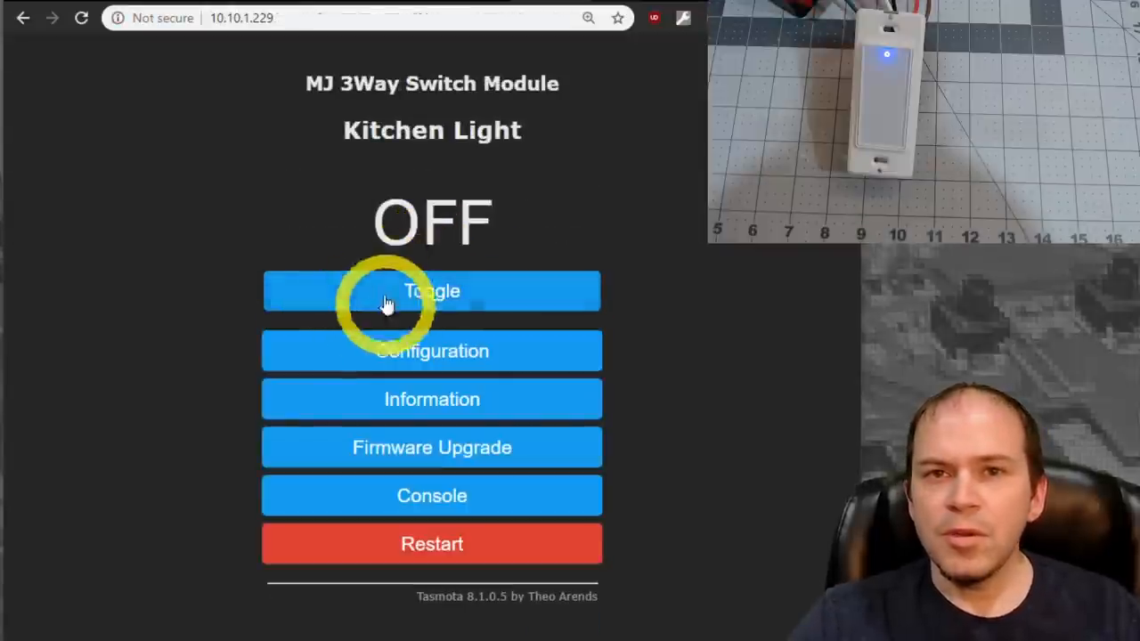
pyautogui.moveTo(374, 228)
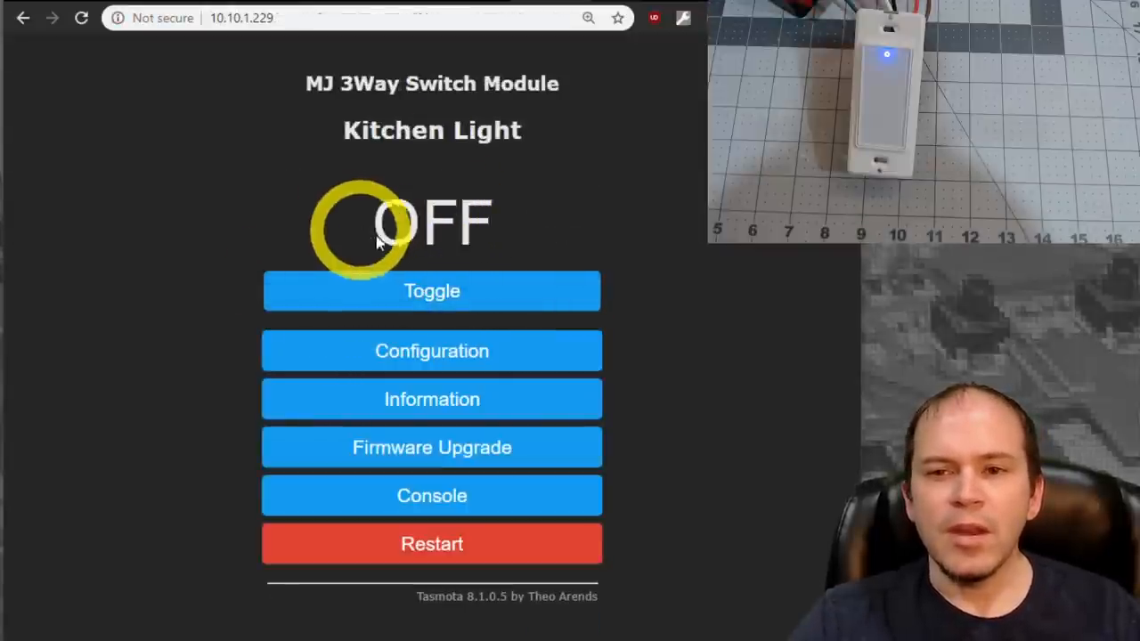
pyautogui.moveTo(431, 292)
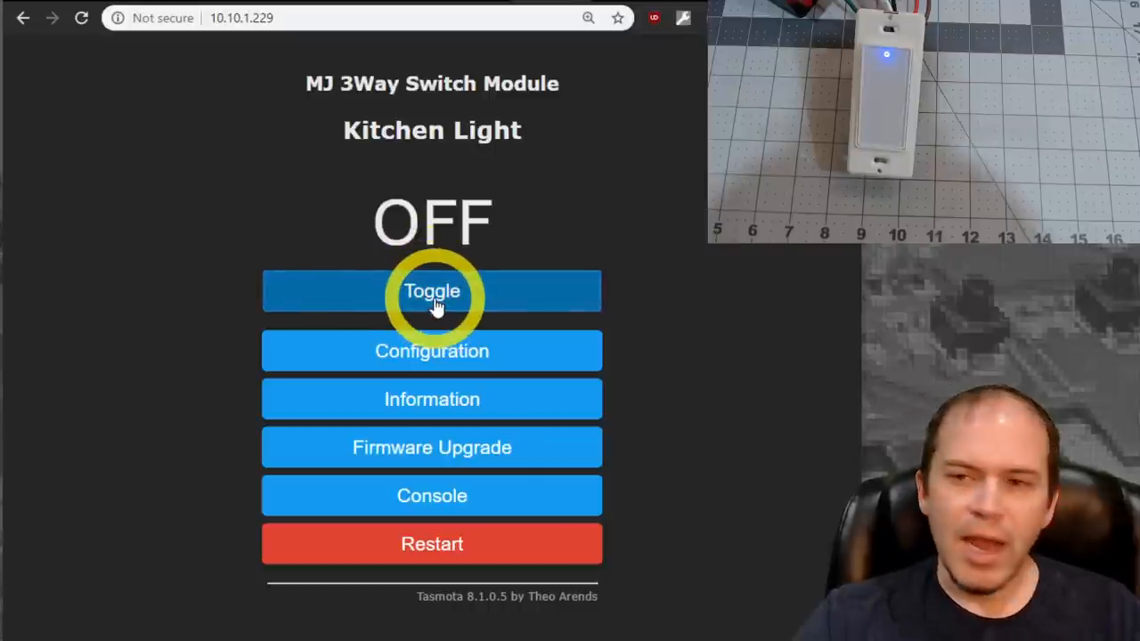
pyautogui.click(431, 291)
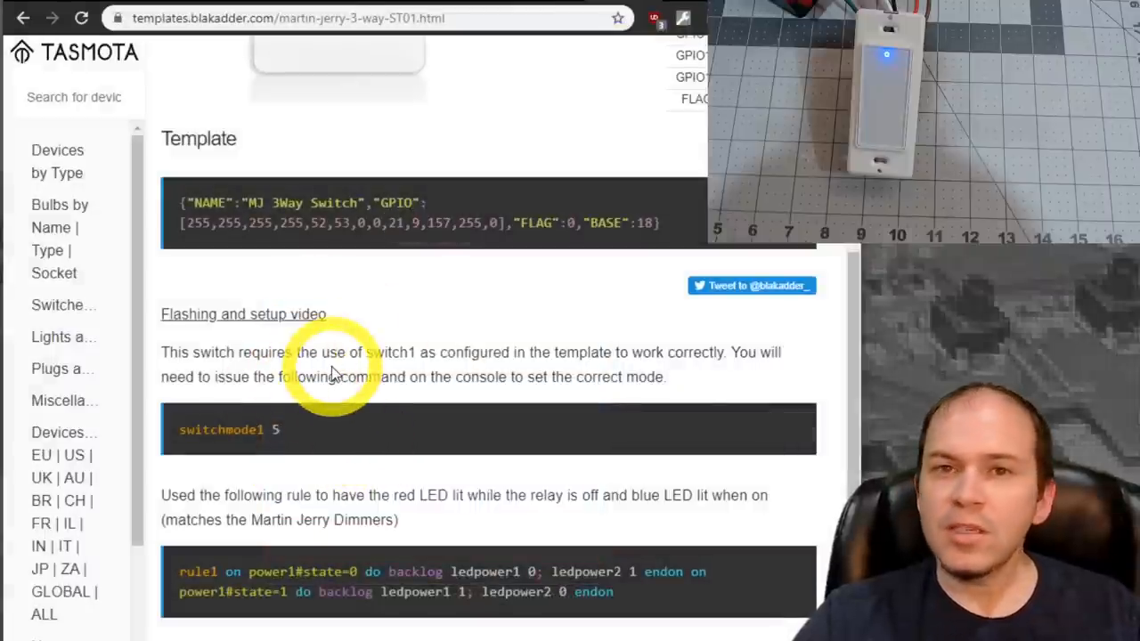
pyautogui.moveTo(285, 433)
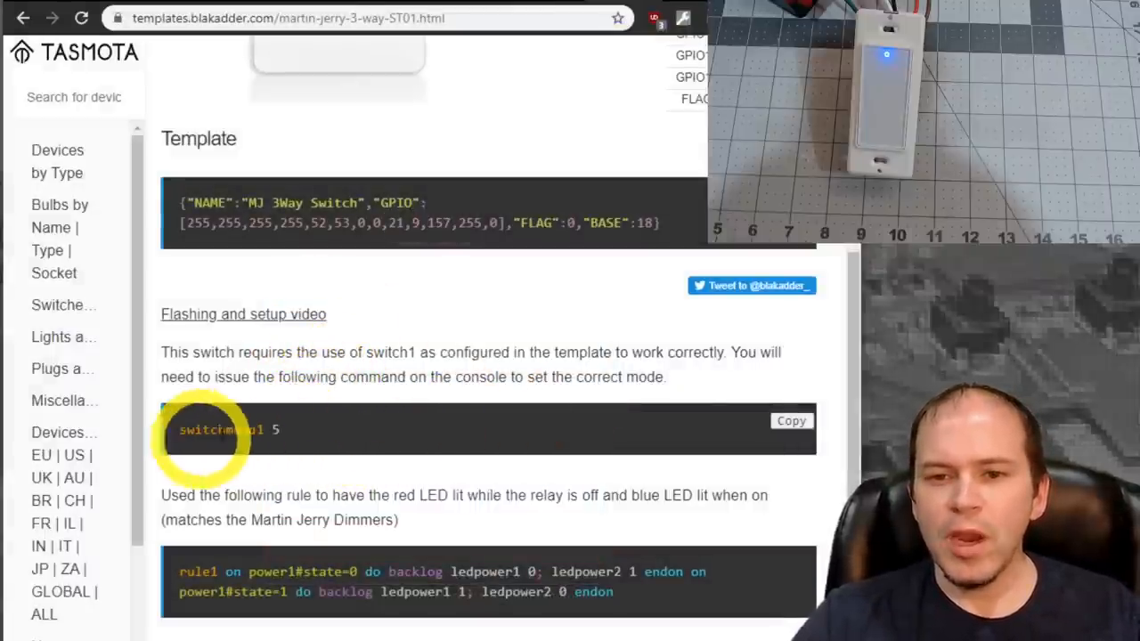
# Copy the switchmode1 5 command from the template page and go back to the Tasmota tab.
pyautogui.click(791, 421)
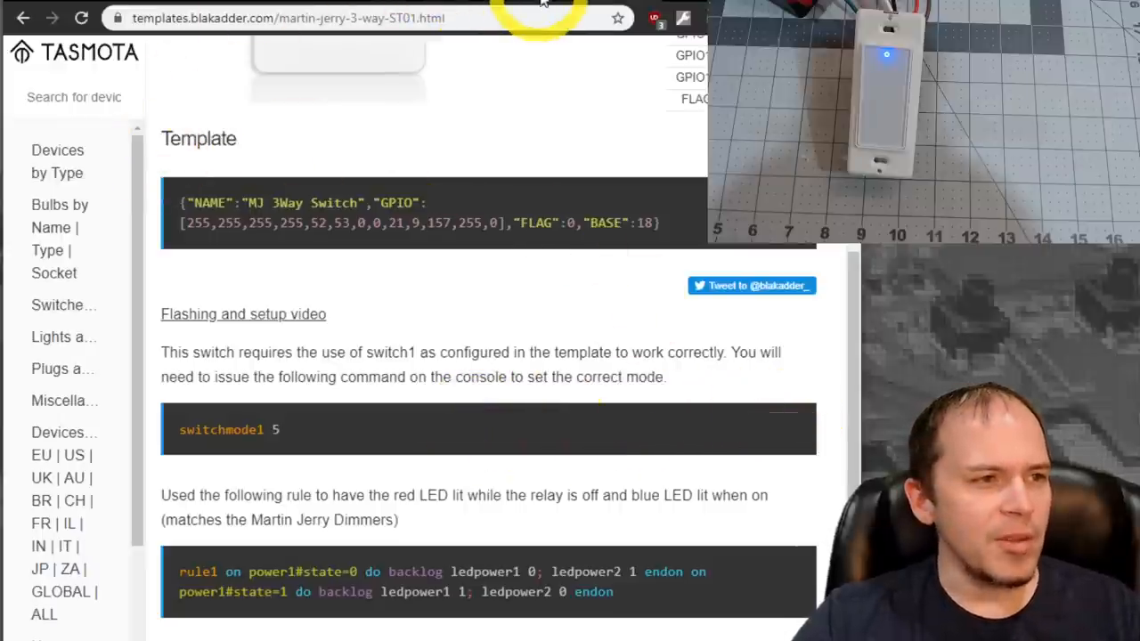
pyautogui.click(289, 18)
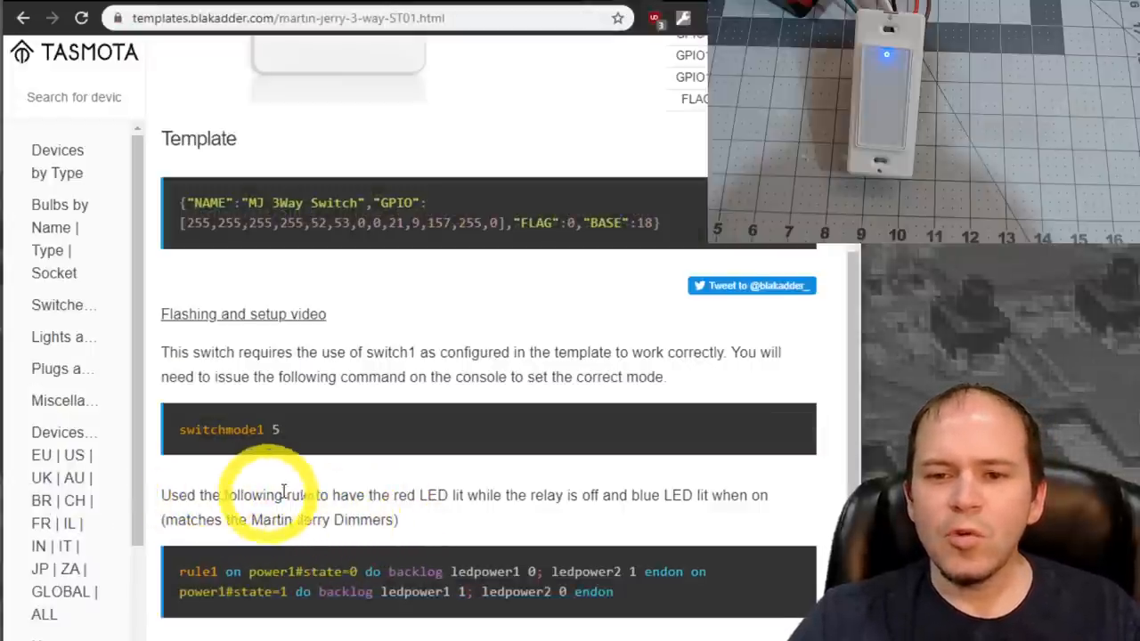
pyautogui.moveTo(489, 495)
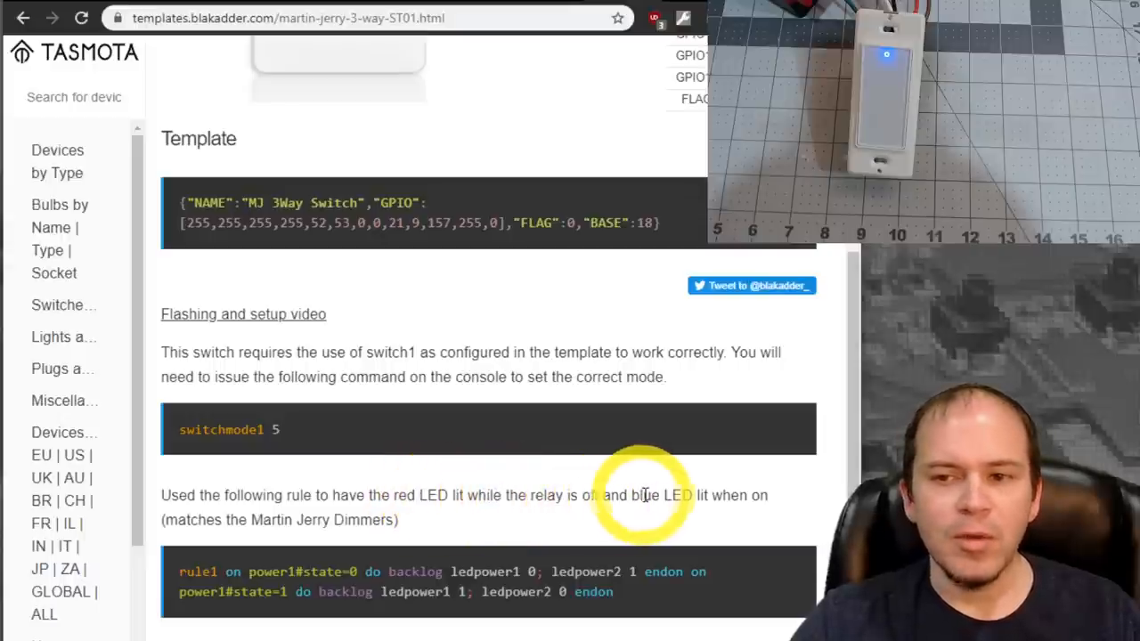
pyautogui.moveTo(597, 544)
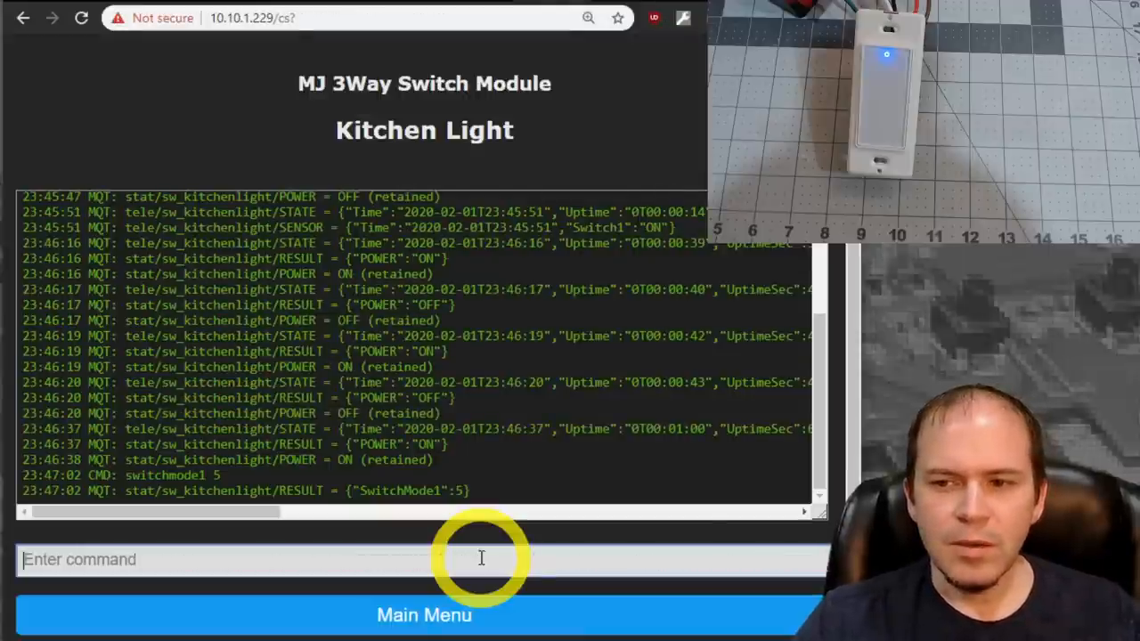
# Enable rule1 in the console, then toggle the Kitchen Light off and back ON.
pyautogui.write('rule1 1')
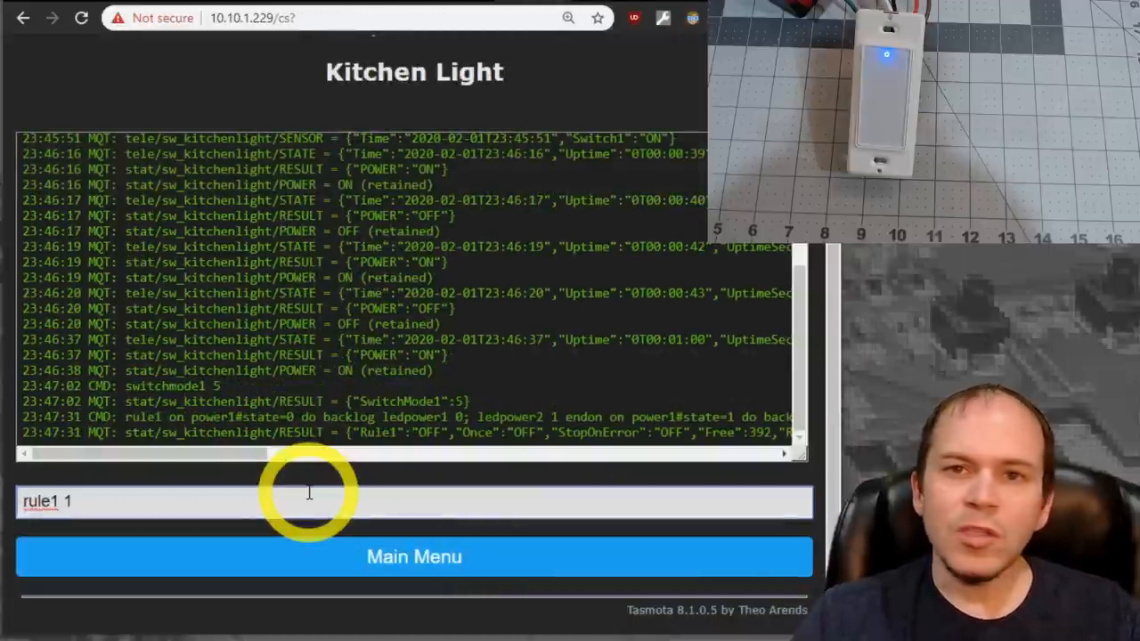
pyautogui.press('Return')
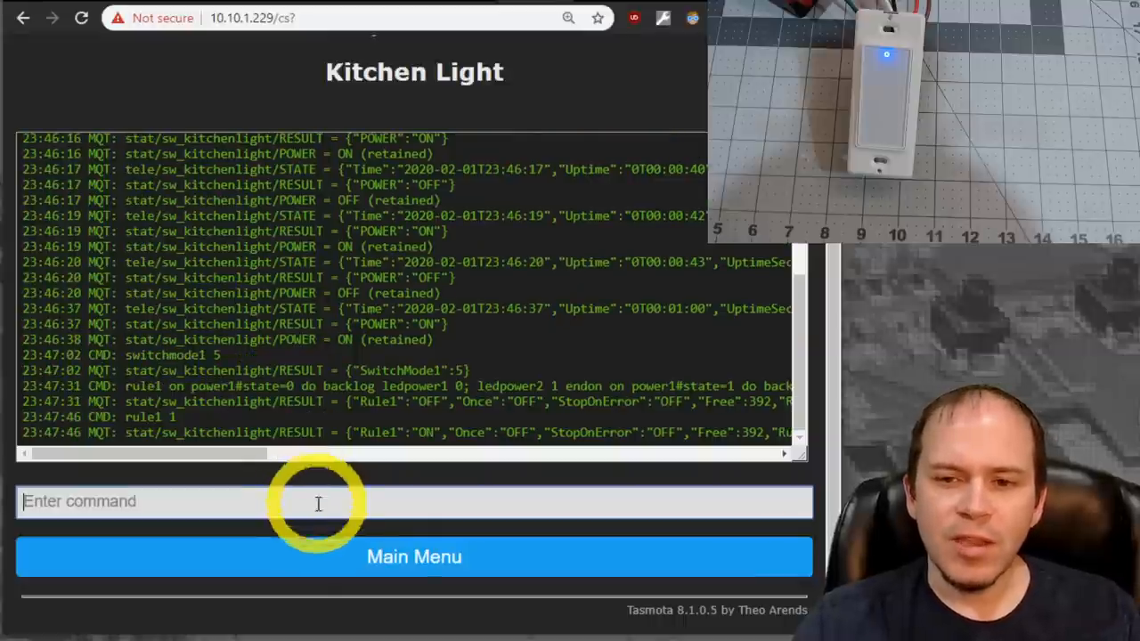
pyautogui.click(414, 555)
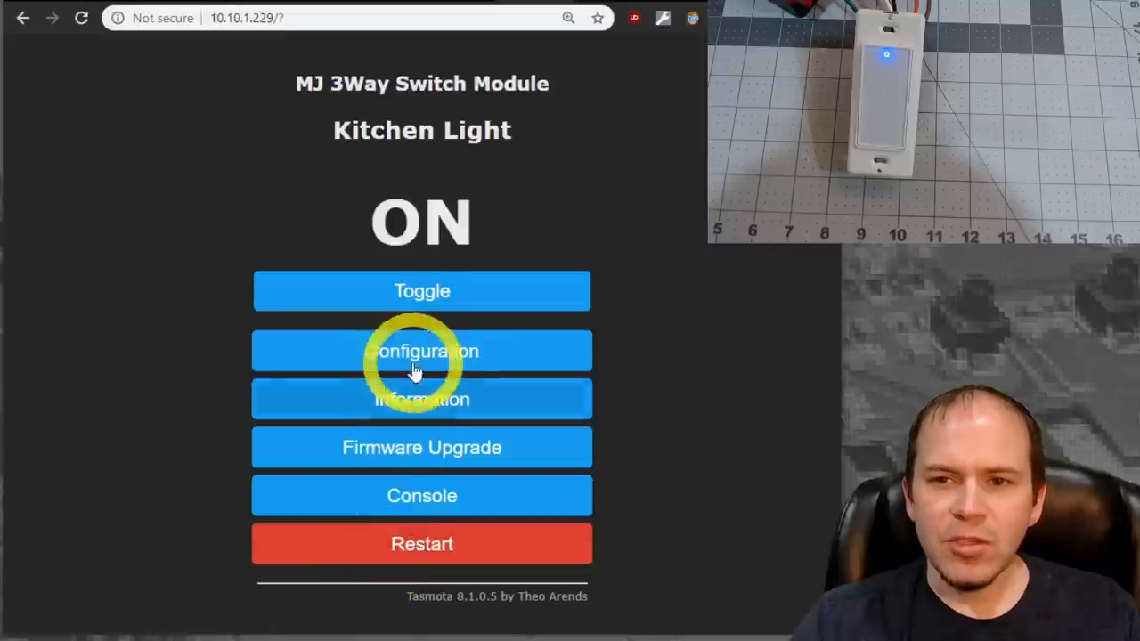
pyautogui.click(420, 291)
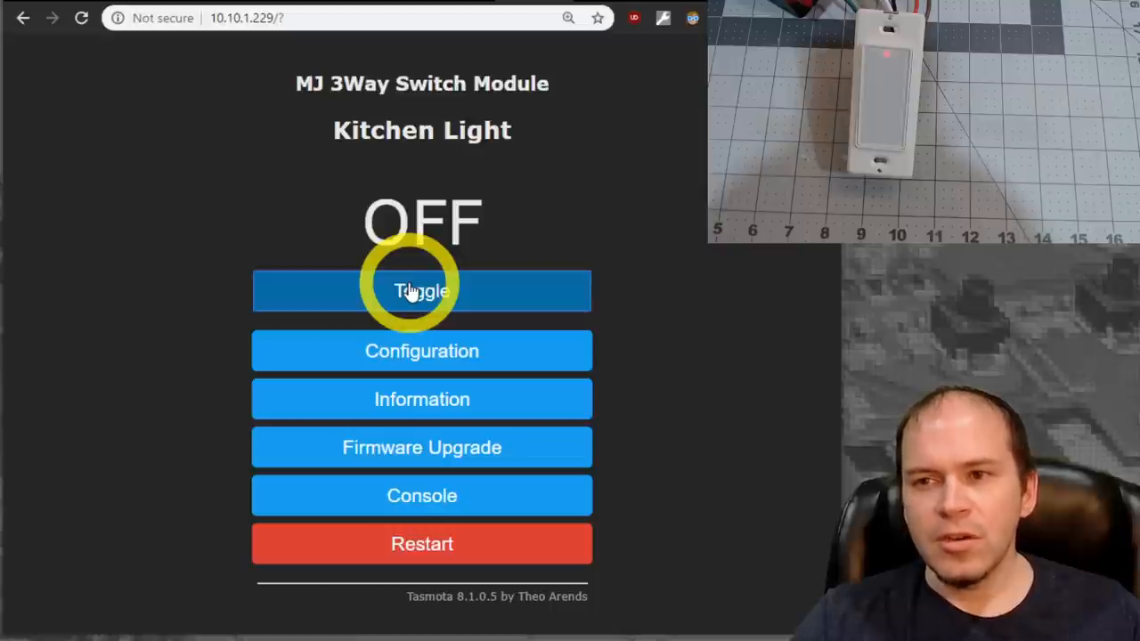
pyautogui.click(420, 290)
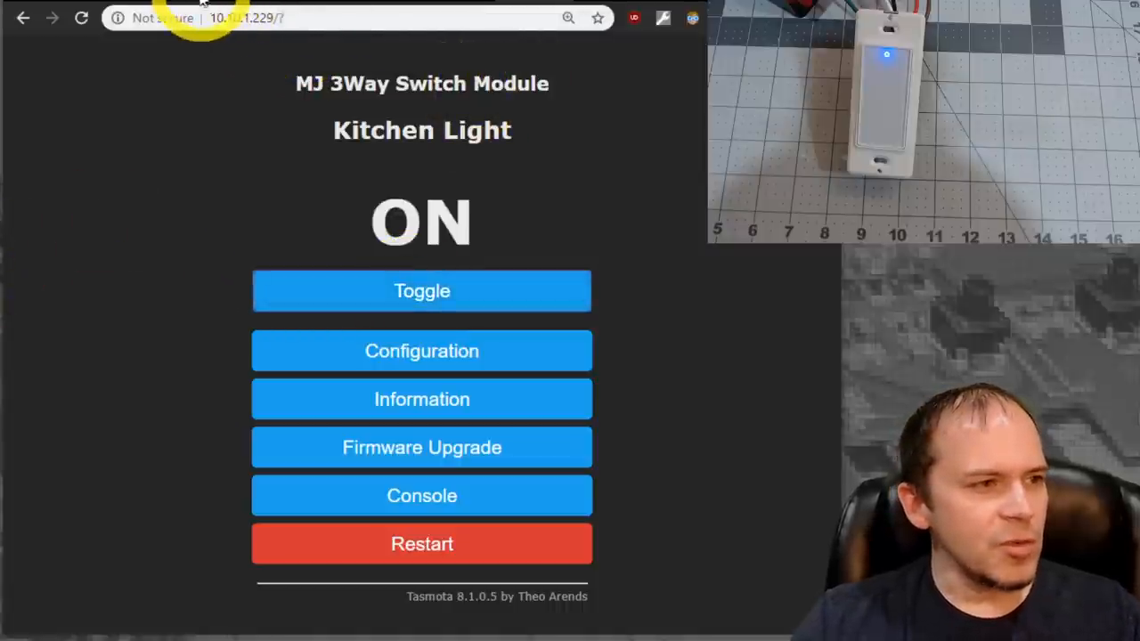
# Configure Home Assistant's MQTT integration for the Mosquitto broker with discovery enabled.
pyautogui.click(249, 18)
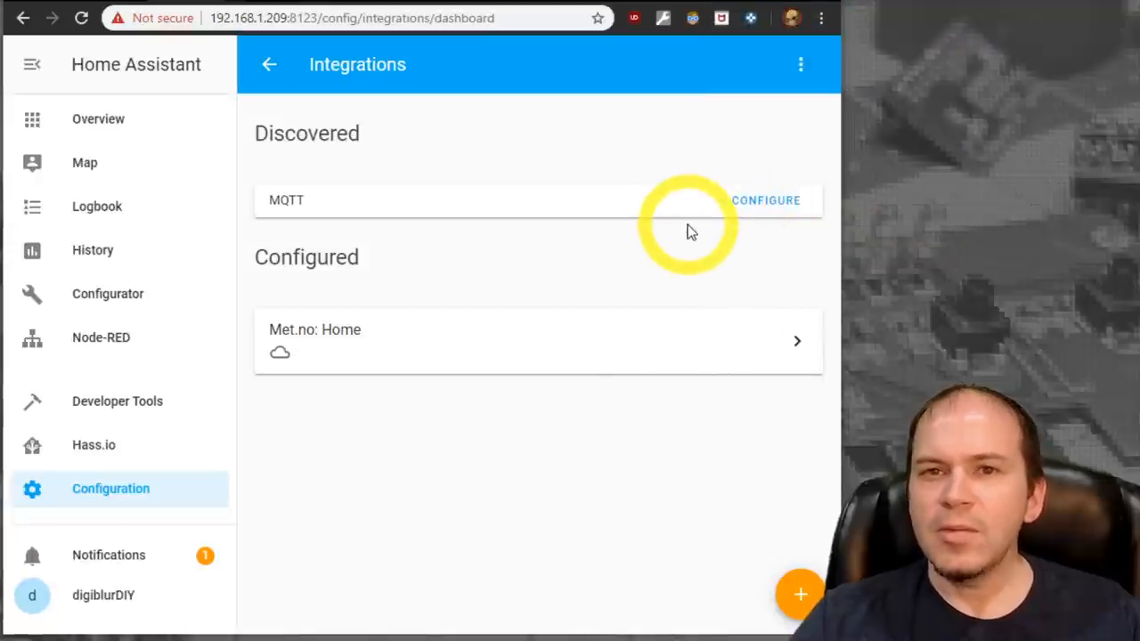
pyautogui.moveTo(706, 268)
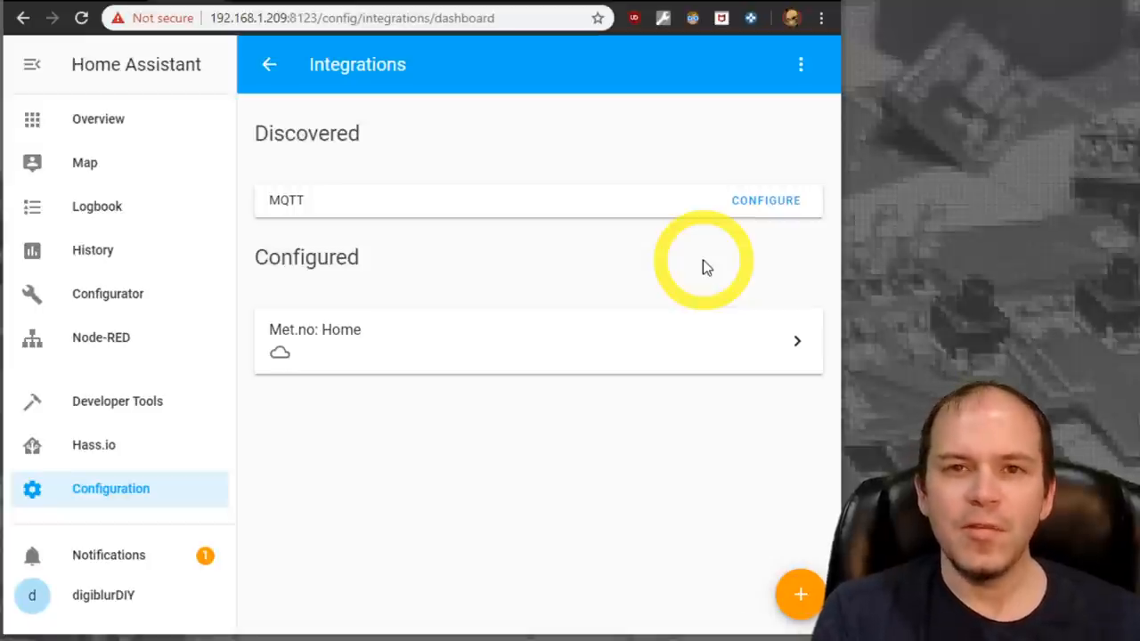
pyautogui.moveTo(677, 267)
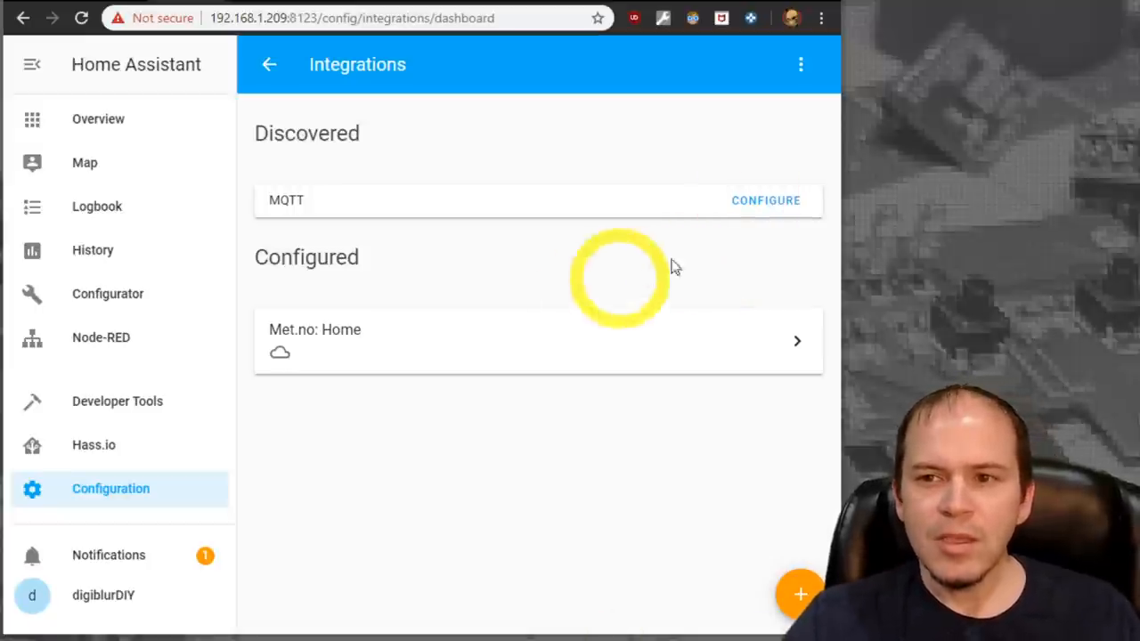
pyautogui.click(766, 199)
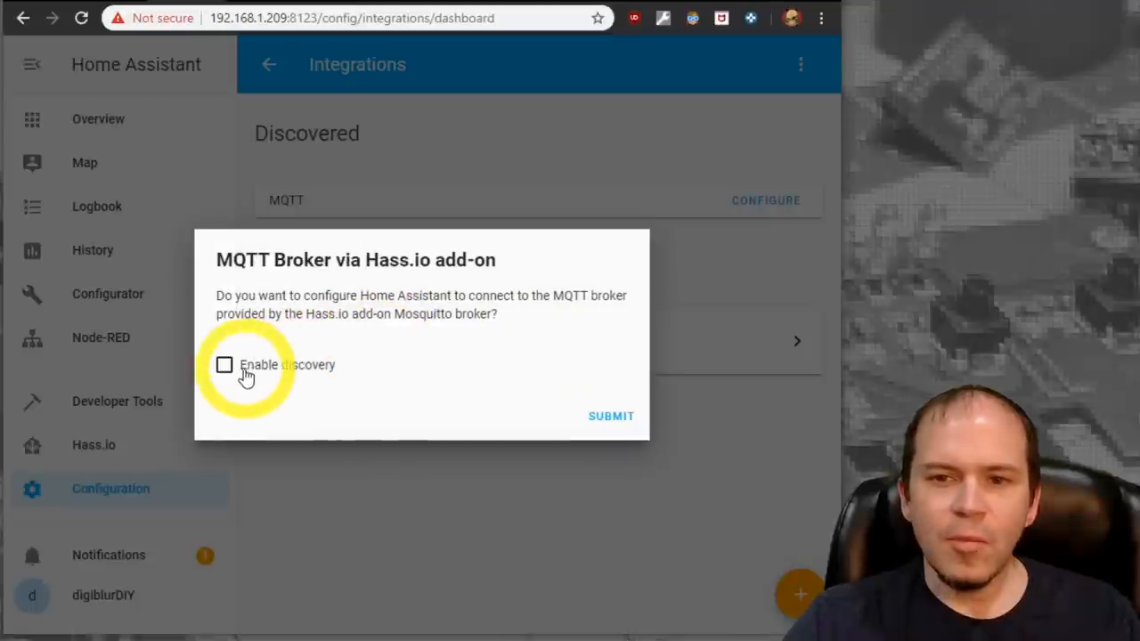
pyautogui.click(225, 366)
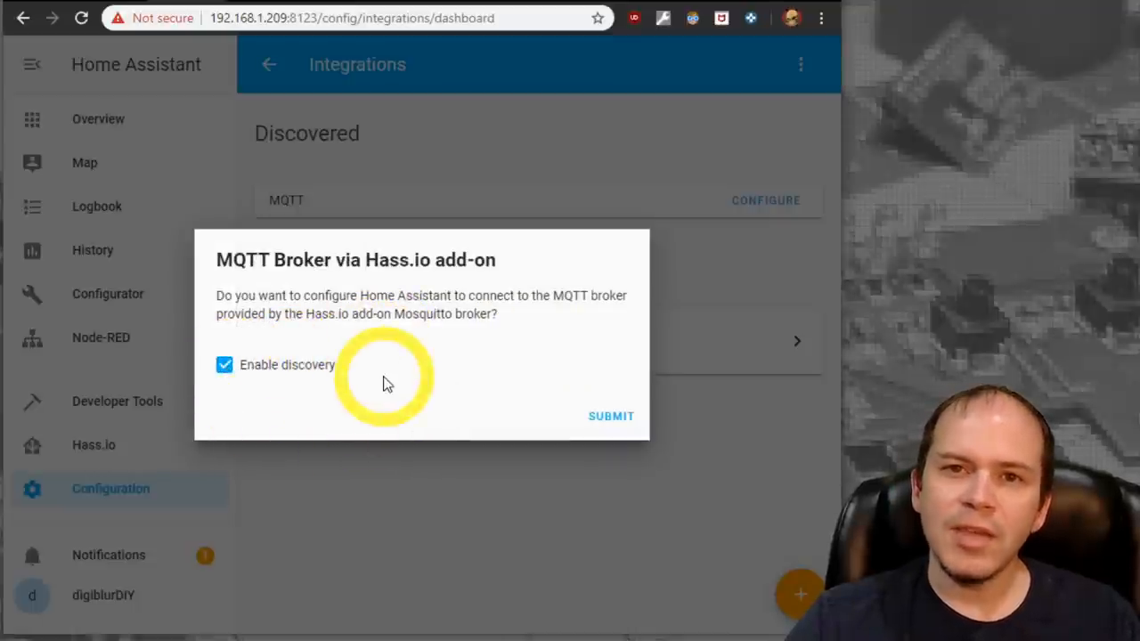
pyautogui.click(611, 417)
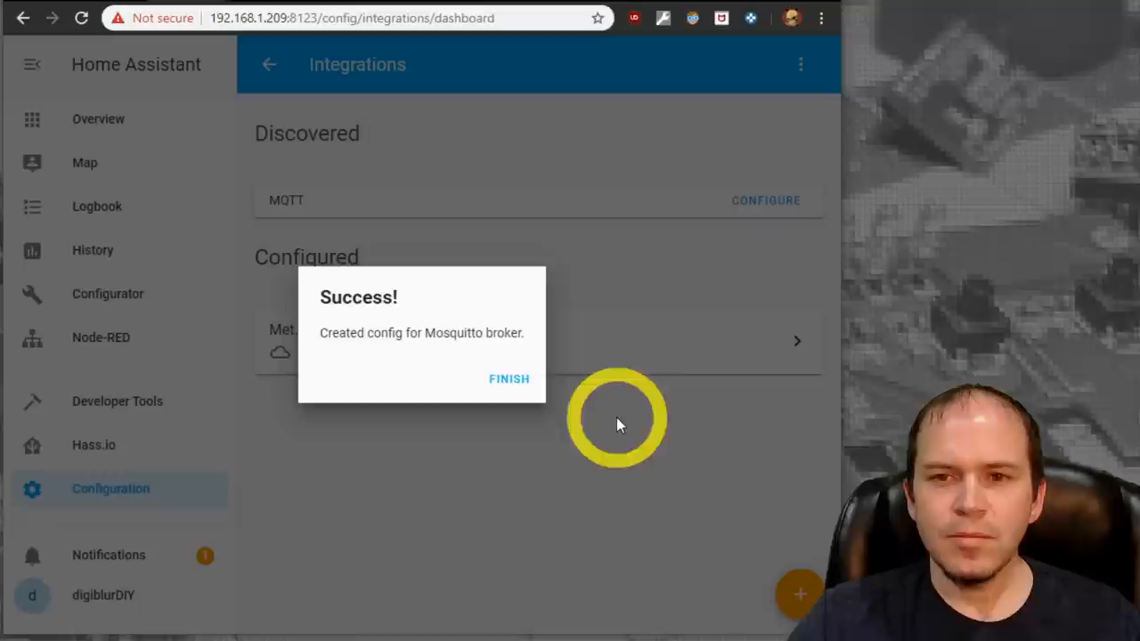
pyautogui.click(510, 378)
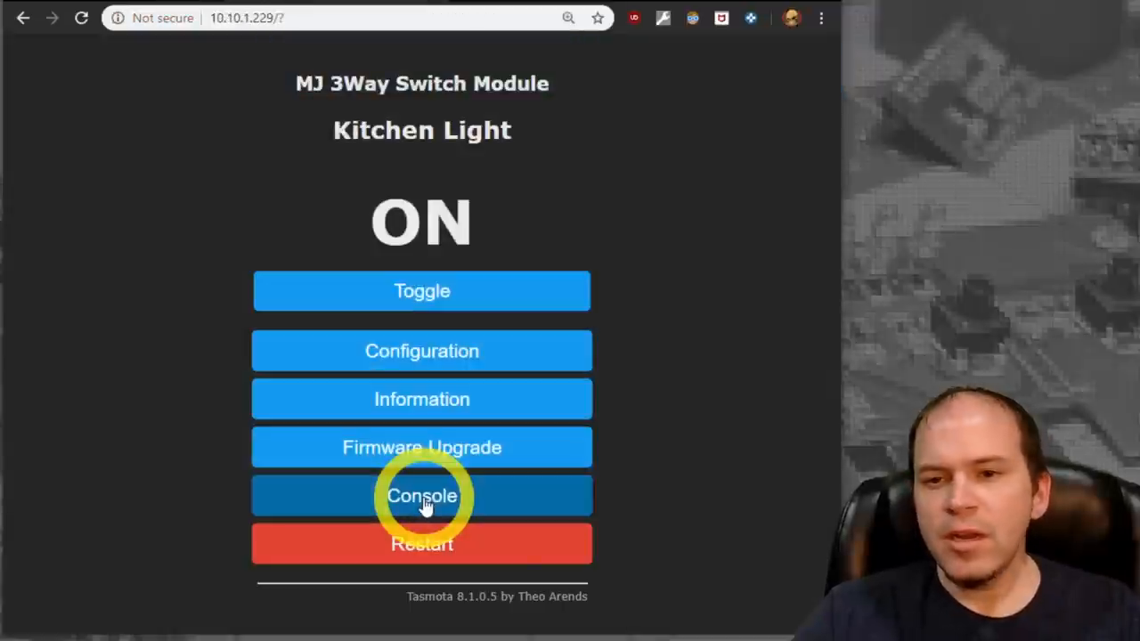
# Send SetOption19 1 from Kitchen Light's console to enable Home Assistant auto-discovery.
pyautogui.click(421, 495)
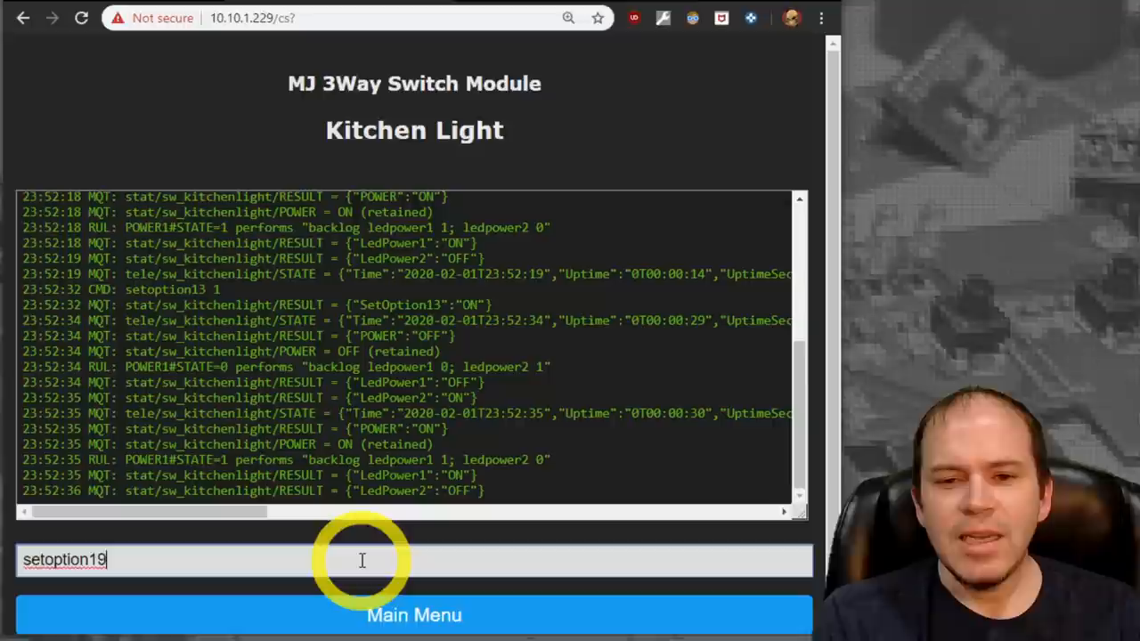
pyautogui.write('1')
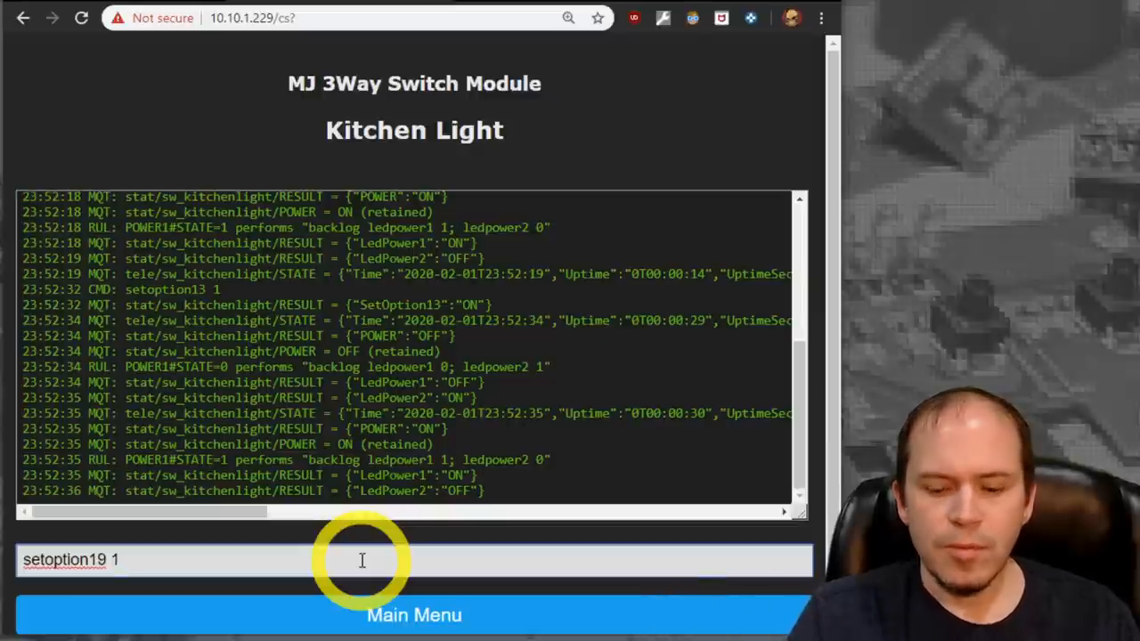
pyautogui.press('Return')
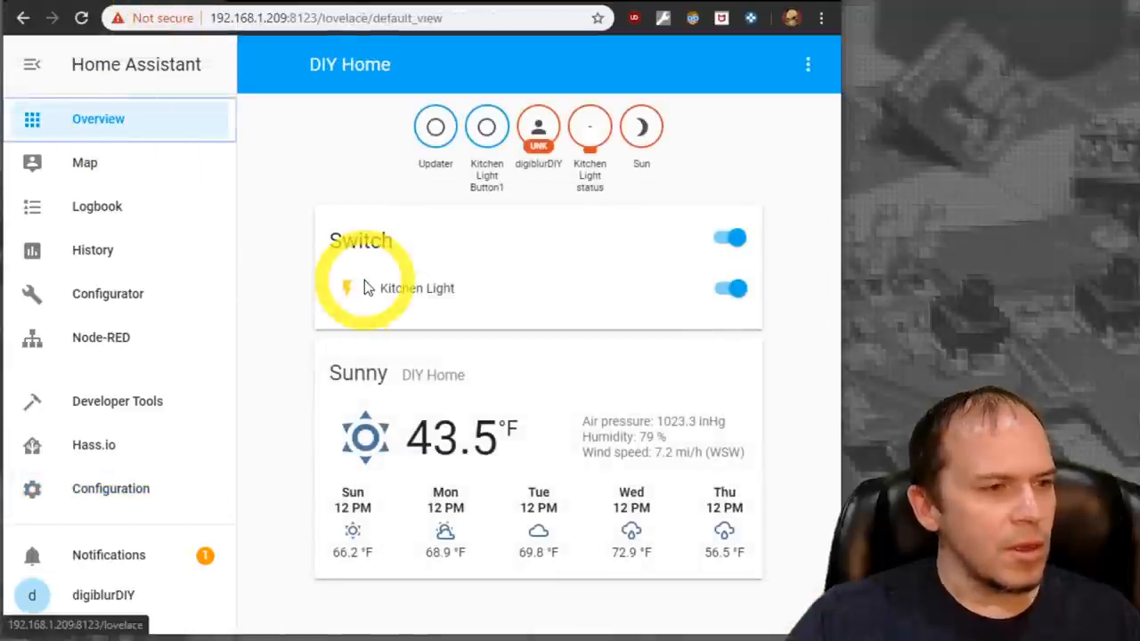
pyautogui.moveTo(470, 294)
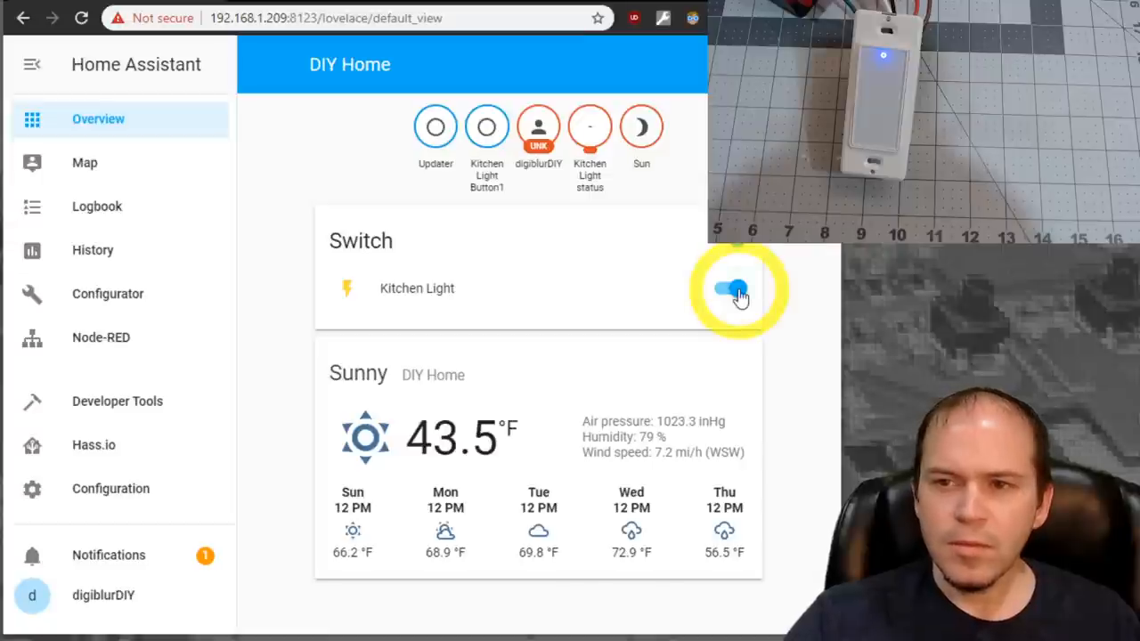
# Toggle the discovered Kitchen Light switch off and back on from the Overview dashboard.
pyautogui.click(730, 288)
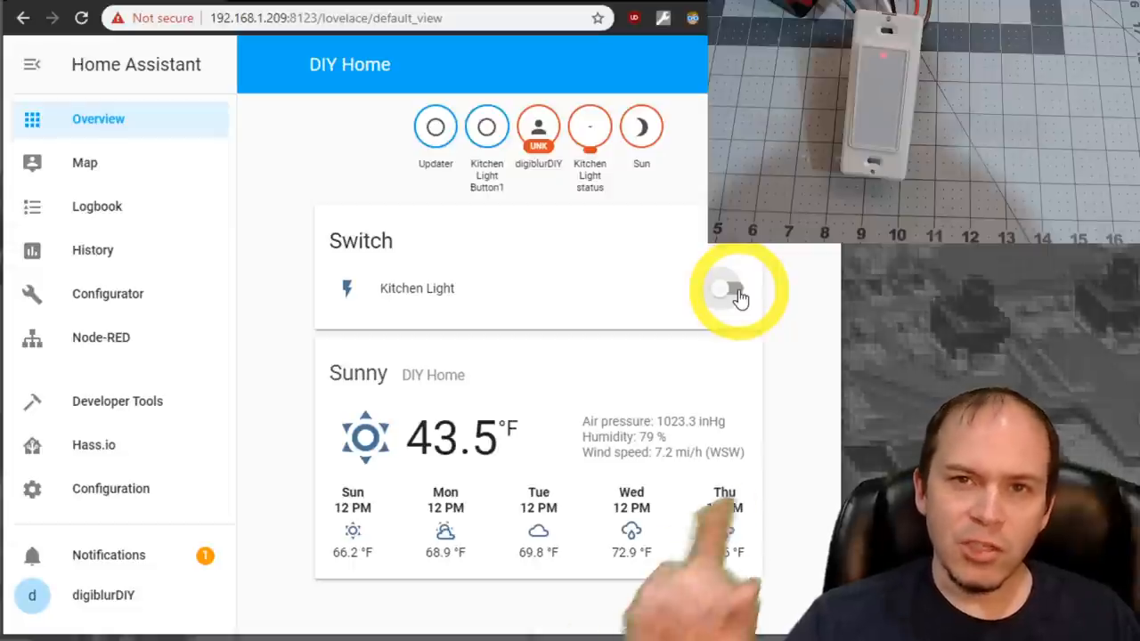
pyautogui.click(729, 288)
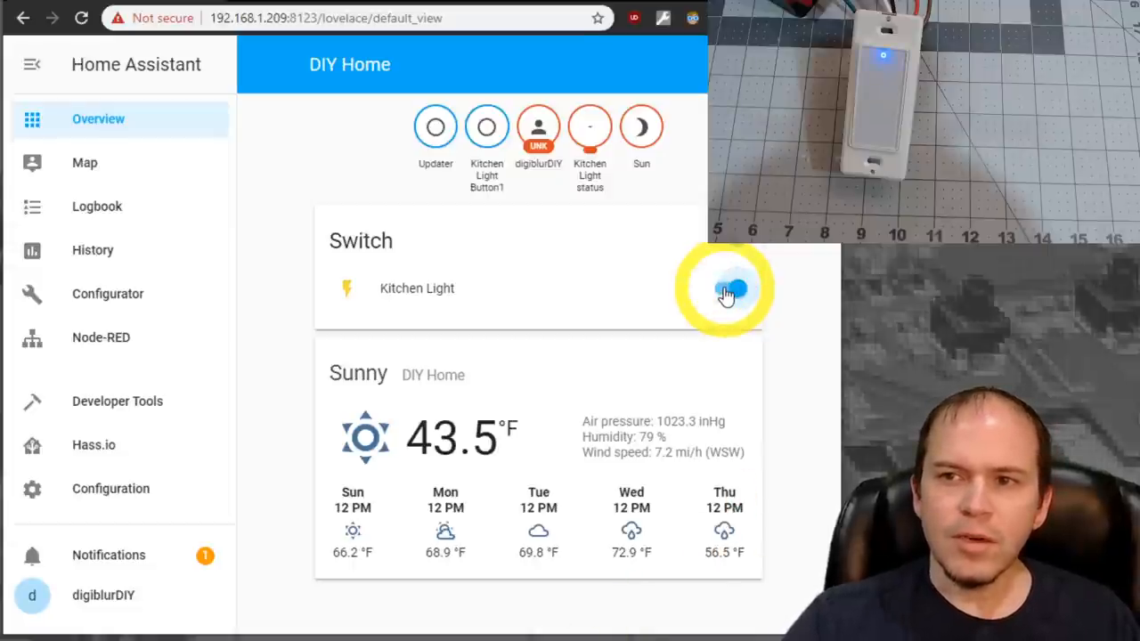
pyautogui.click(729, 290)
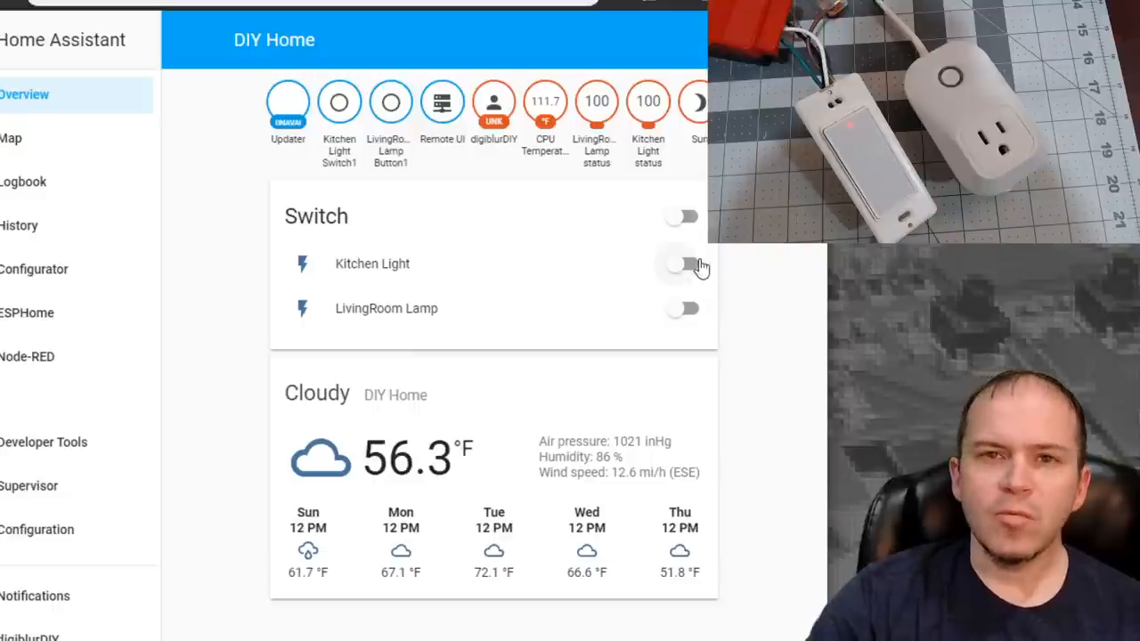
pyautogui.moveTo(695, 216)
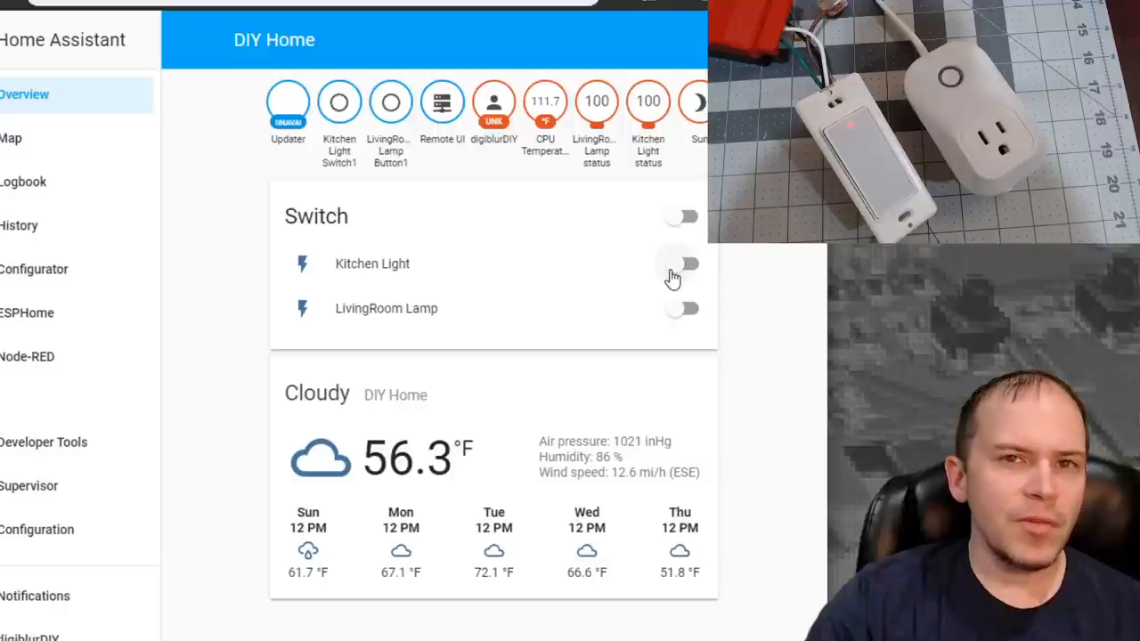
pyautogui.click(682, 263)
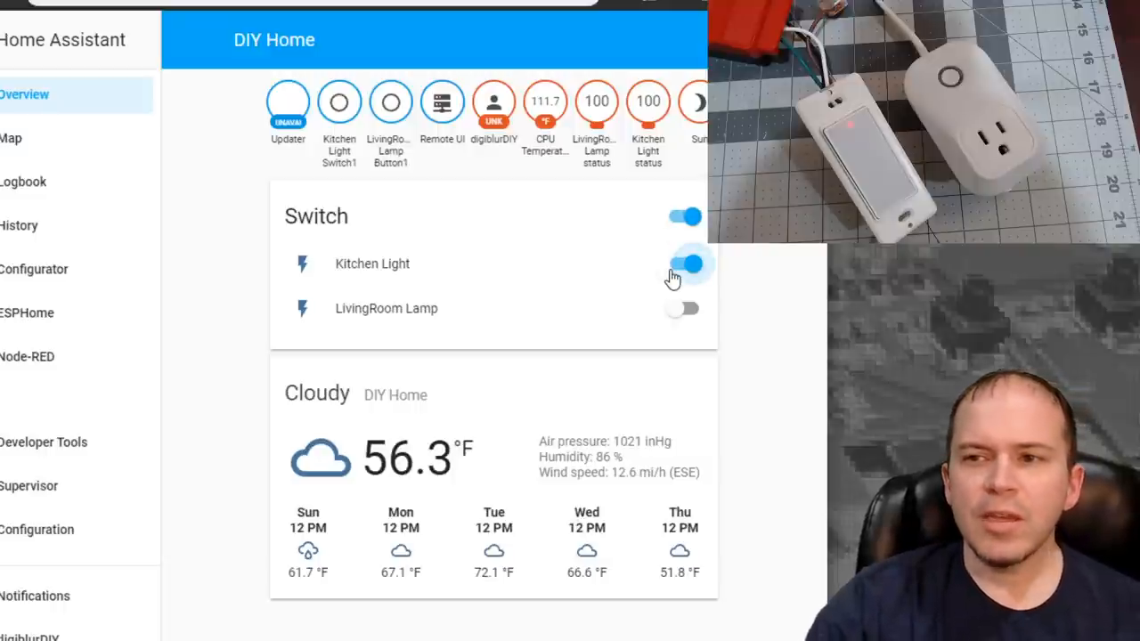
pyautogui.click(686, 264)
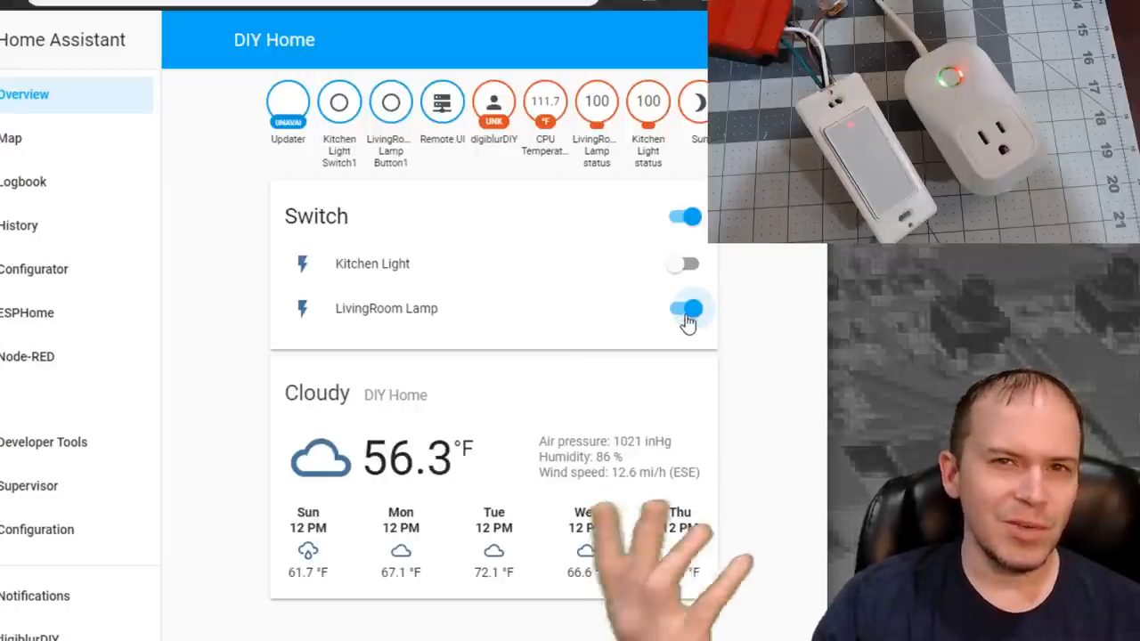
pyautogui.click(686, 308)
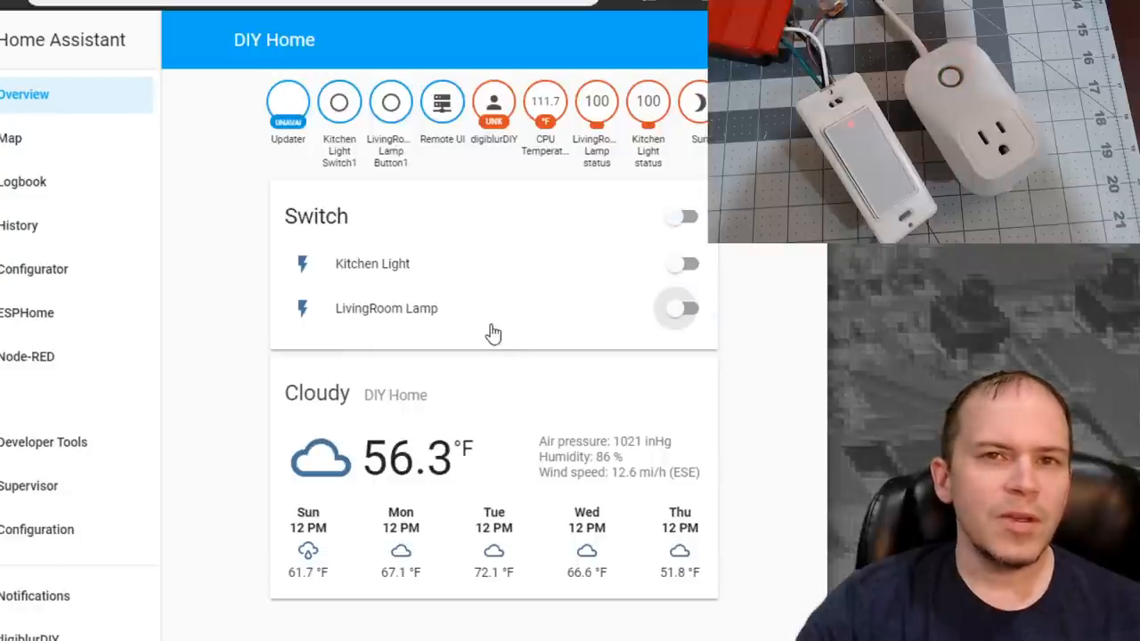
pyautogui.moveTo(406, 324)
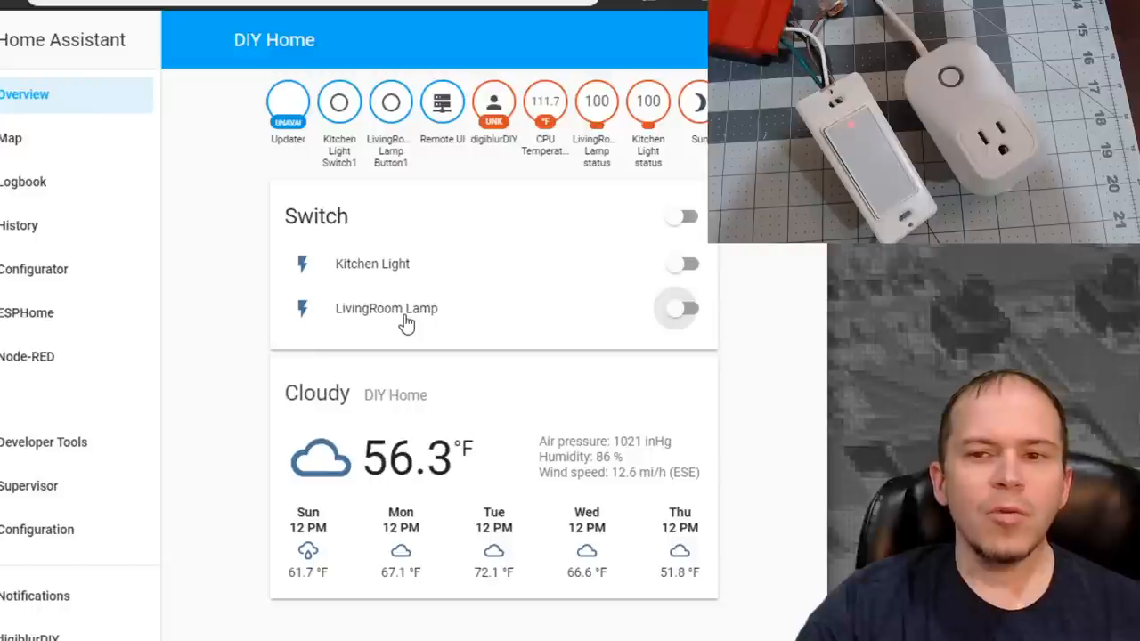
pyautogui.moveTo(354, 328)
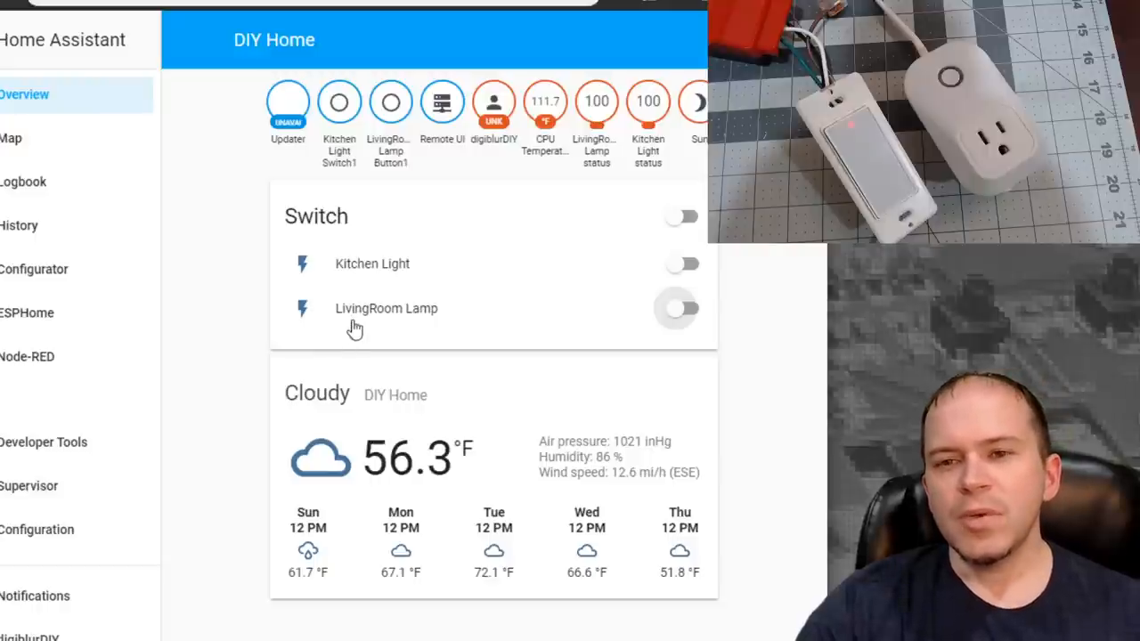
pyautogui.moveTo(388, 324)
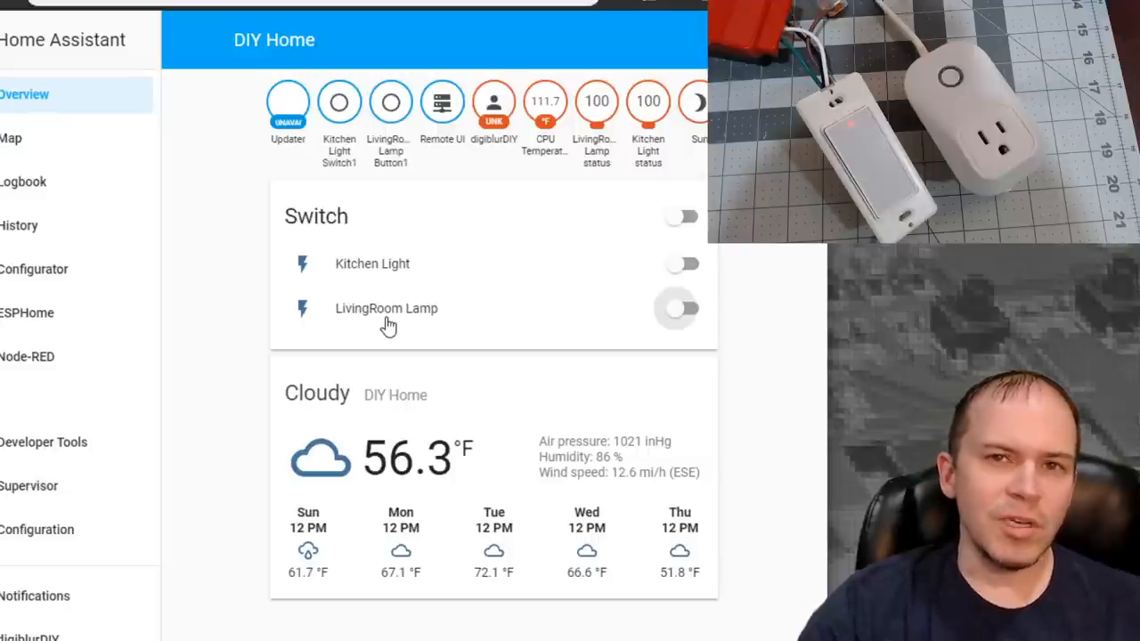
pyautogui.moveTo(362, 279)
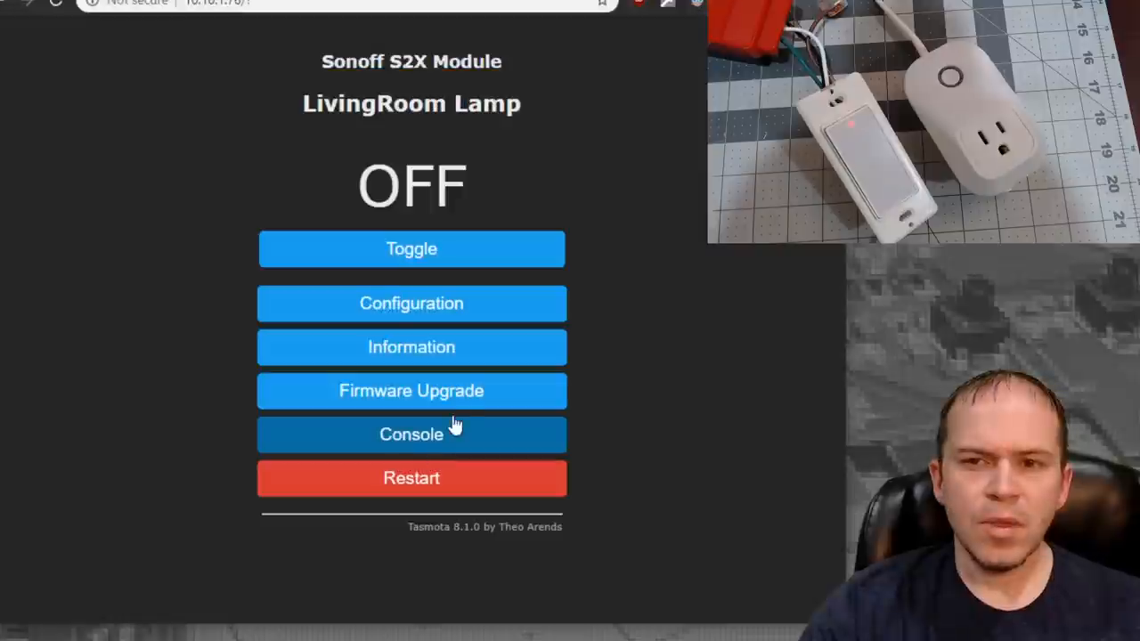
pyautogui.moveTo(446, 412)
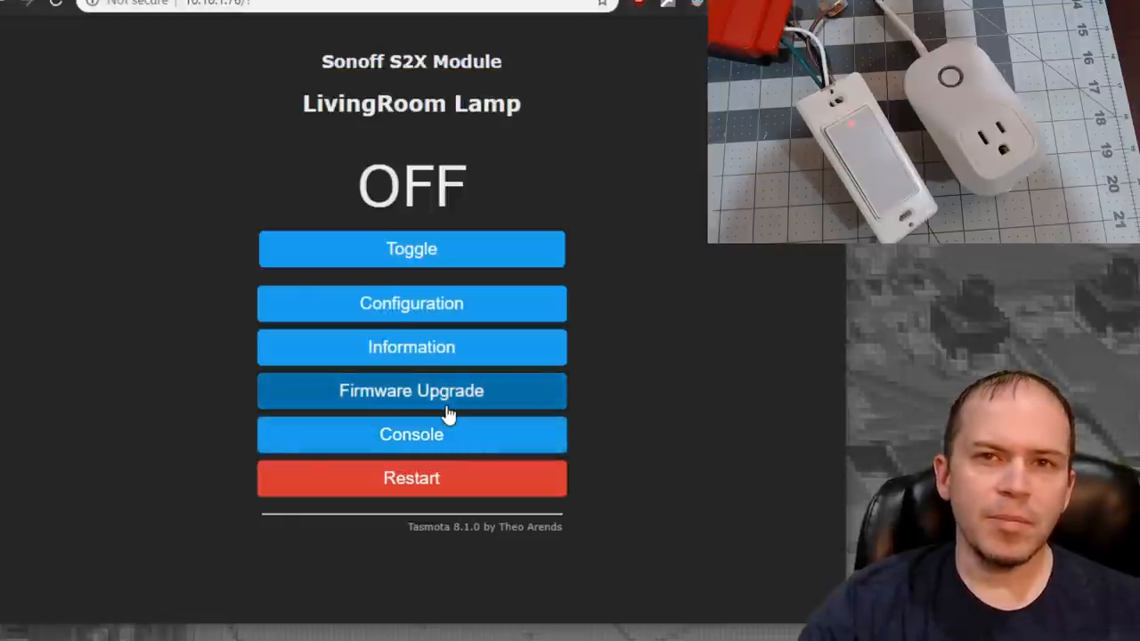
pyautogui.moveTo(411, 434)
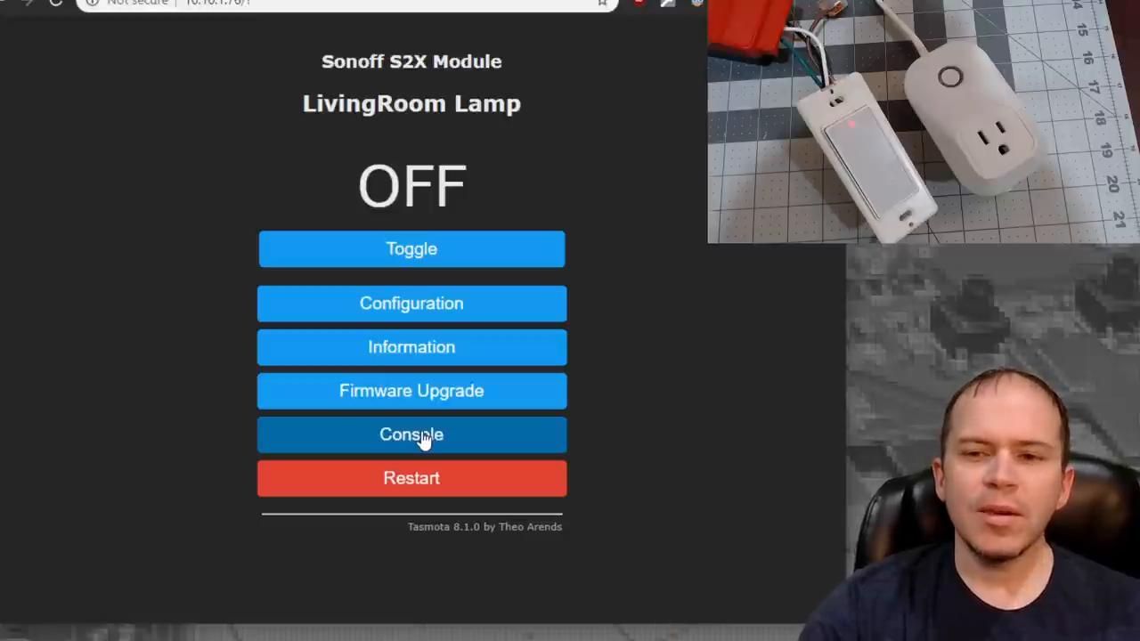
# Show the LivingRoom Lamp's console log with its recent MQTT POWER results.
pyautogui.click(412, 434)
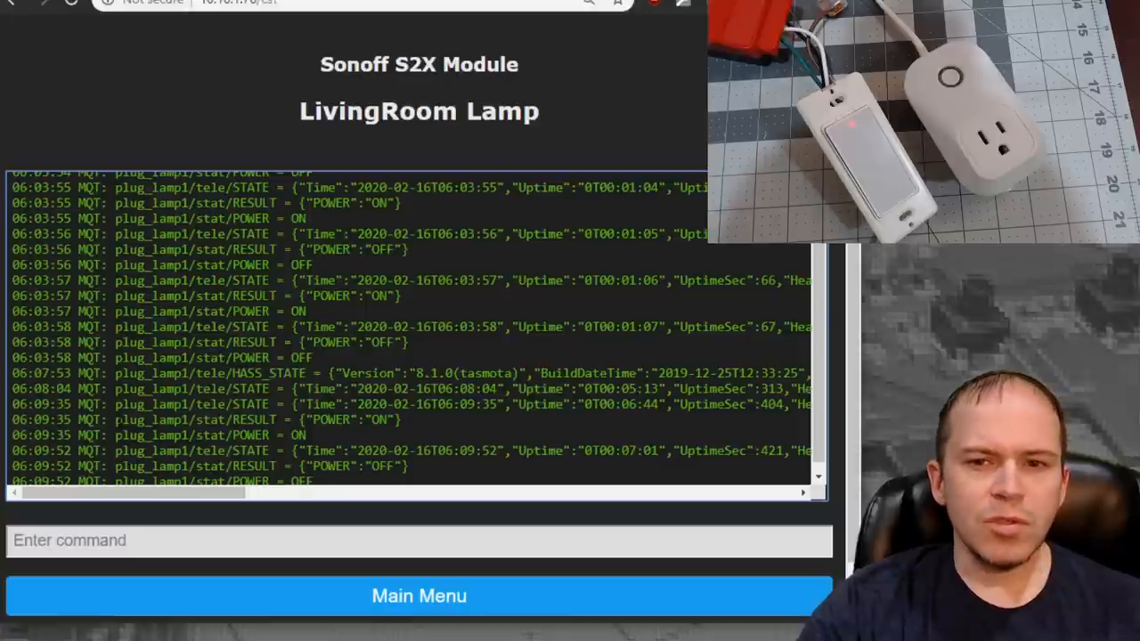
# Select the plug_lamp1 topic in a LivingRoom Lamp log line for copying.
pyautogui.doubleClick(151, 420)
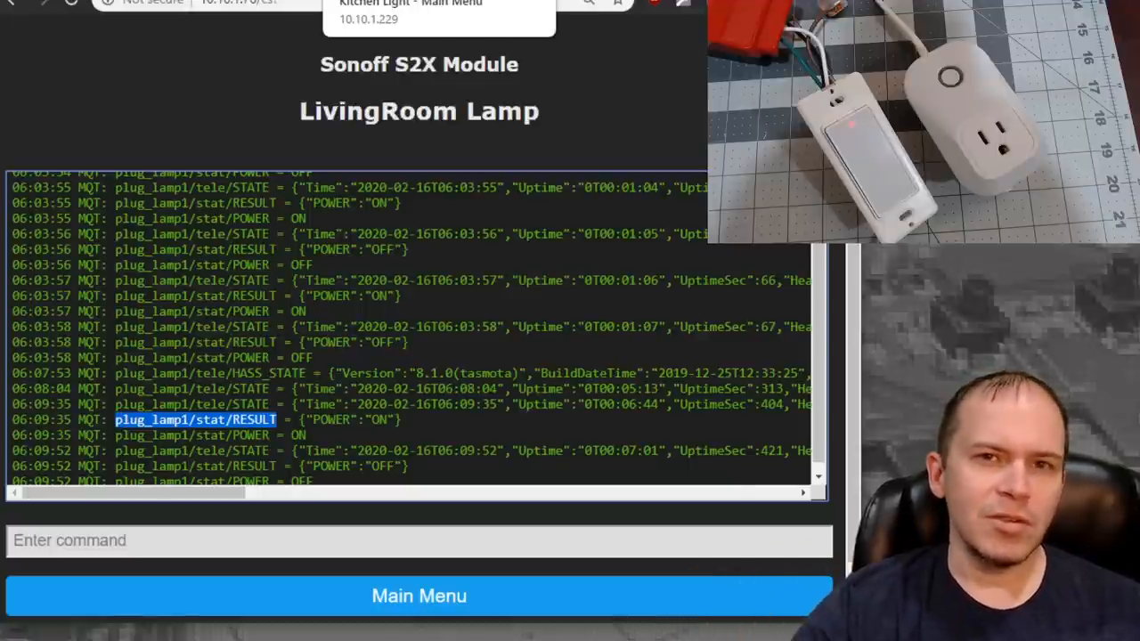
# Review Kitchen Light's template with GPIO13 as Switch1, then return to Main Menu unsaved.
pyautogui.click(419, 595)
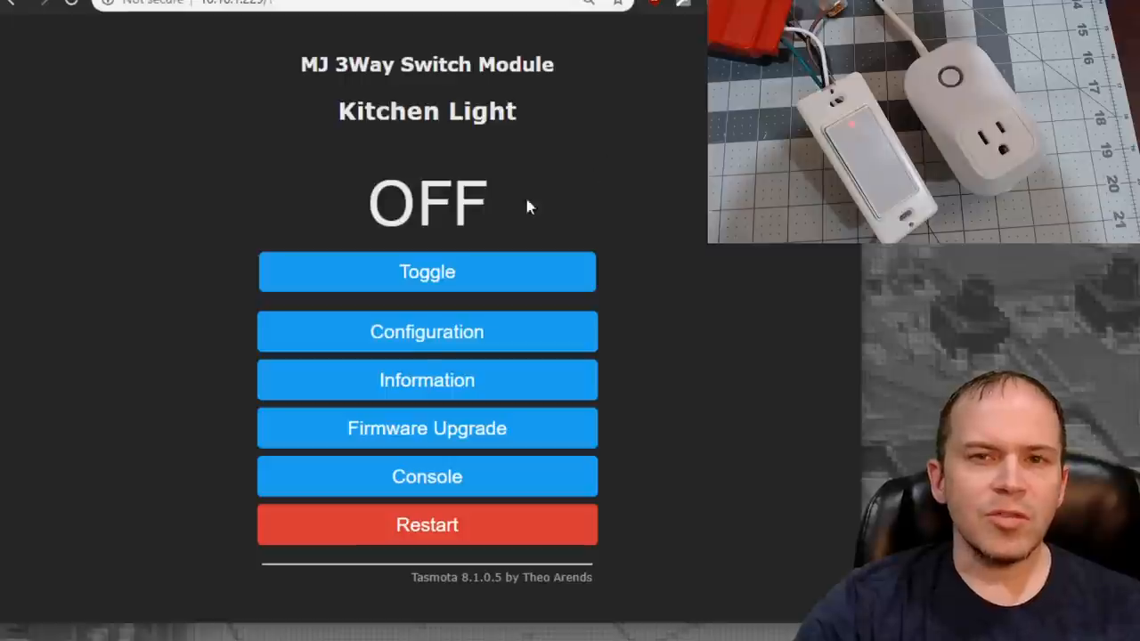
pyautogui.moveTo(428, 428)
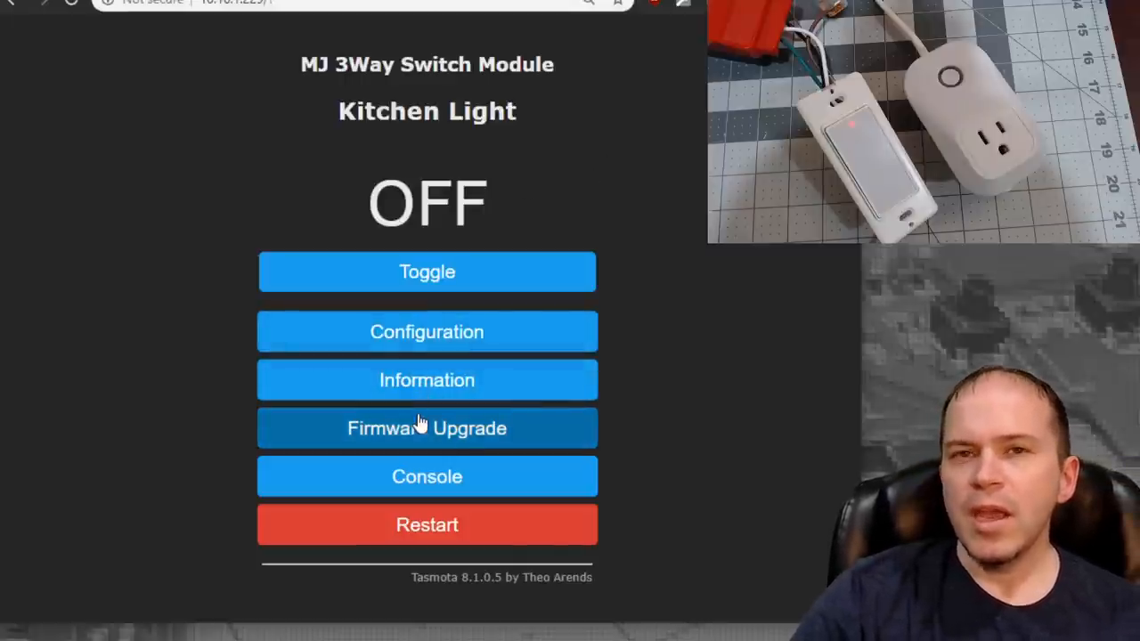
pyautogui.moveTo(402, 360)
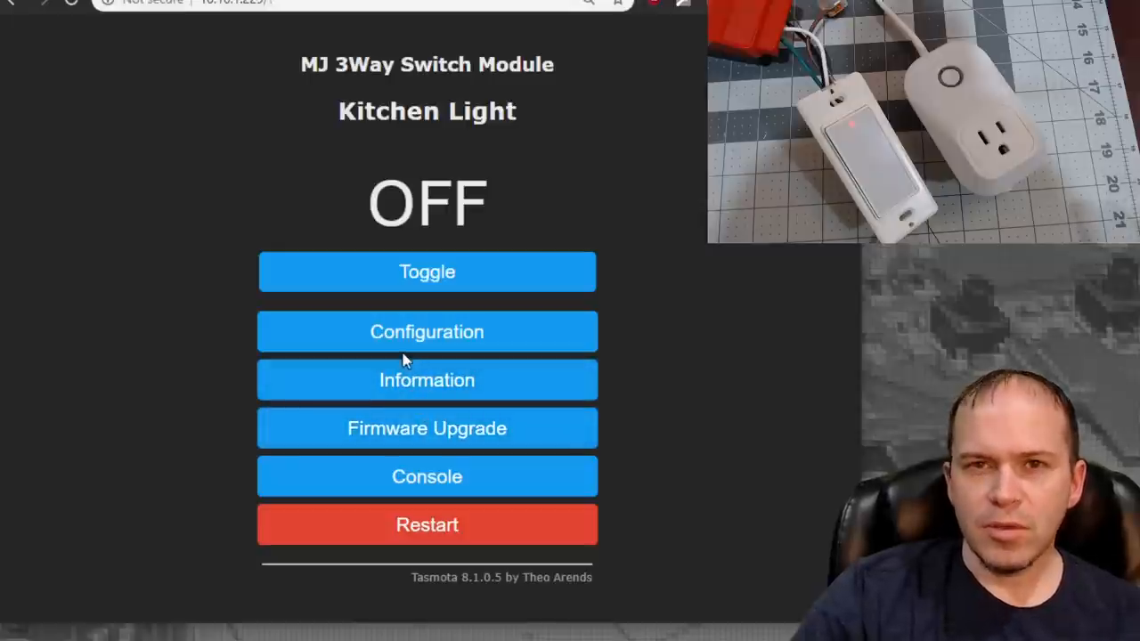
pyautogui.click(428, 331)
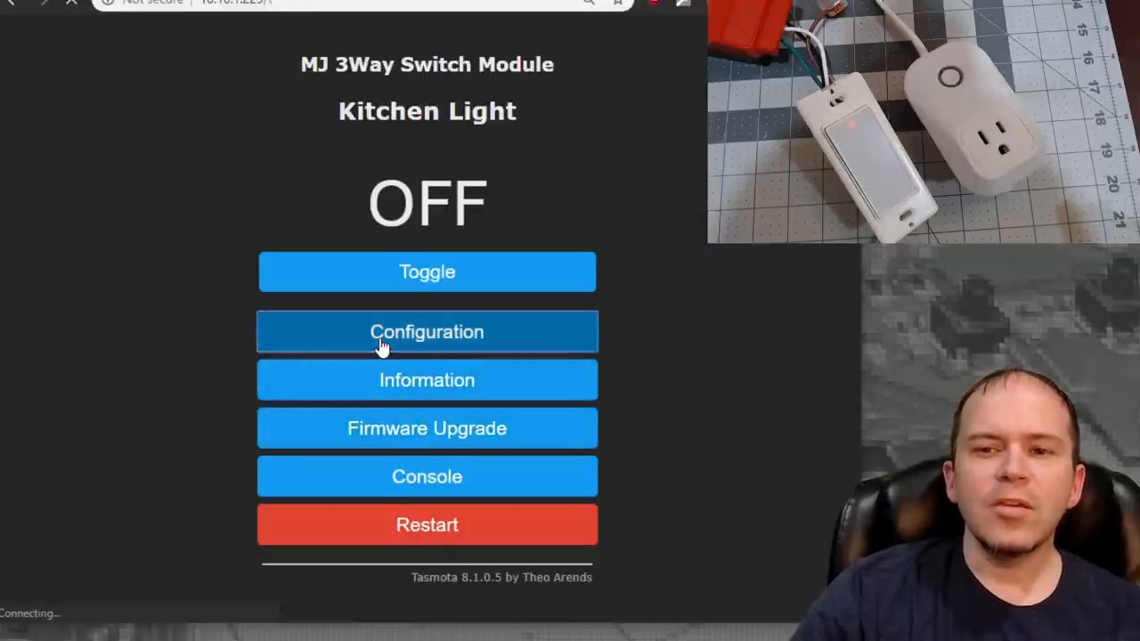
pyautogui.click(428, 332)
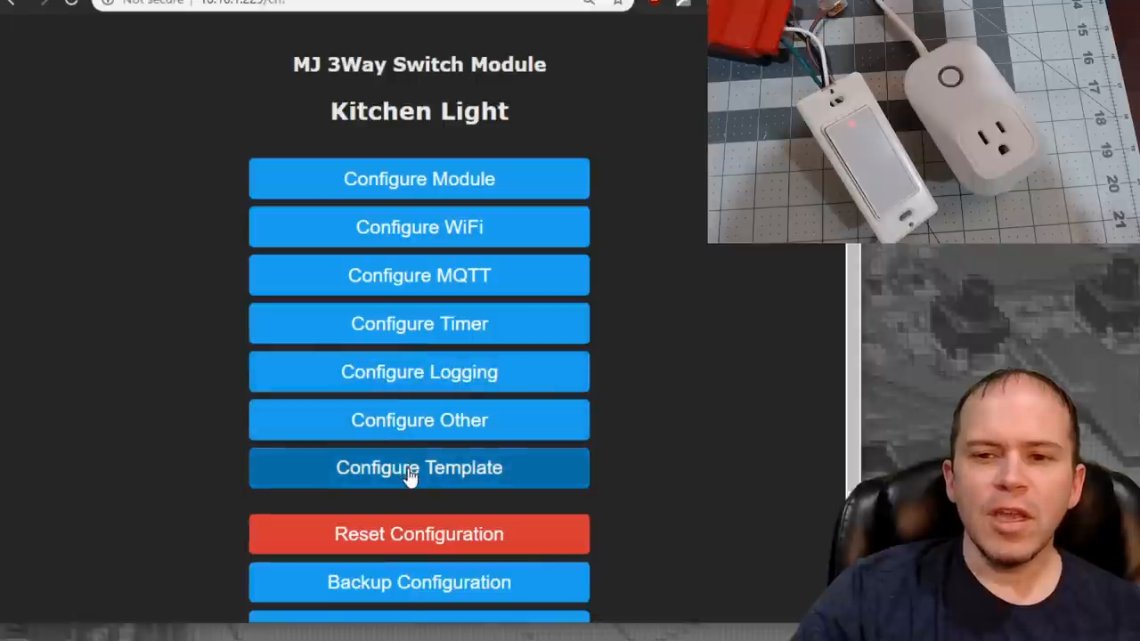
pyautogui.click(418, 467)
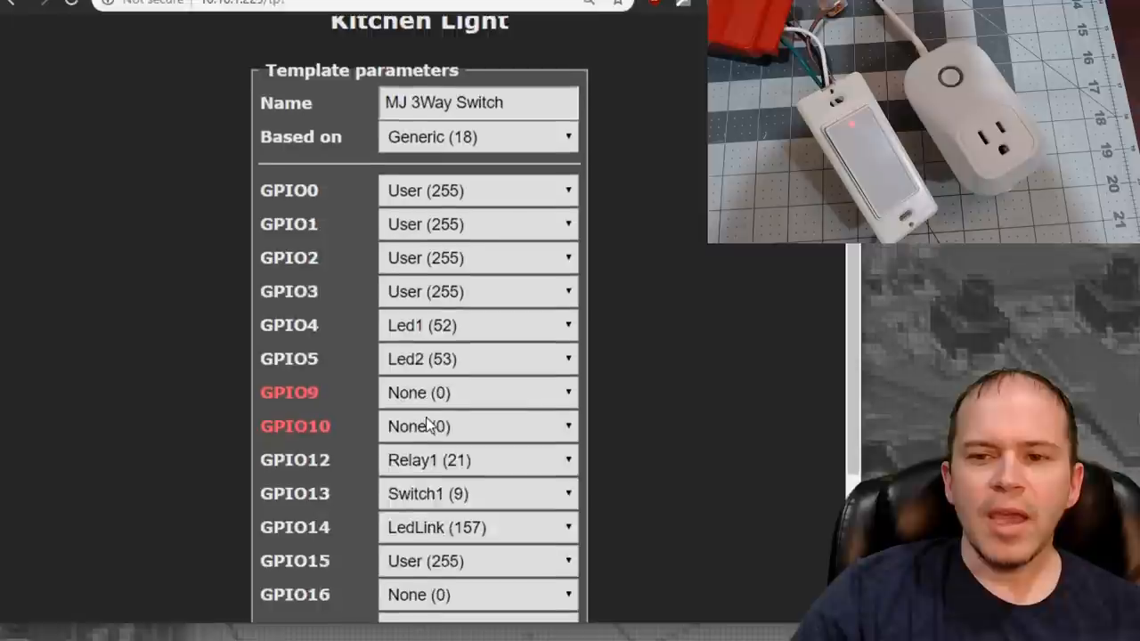
pyautogui.scroll(-3)
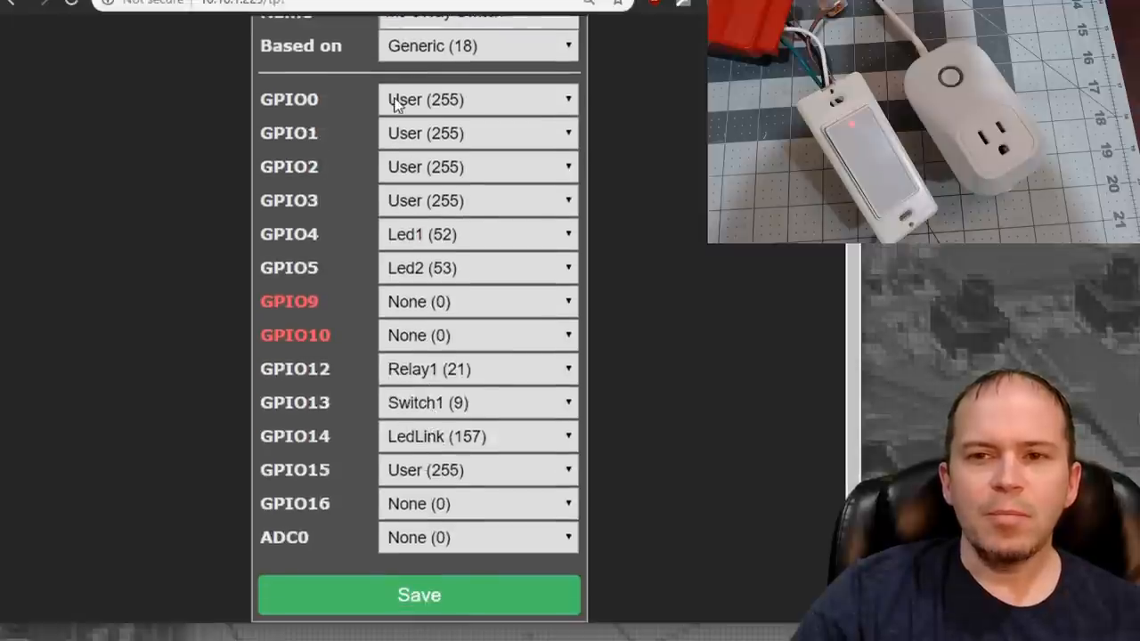
pyautogui.moveTo(412, 293)
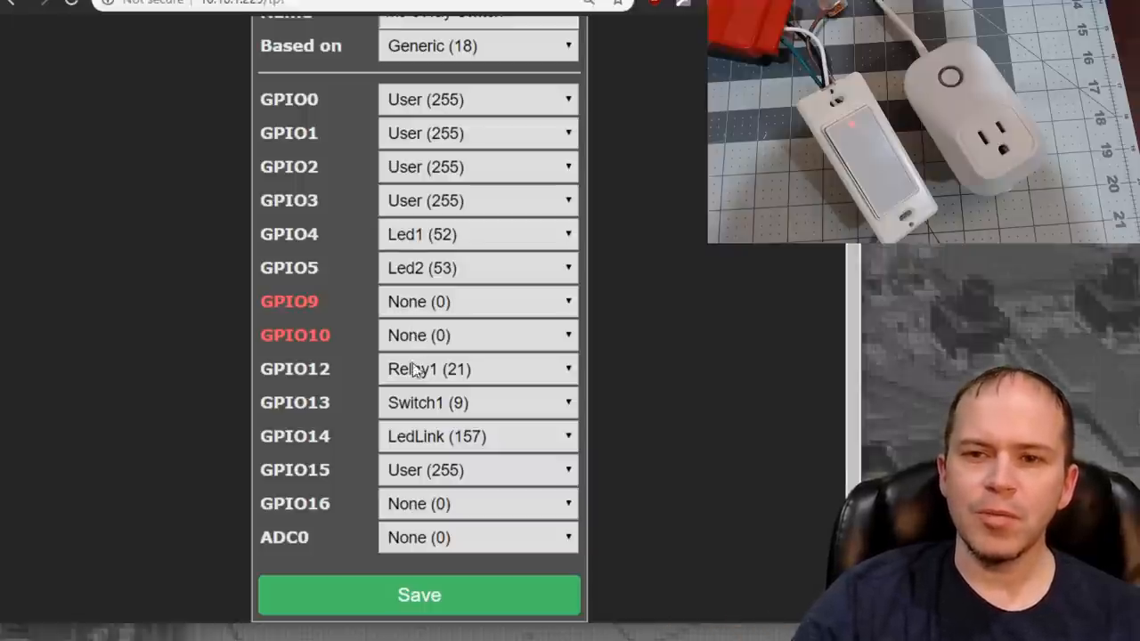
pyautogui.moveTo(431, 403)
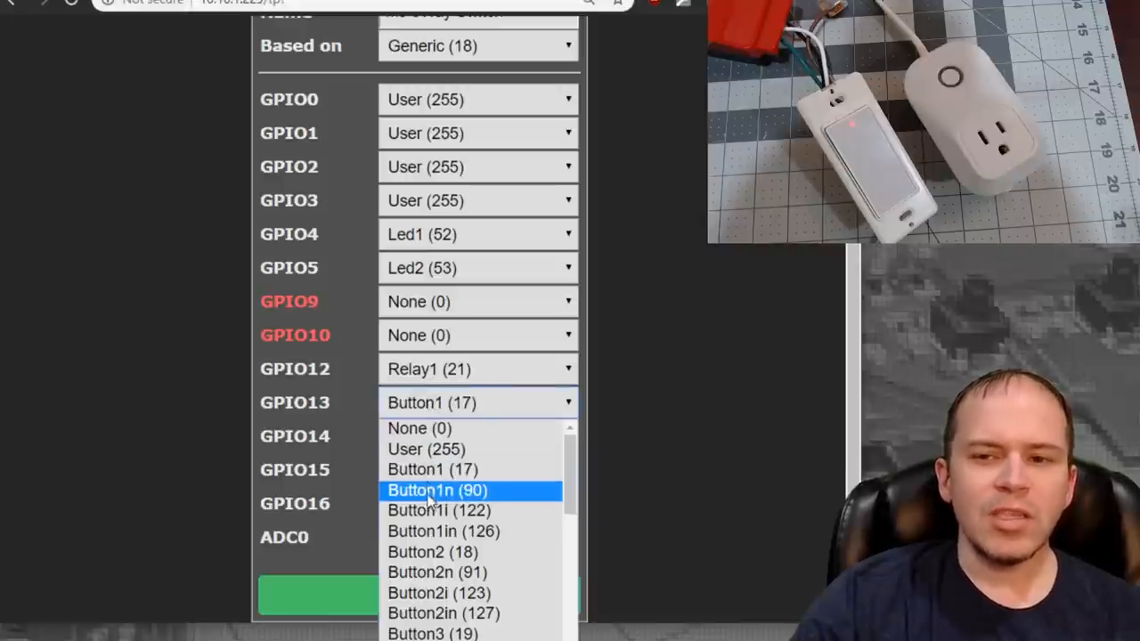
pyautogui.scroll(-3)
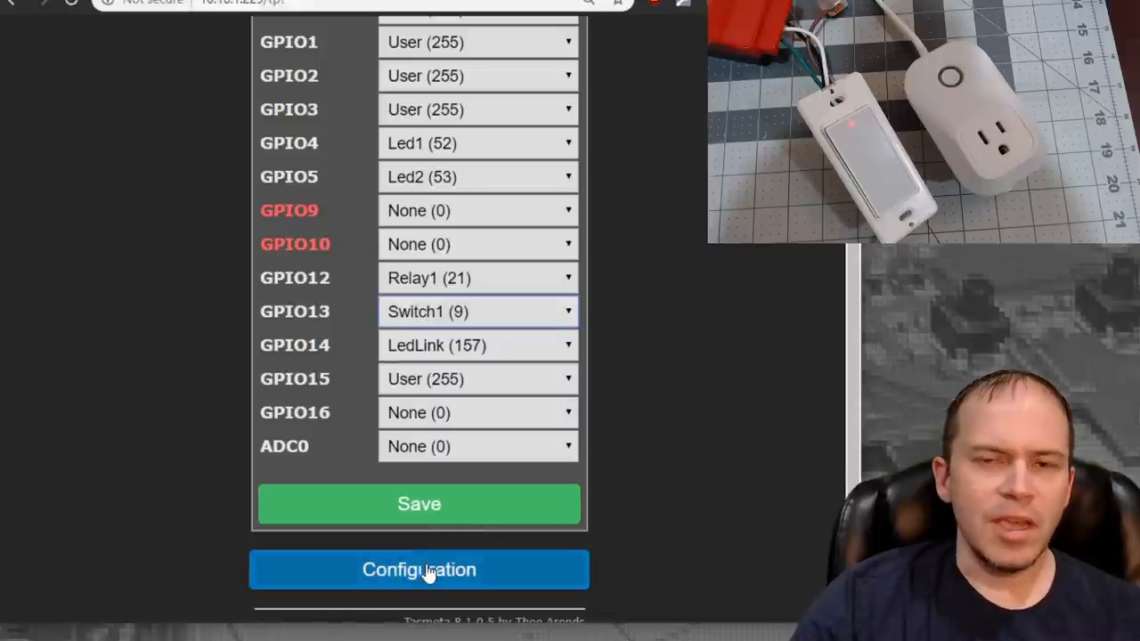
pyautogui.click(419, 570)
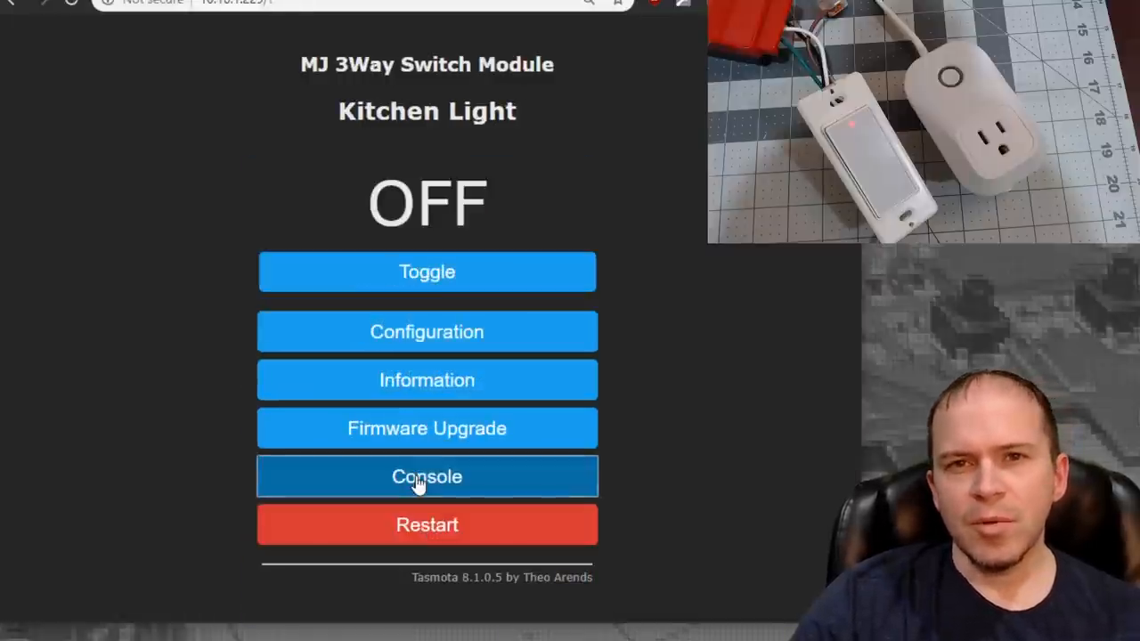
# Re-send switchmode1 5 and SetOption32 8 hold time in Kitchen Light's console.
pyautogui.click(428, 478)
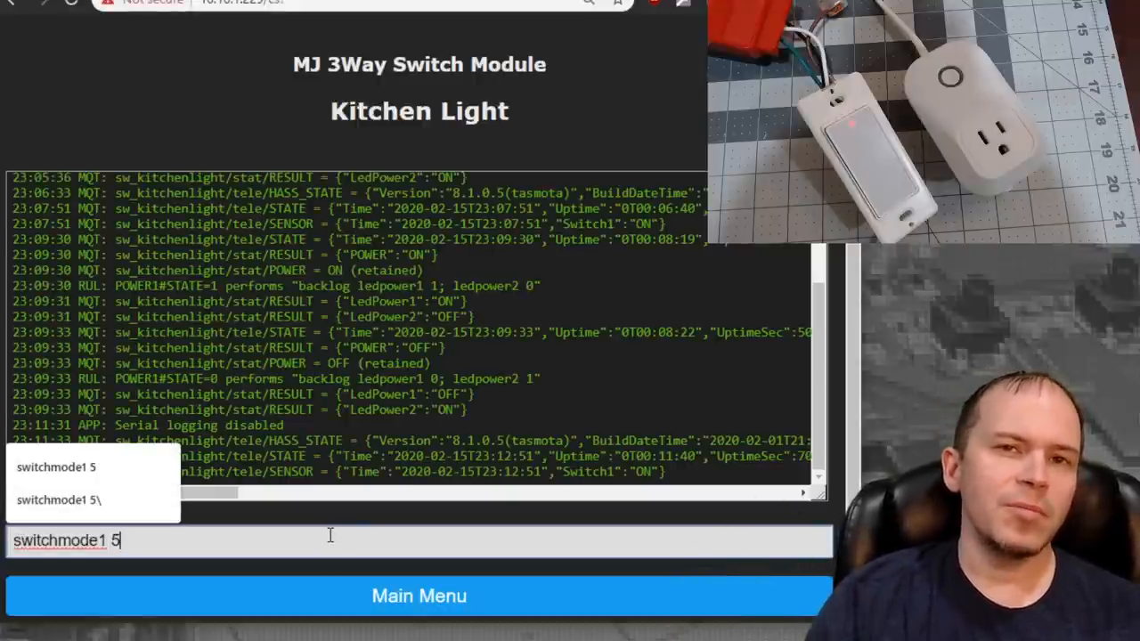
pyautogui.press('Return')
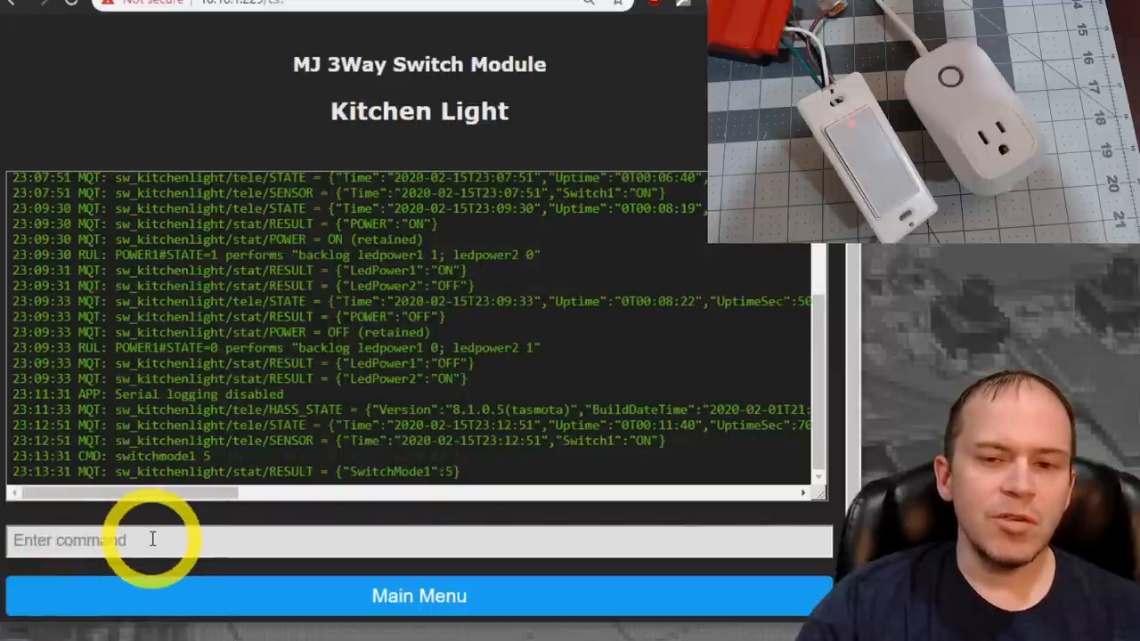
pyautogui.write('setoption32 8')
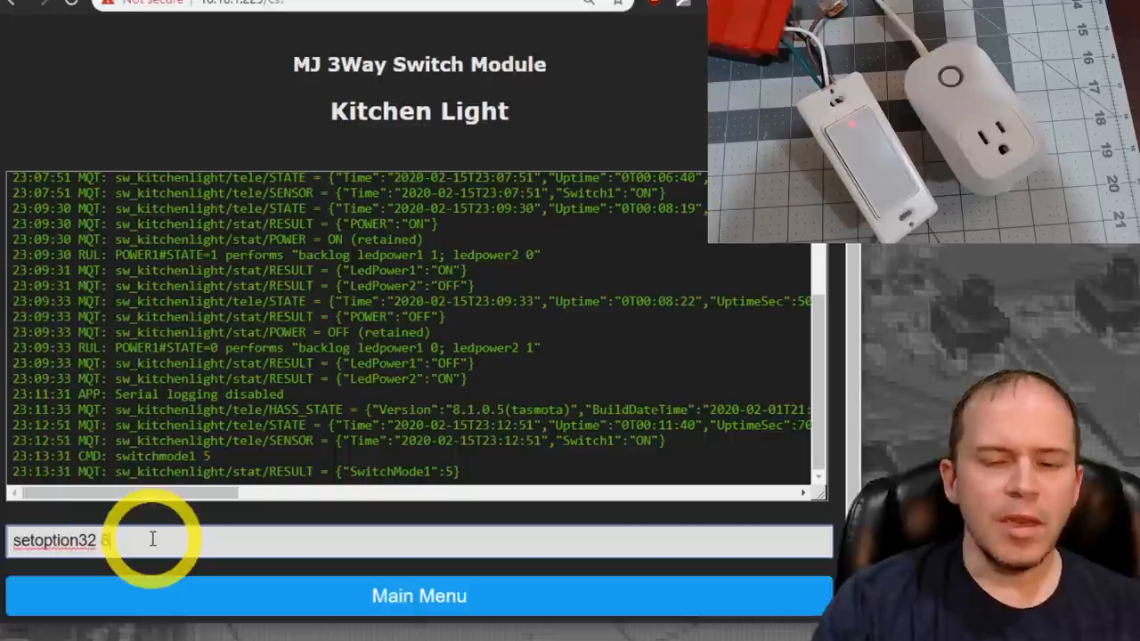
pyautogui.write('8')
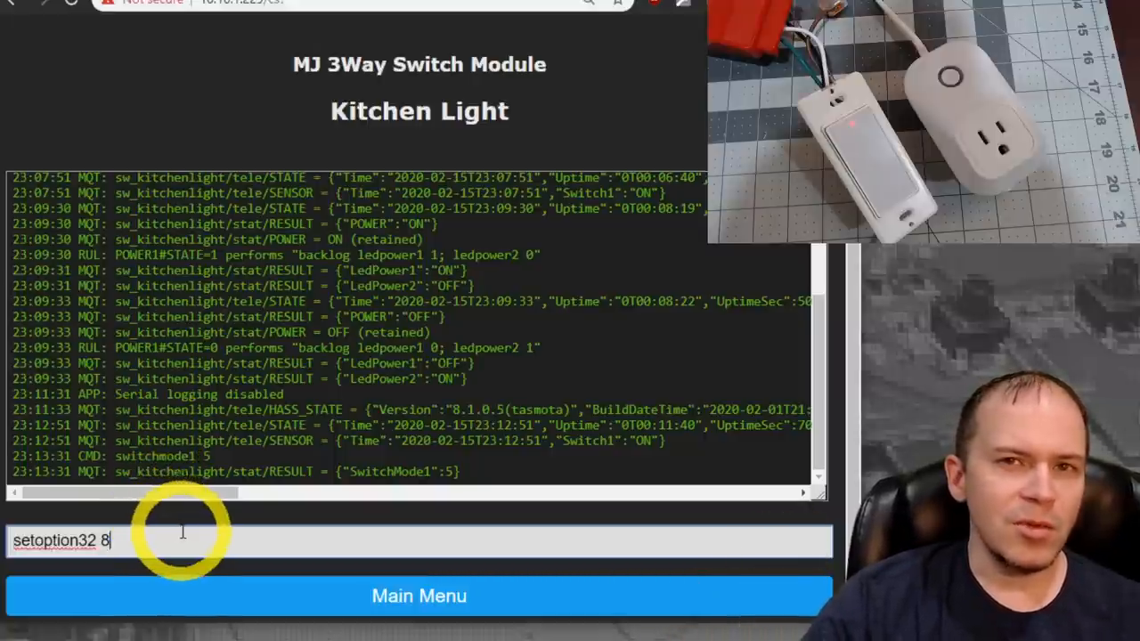
pyautogui.press('Return')
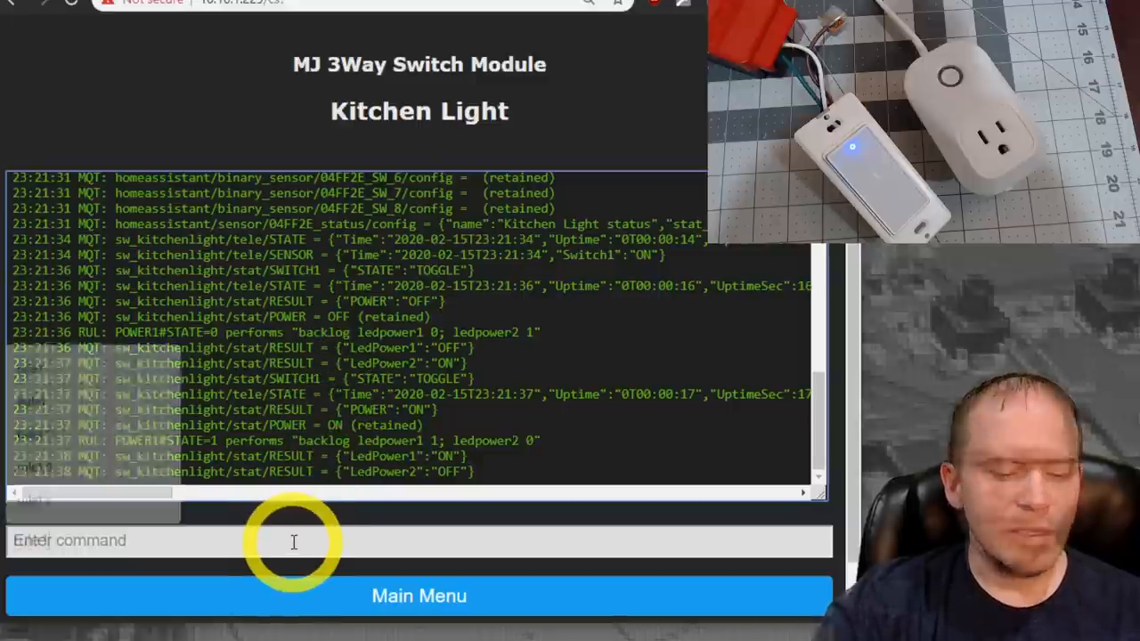
# Query rule1 to show its LED power backlog rule, then check rule2's status.
pyautogui.write('rule1')
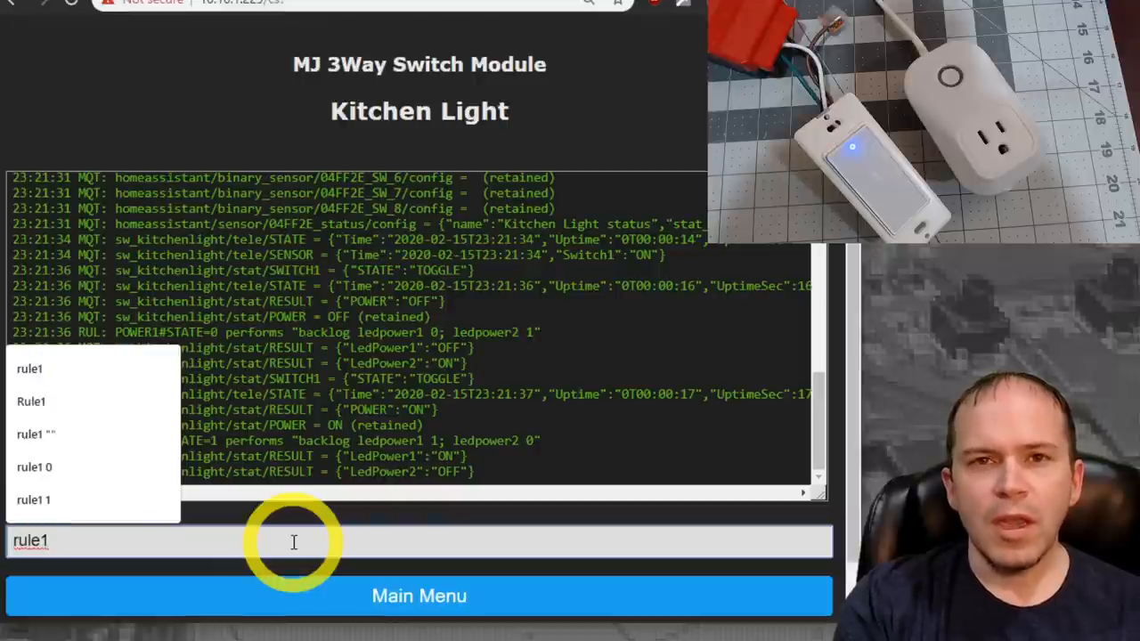
pyautogui.press('Return')
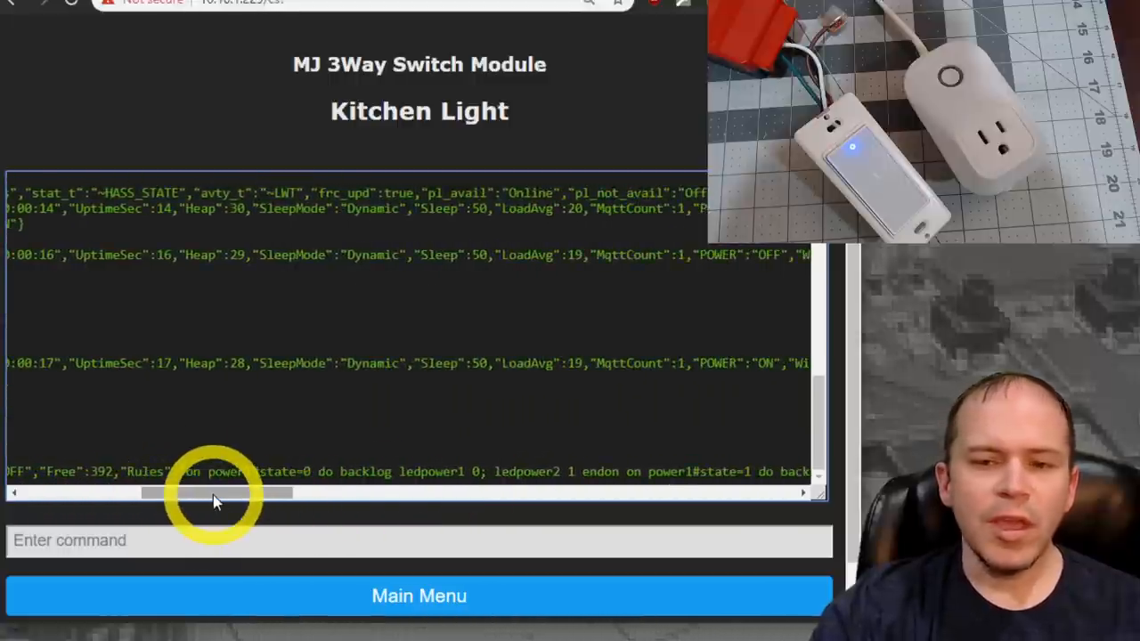
pyautogui.click(161, 542)
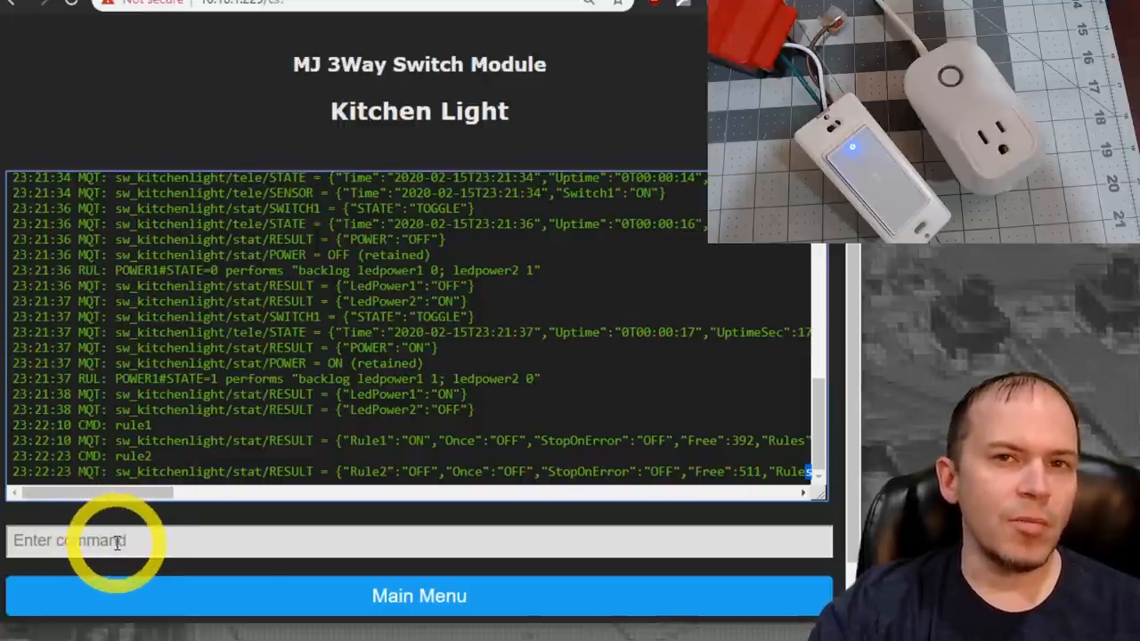
# Begin Rule2 'on switch1#state=3 do publish plug_lamp1', correcting the mistaken stat/RESULT topic.
pyautogui.write('rule2')
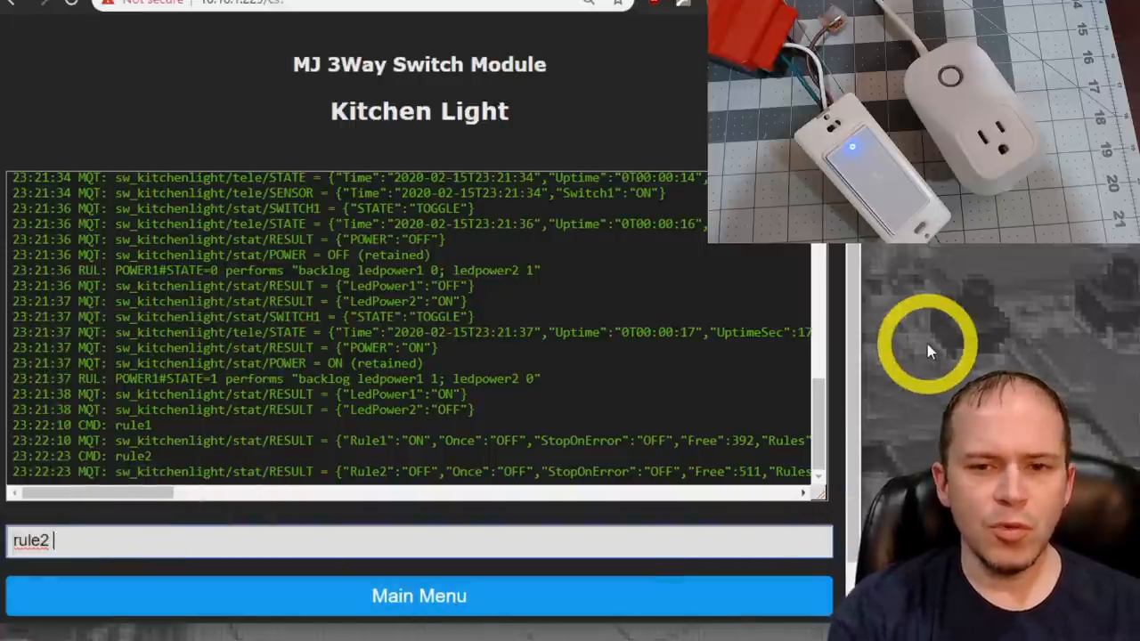
pyautogui.write('on s')
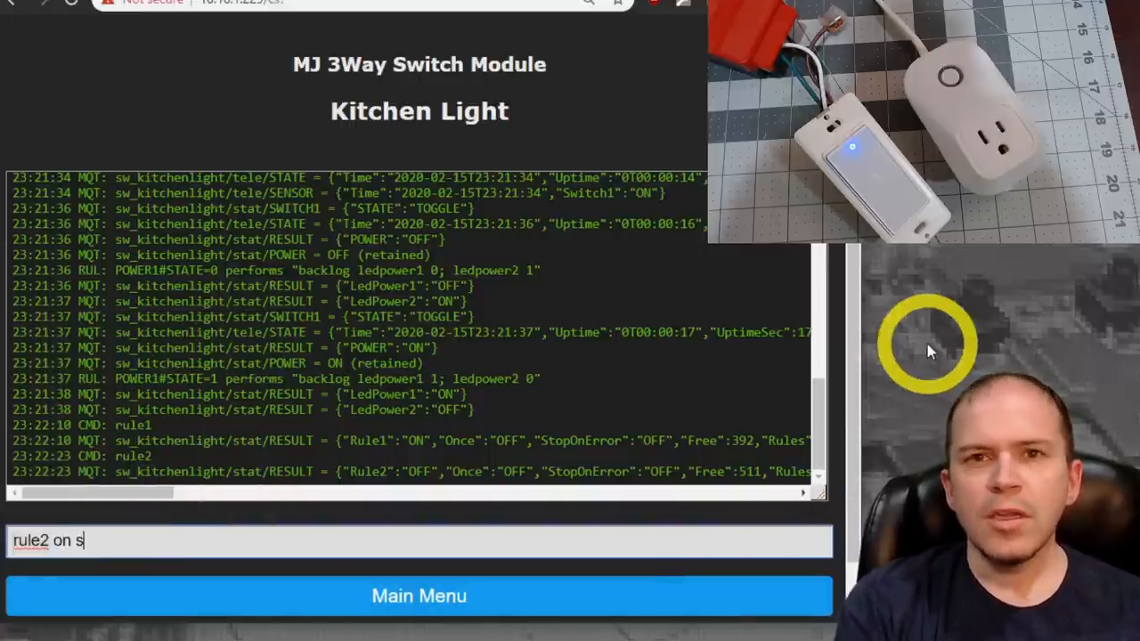
pyautogui.write('witch1#')
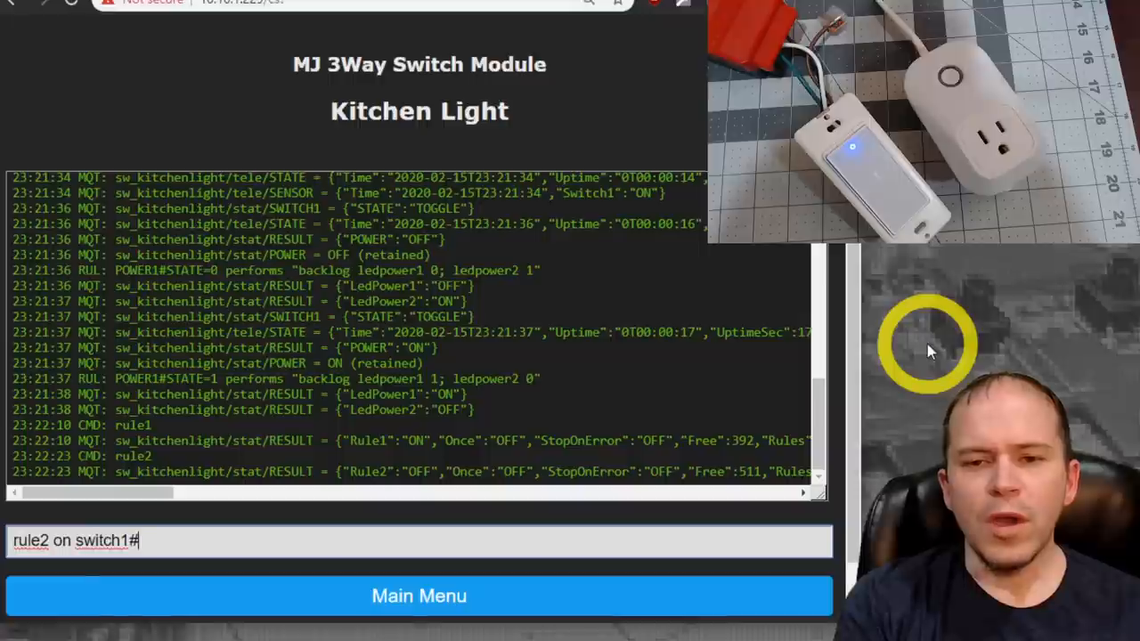
pyautogui.write('state')
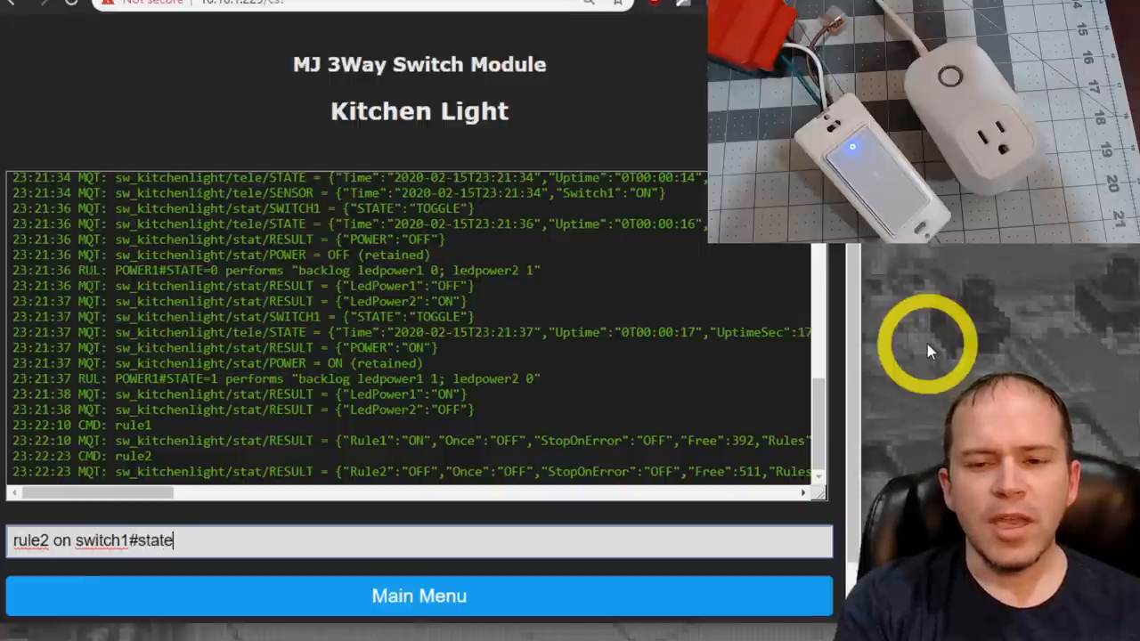
pyautogui.write('=3')
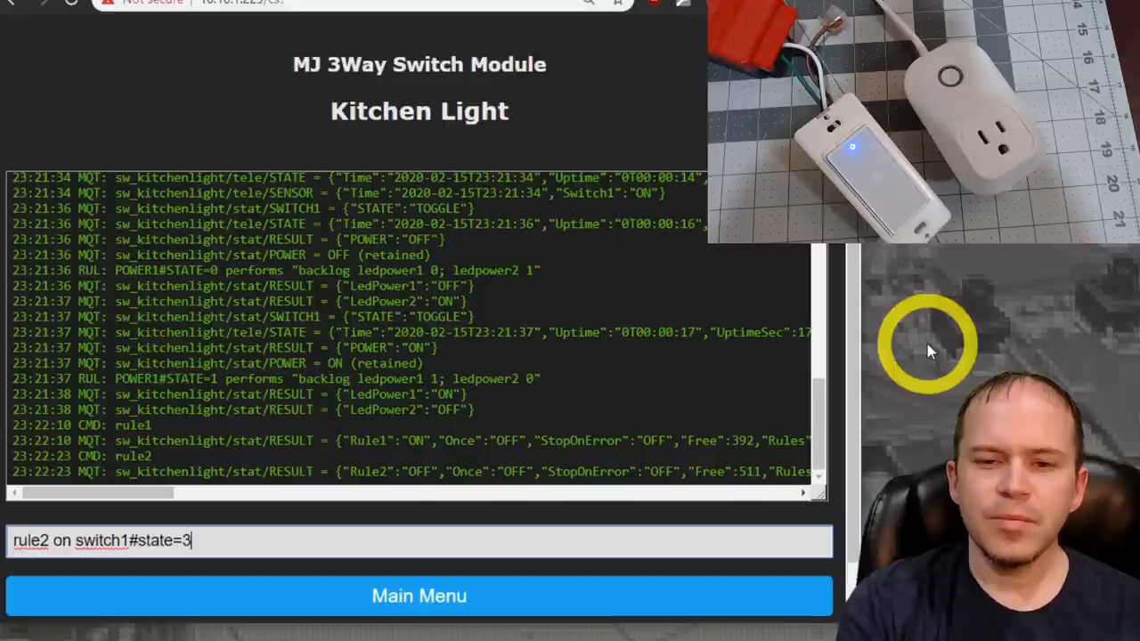
pyautogui.write('do pu')
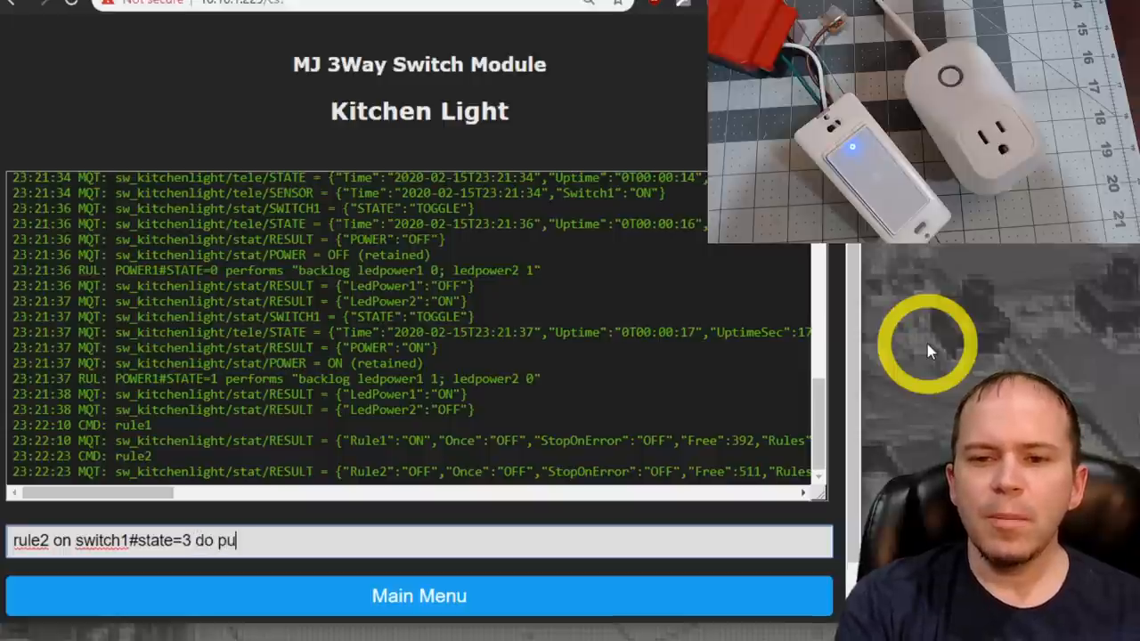
pyautogui.write('blish')
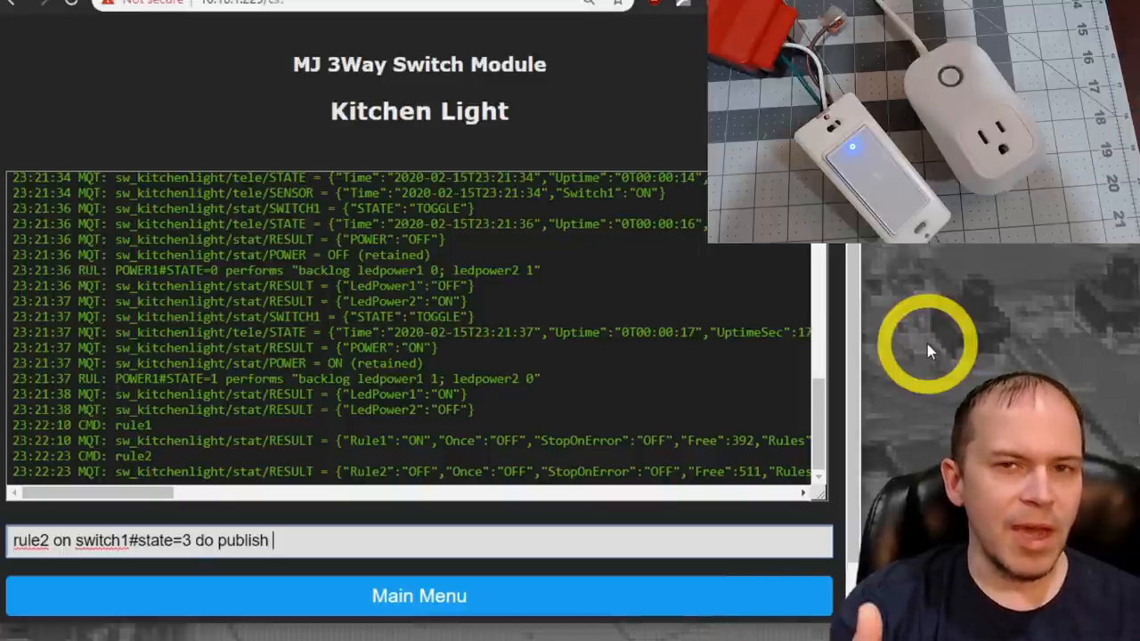
pyautogui.write('plug_lamp1/stat/RESULT')
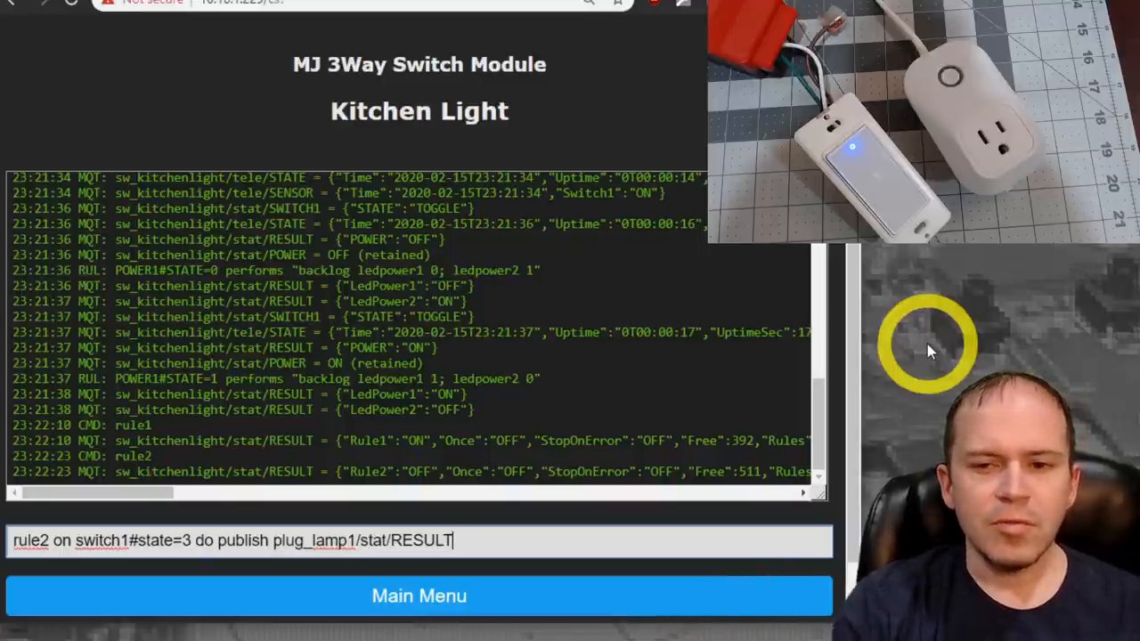
pyautogui.press('Backspace')
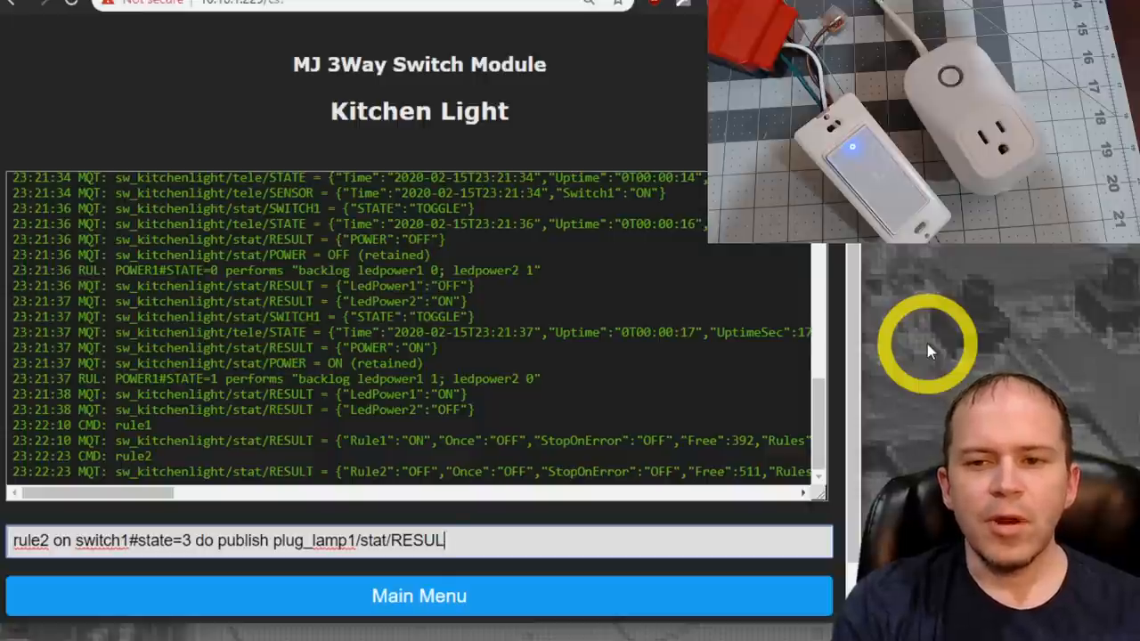
pyautogui.press('Backspace')
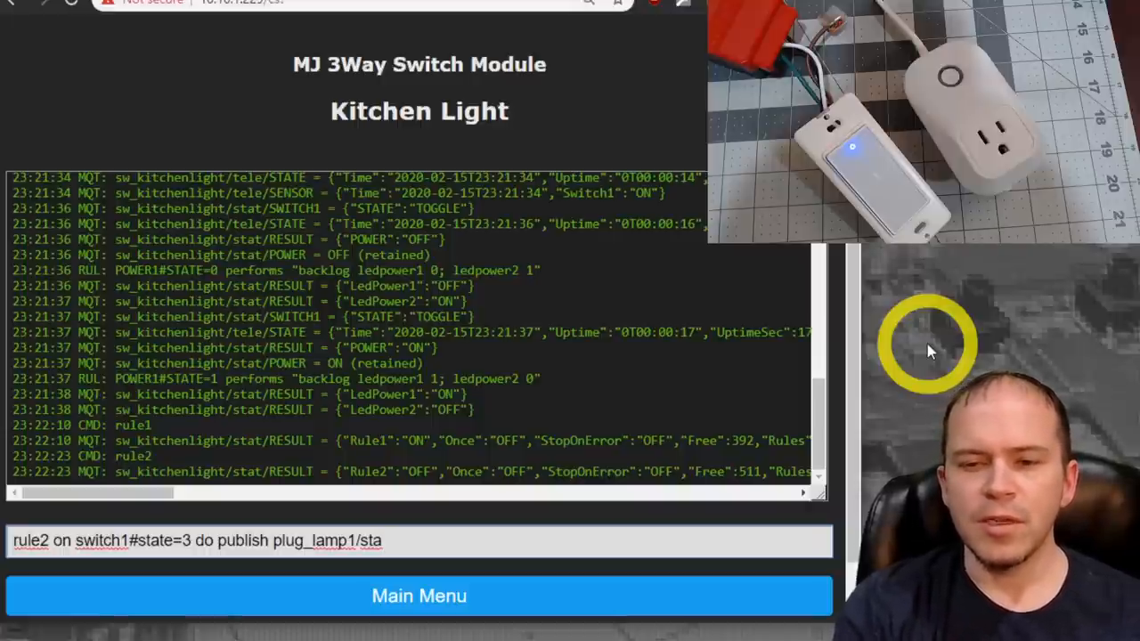
# Finish Rule2 with '/cmnd/power1 toggle endon', store it, and enable it with rule2 1.
pyautogui.write('c')
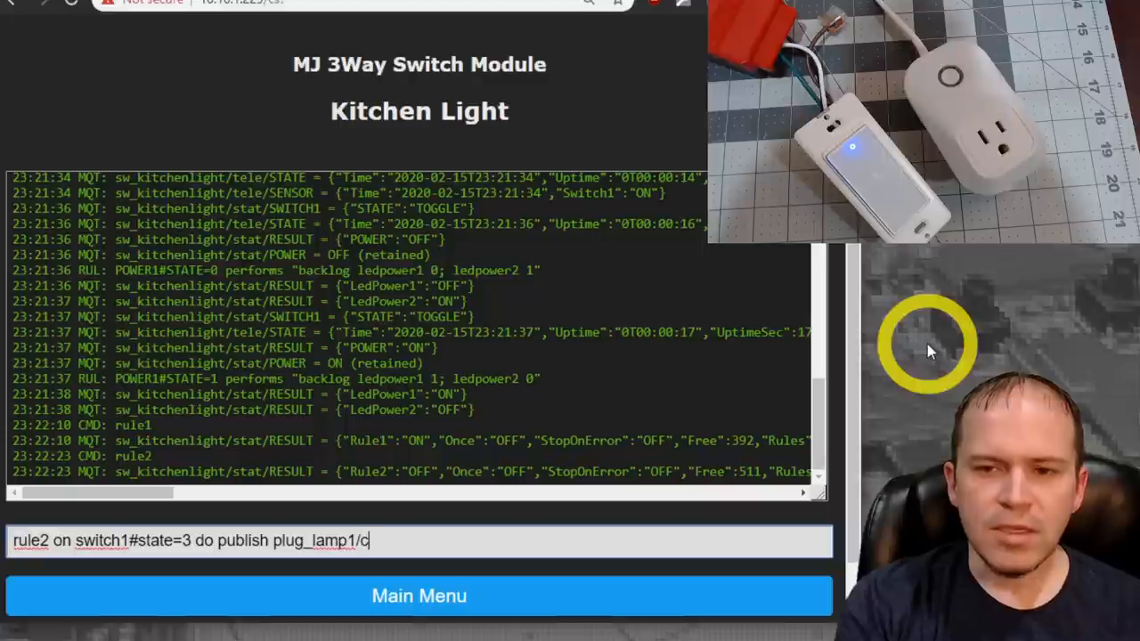
pyautogui.write('mnd')
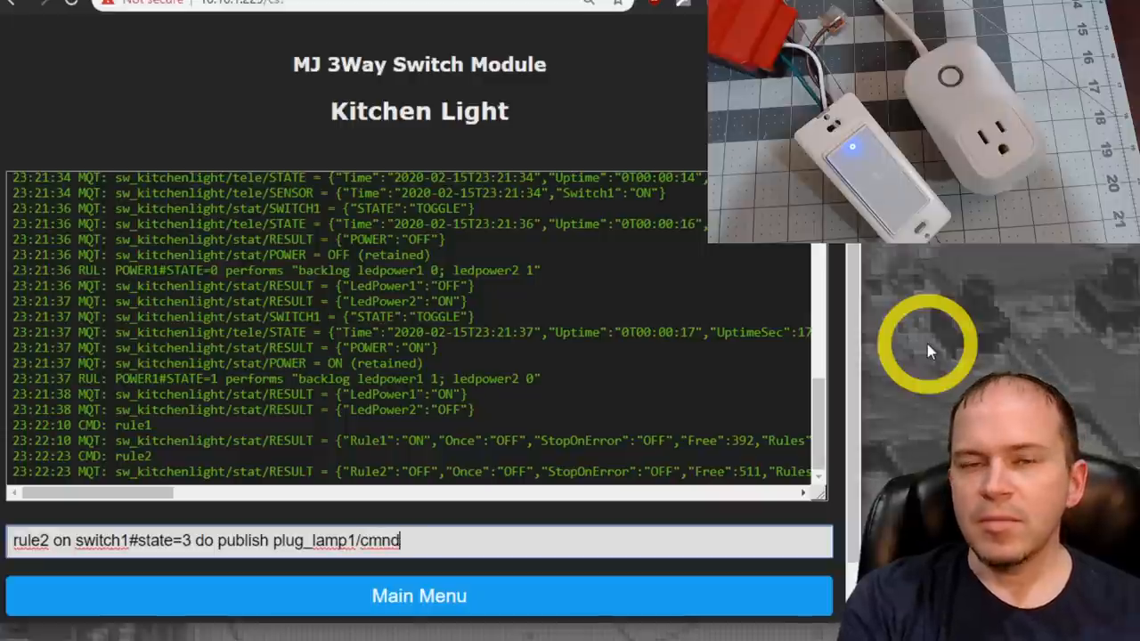
pyautogui.write('power1')
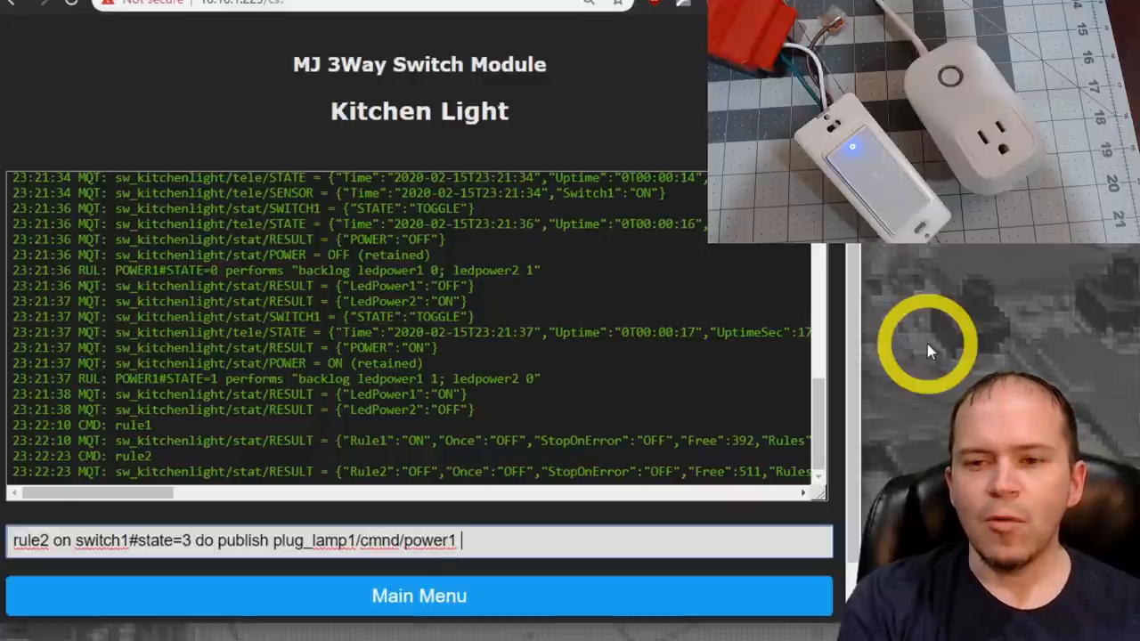
pyautogui.write('togg')
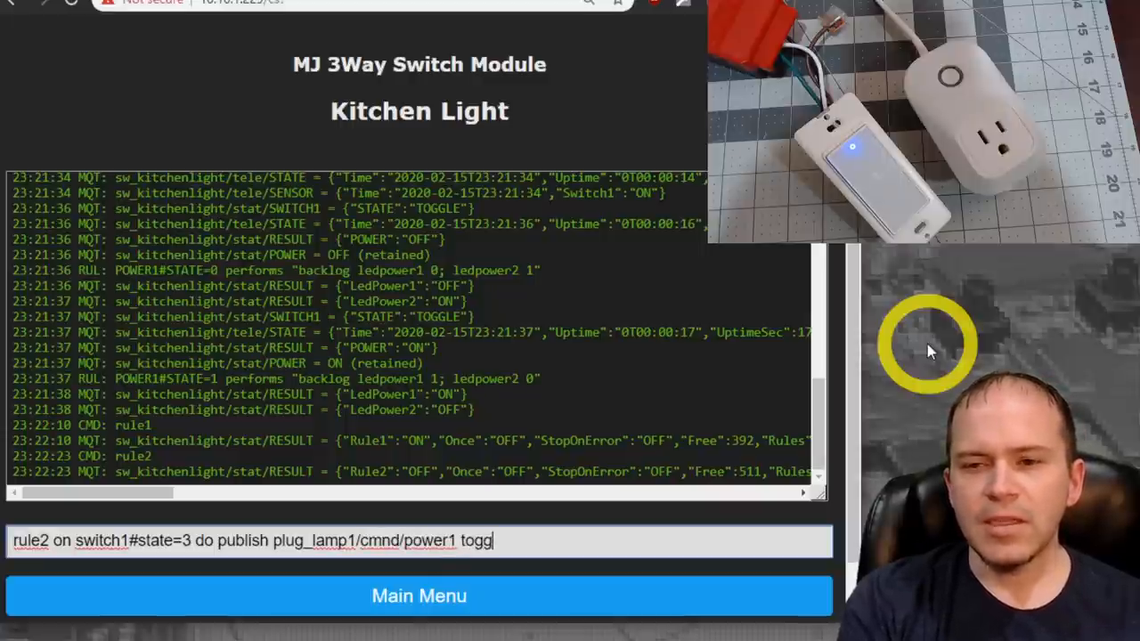
pyautogui.write('le endon')
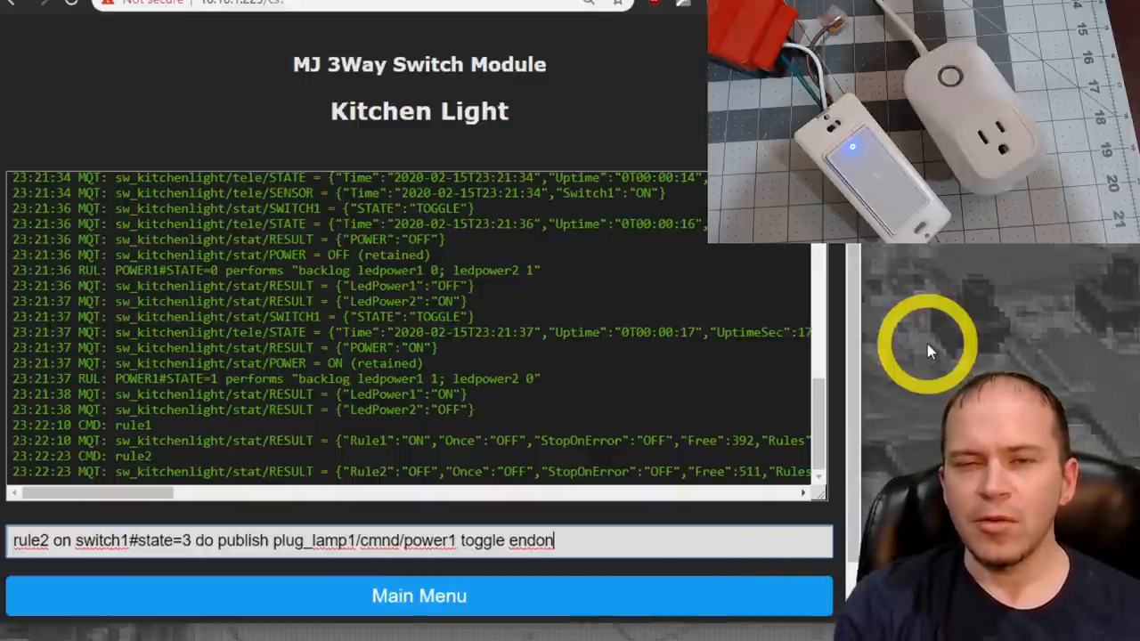
pyautogui.press('Return')
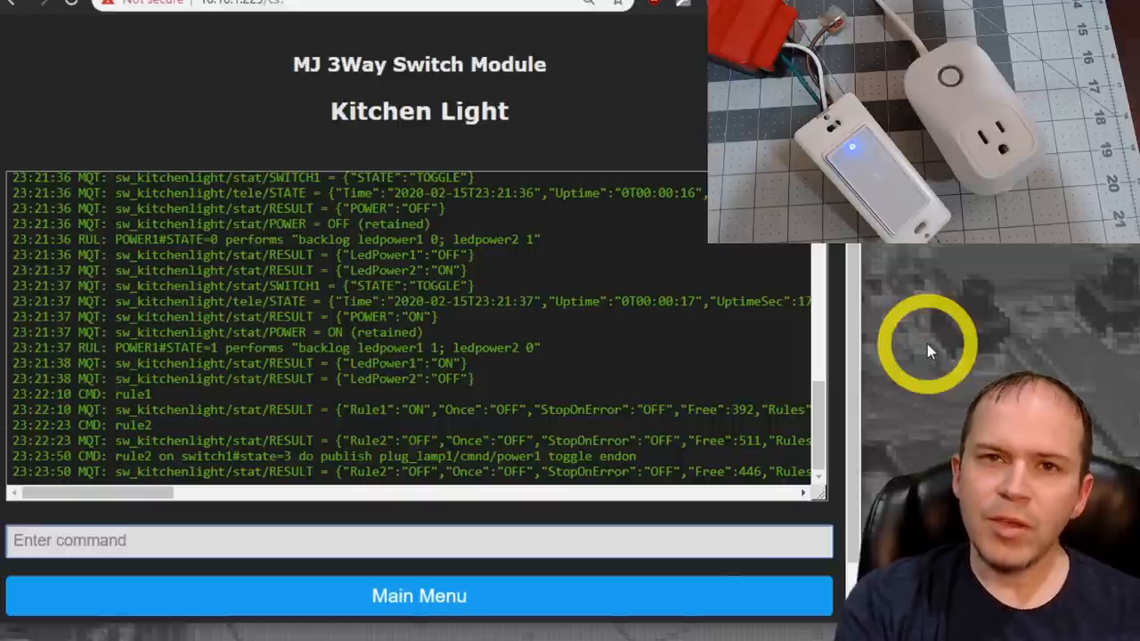
pyautogui.write('rule2 1')
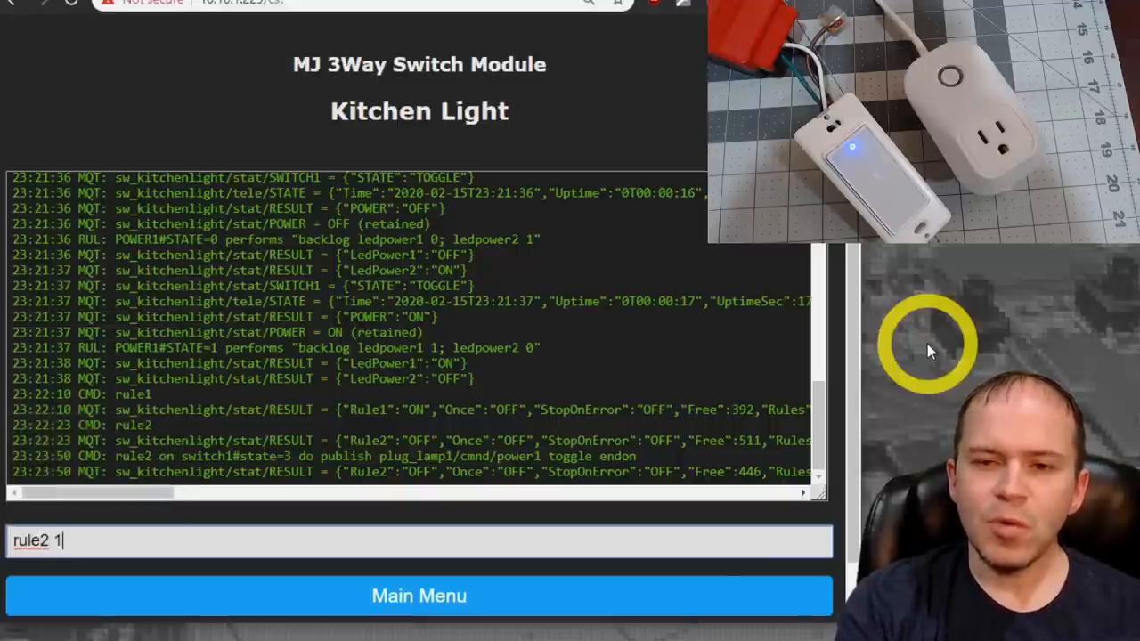
pyautogui.press('Return')
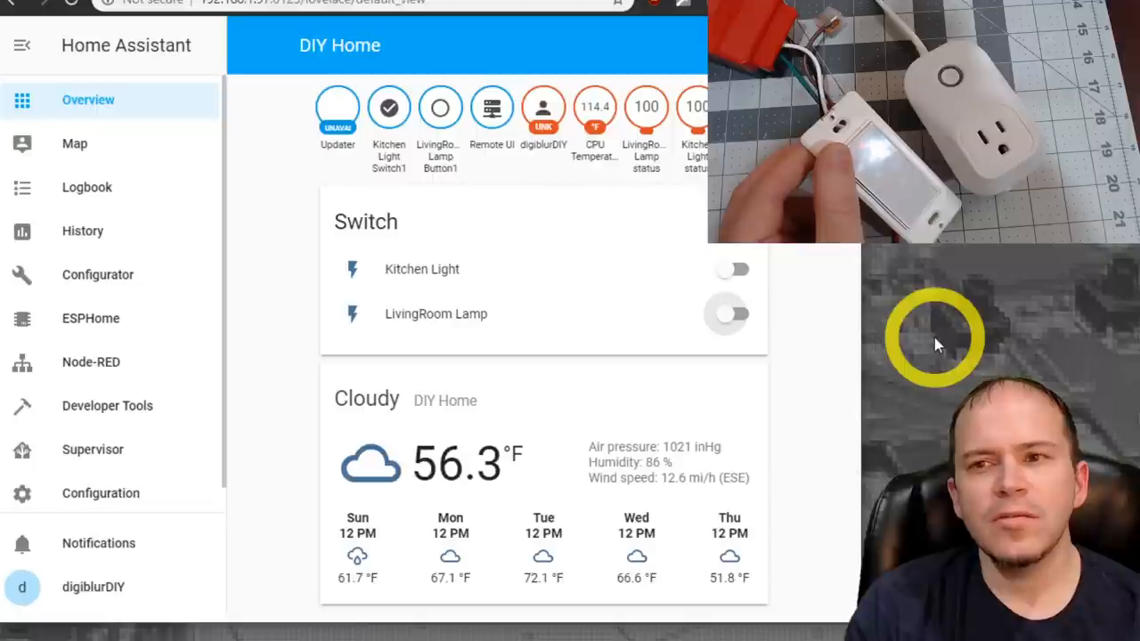
# Watch Kitchen Light's dashboard toggle flip on then off while LivingRoom Lamp stays off.
pyautogui.click(734, 269)
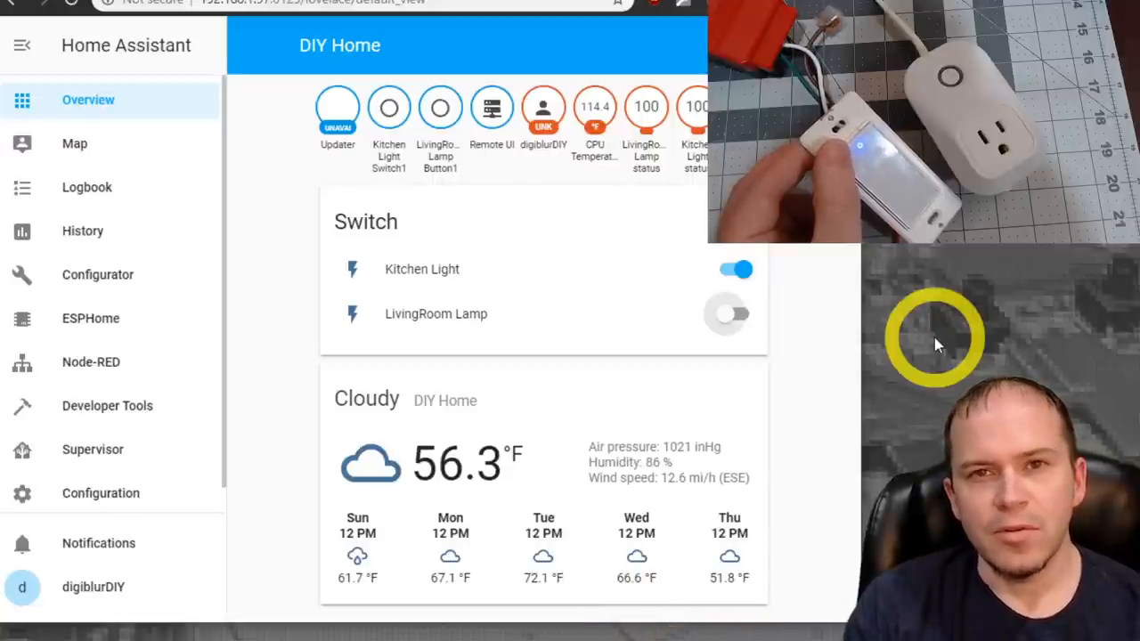
pyautogui.click(729, 313)
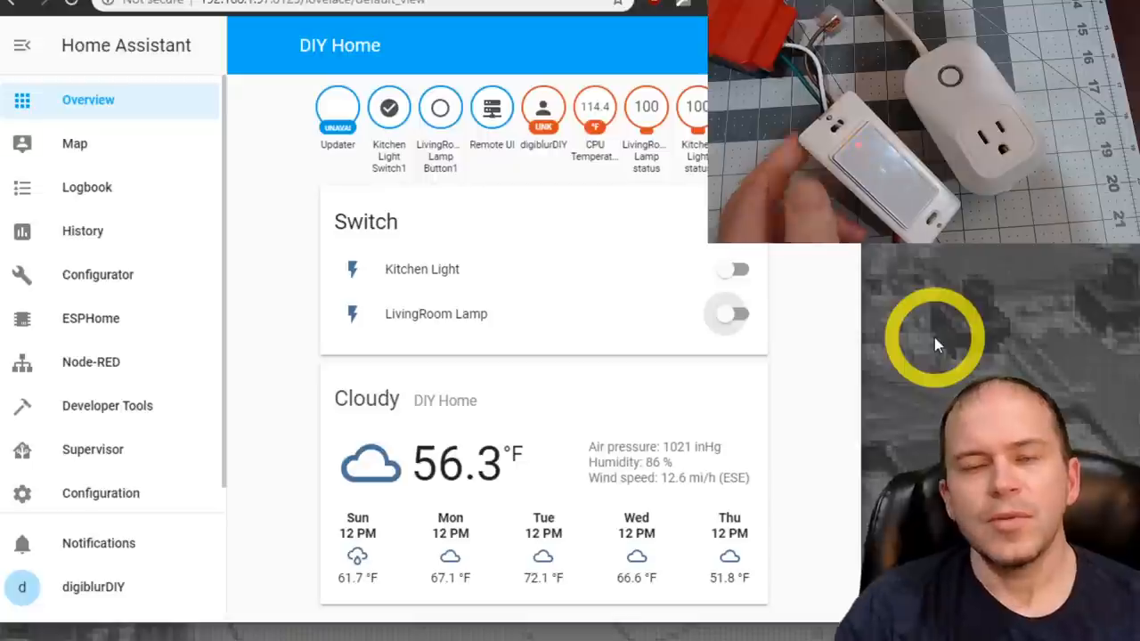
pyautogui.moveTo(935, 345)
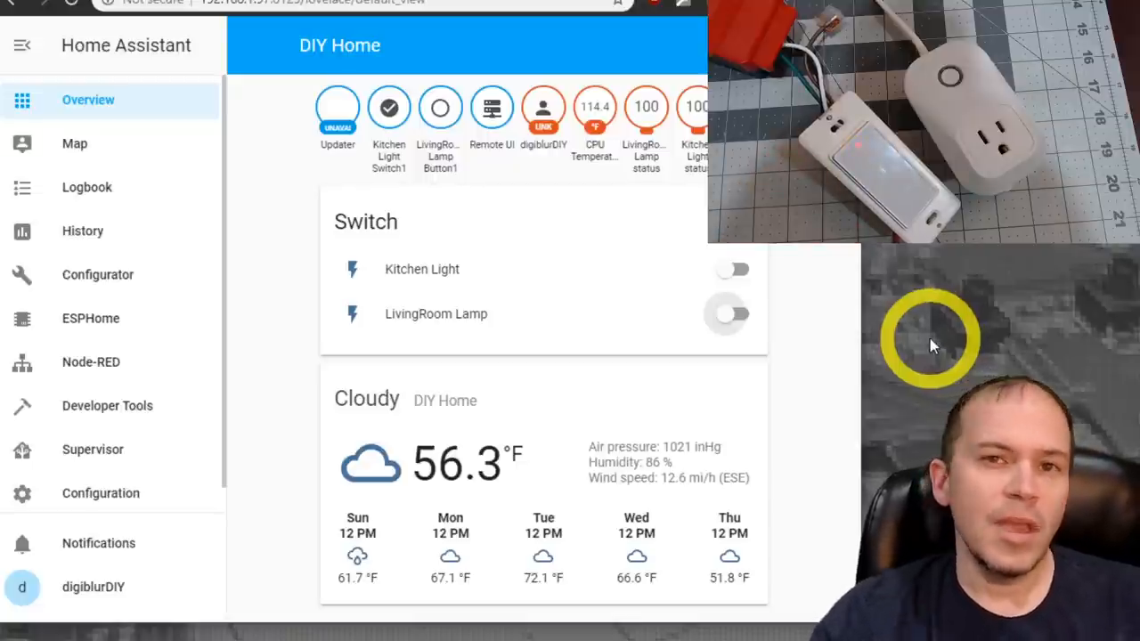